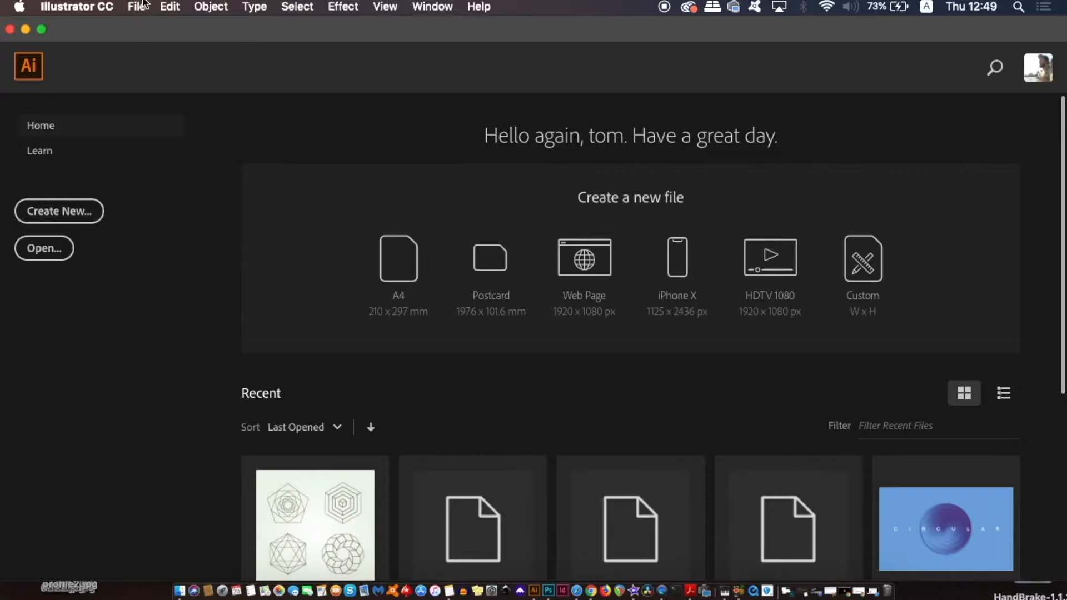
Create a new Web-preset document of 2000 × 2000 px with advanced options shown.
click(59, 212)
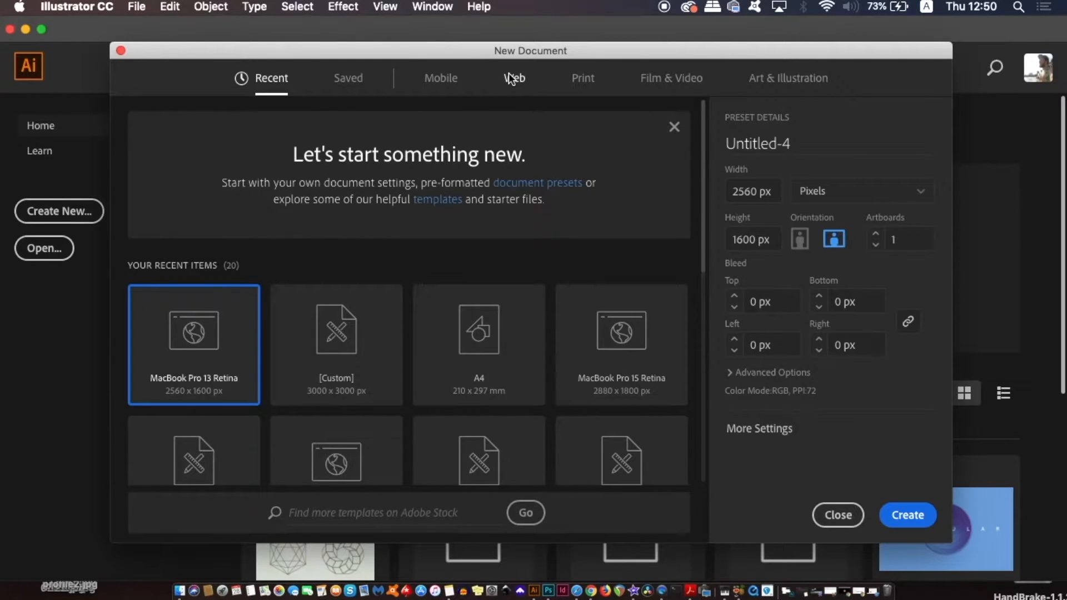
click(514, 78)
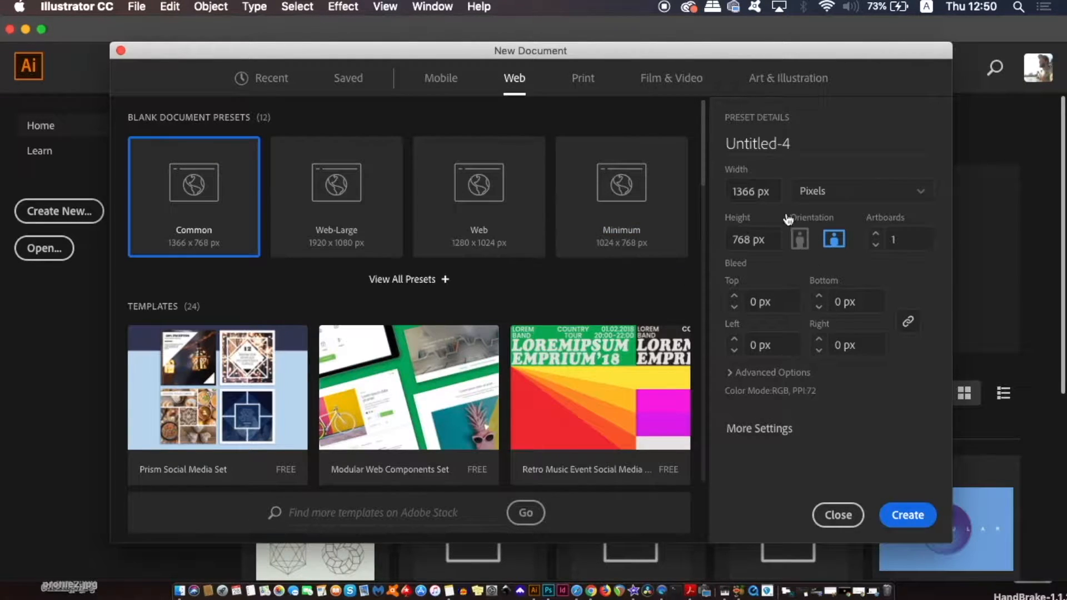
text(200)
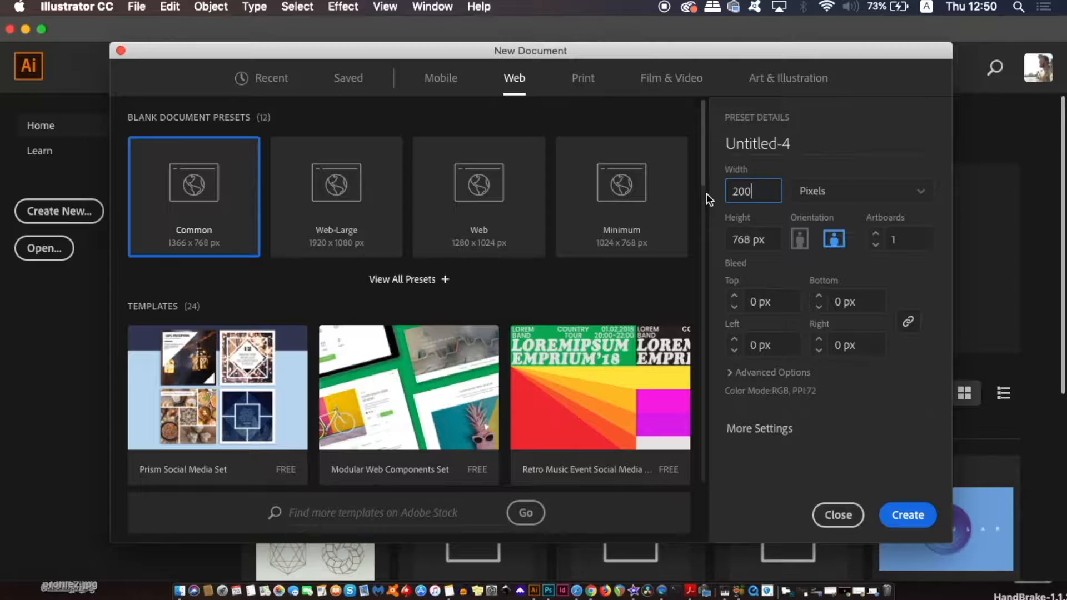
text(2000)
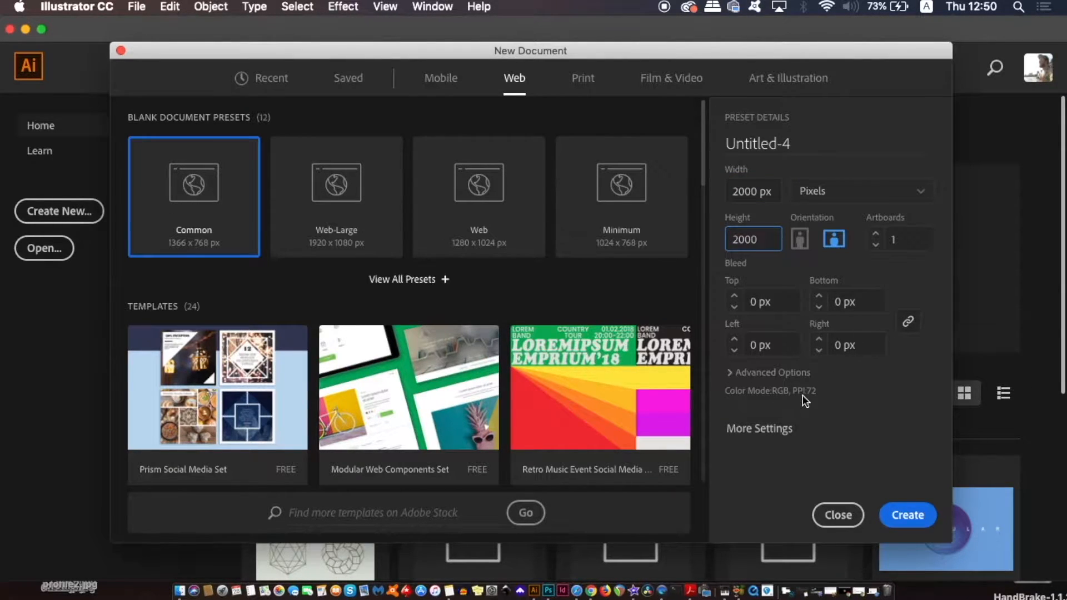
mouse_move(758, 428)
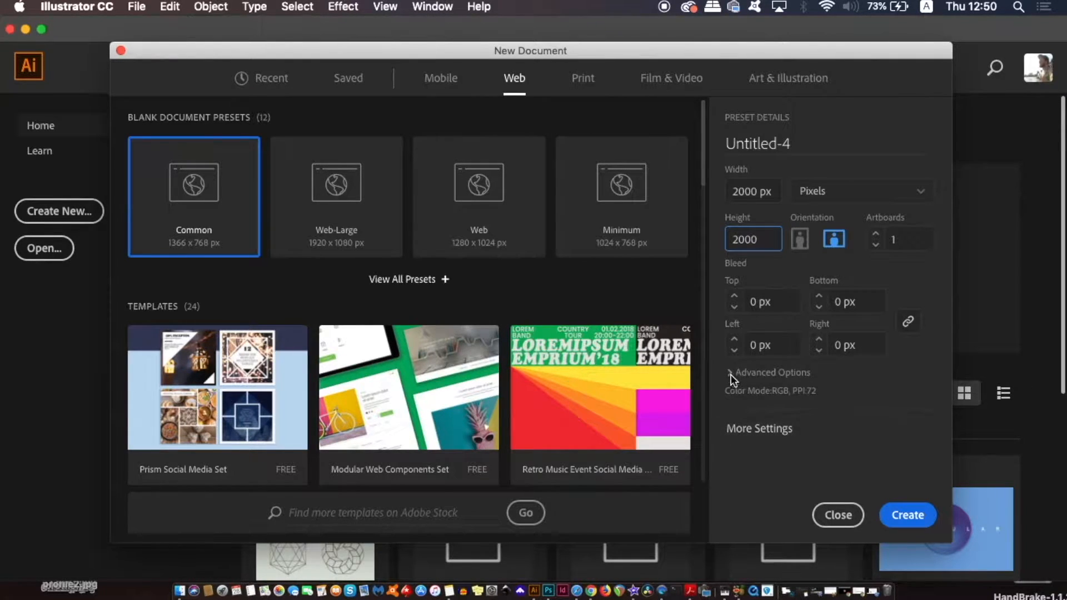
click(771, 373)
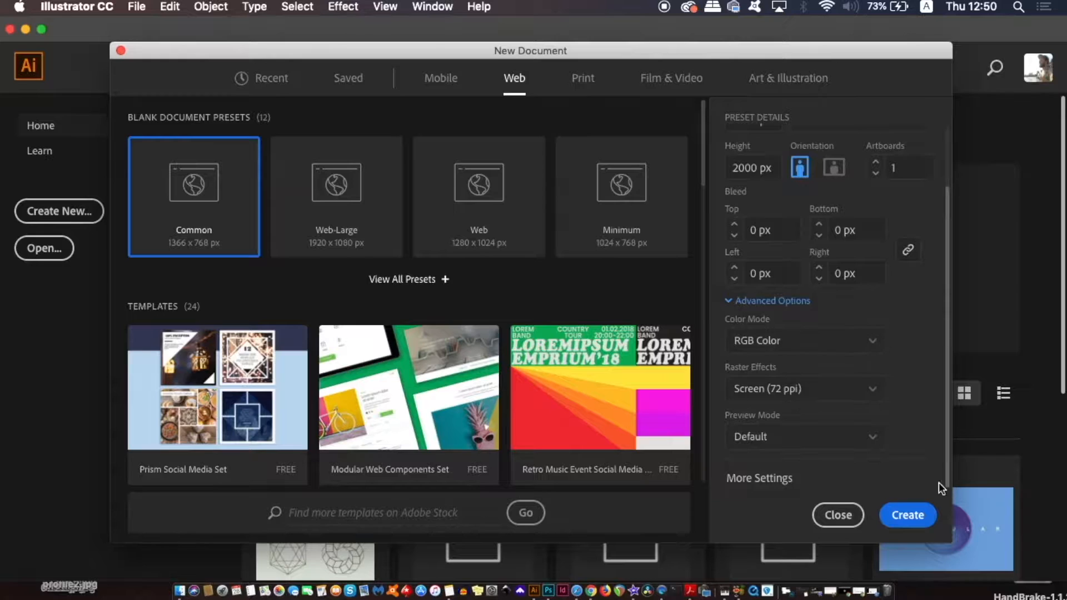
click(907, 514)
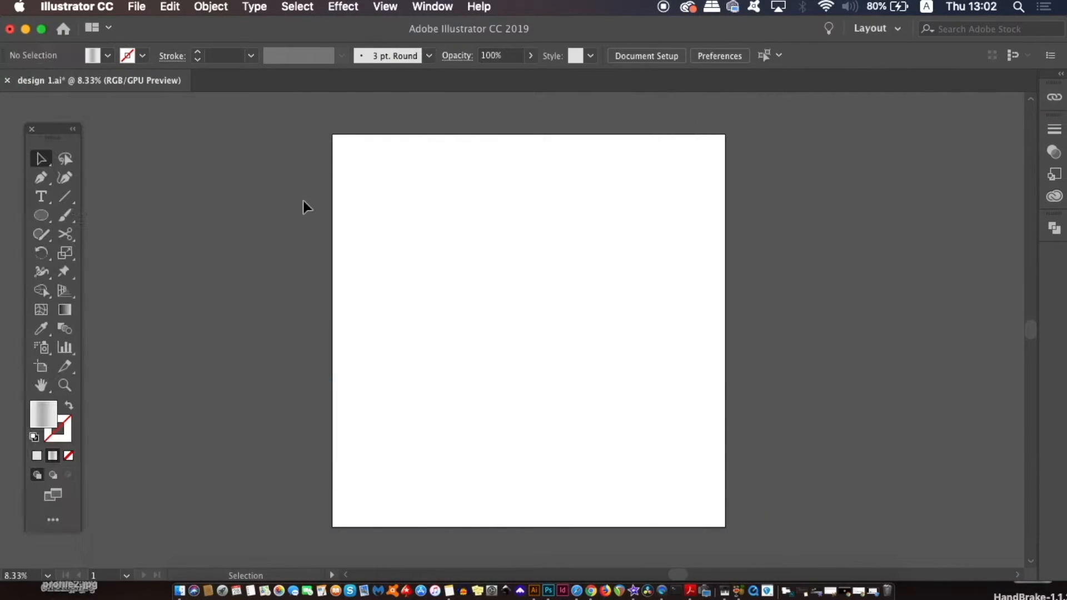
mouse_move(436, 264)
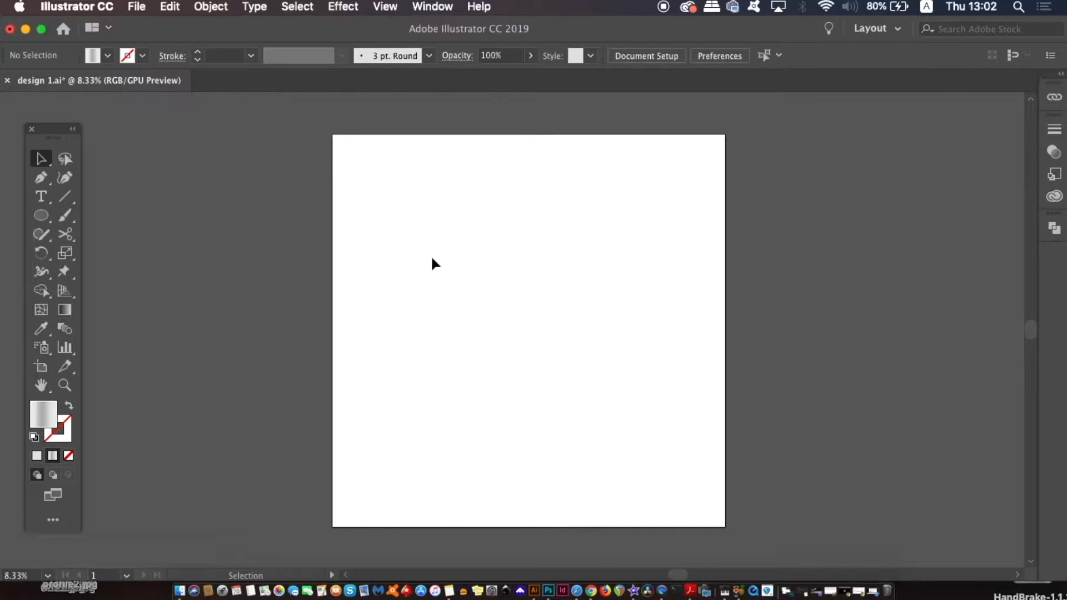
mouse_move(531, 321)
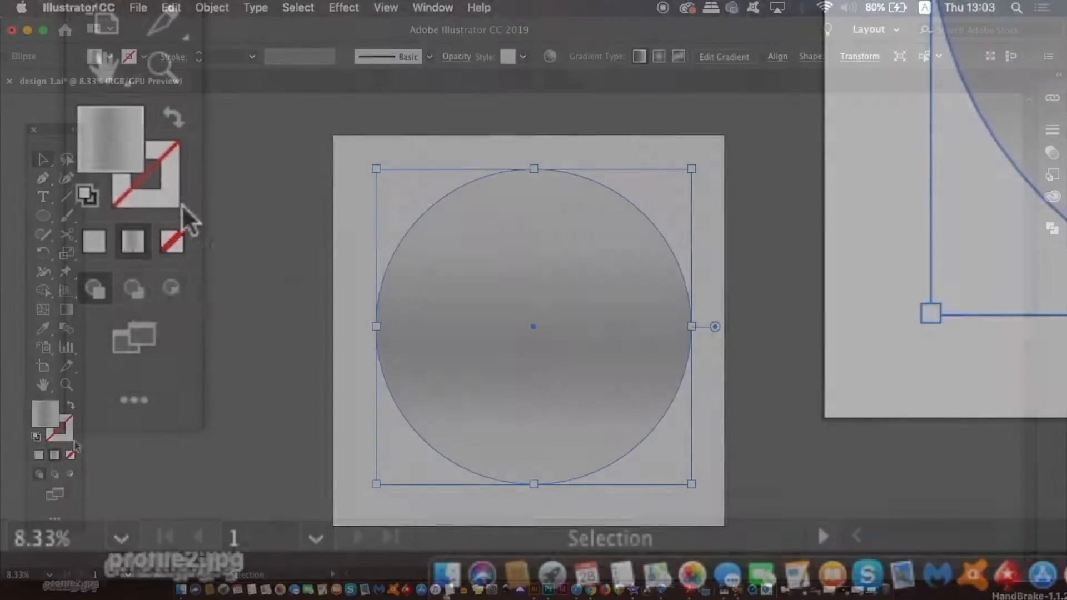
In the Gradient panel, shift the gray stops left to form a darker middle band.
click(433, 8)
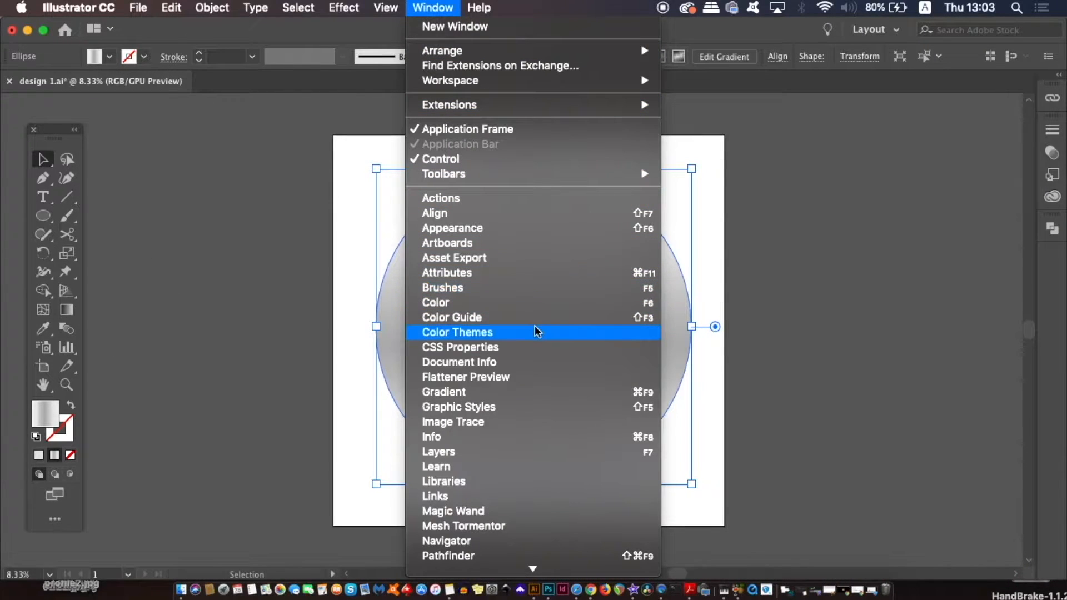
mouse_move(531, 392)
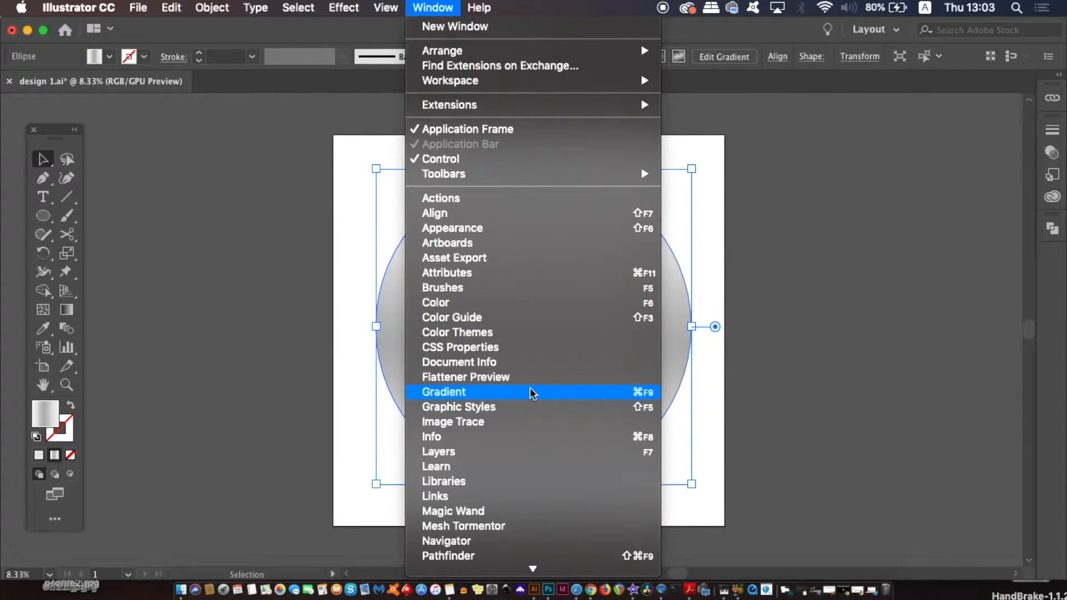
click(443, 392)
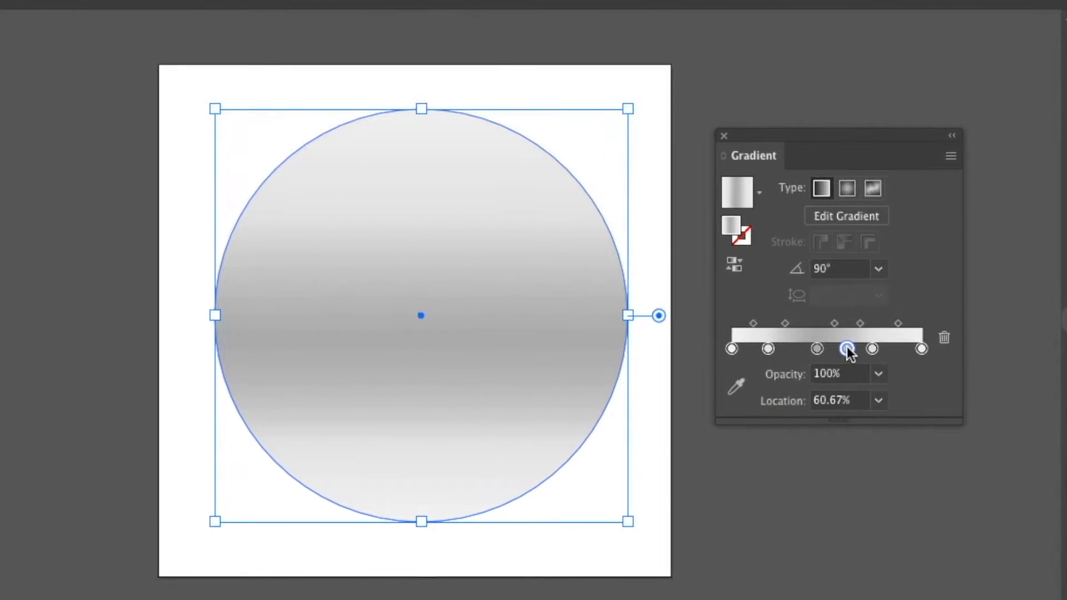
drag(848, 348, 837, 348)
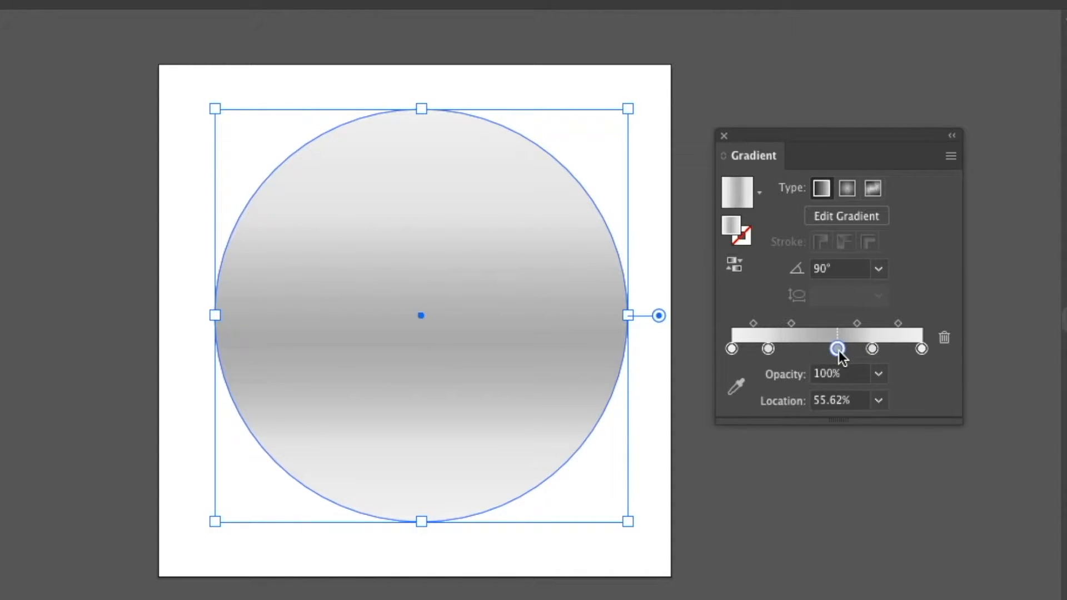
drag(838, 348, 801, 348)
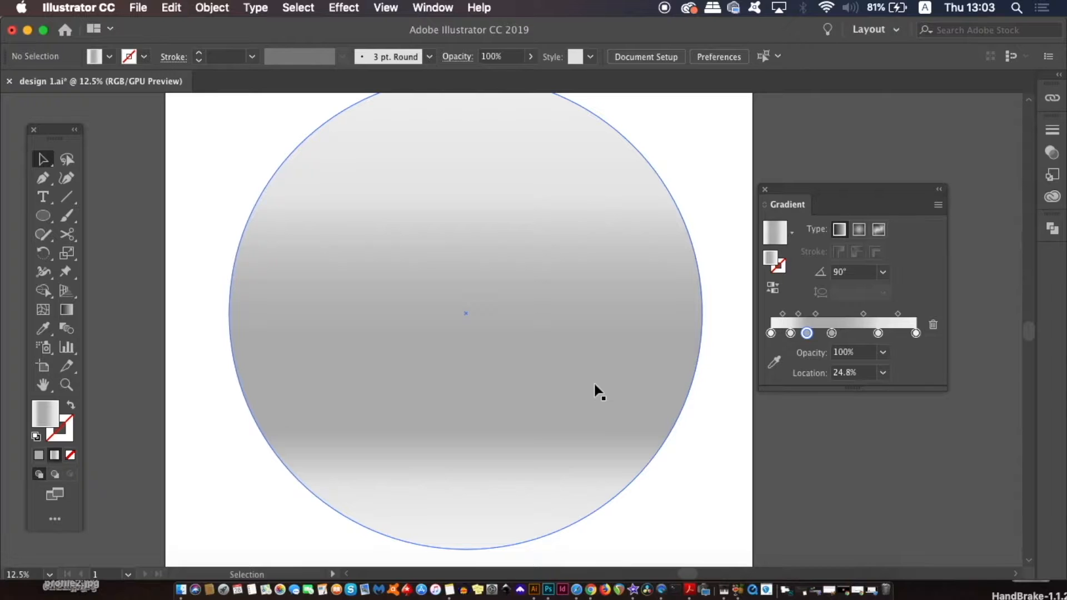
Copy the selected gradient circle and bring up the Window menu.
key(cmd+c)
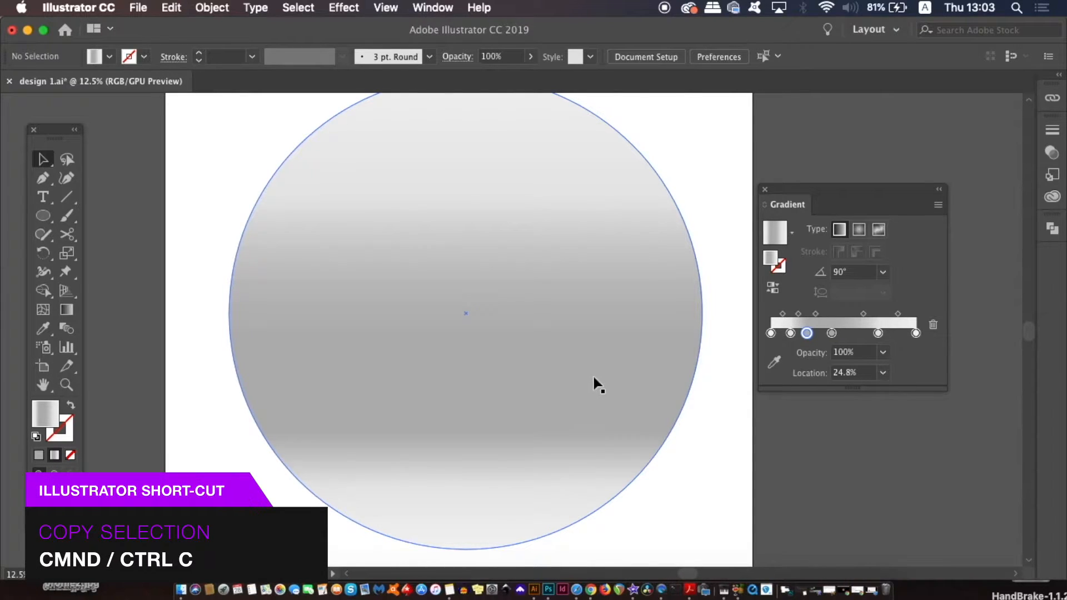
click(466, 314)
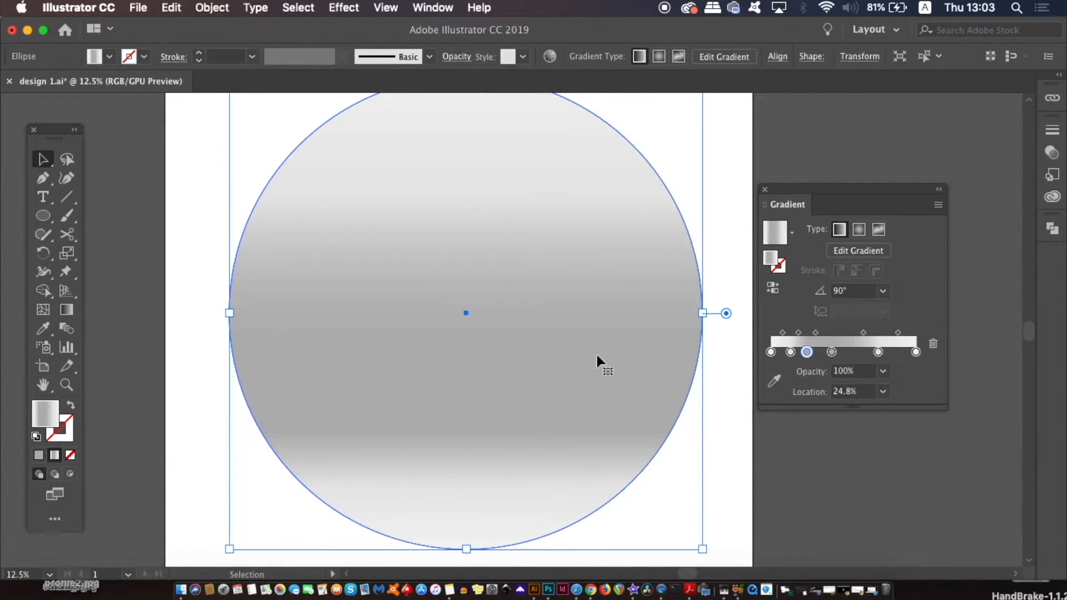
mouse_move(640, 268)
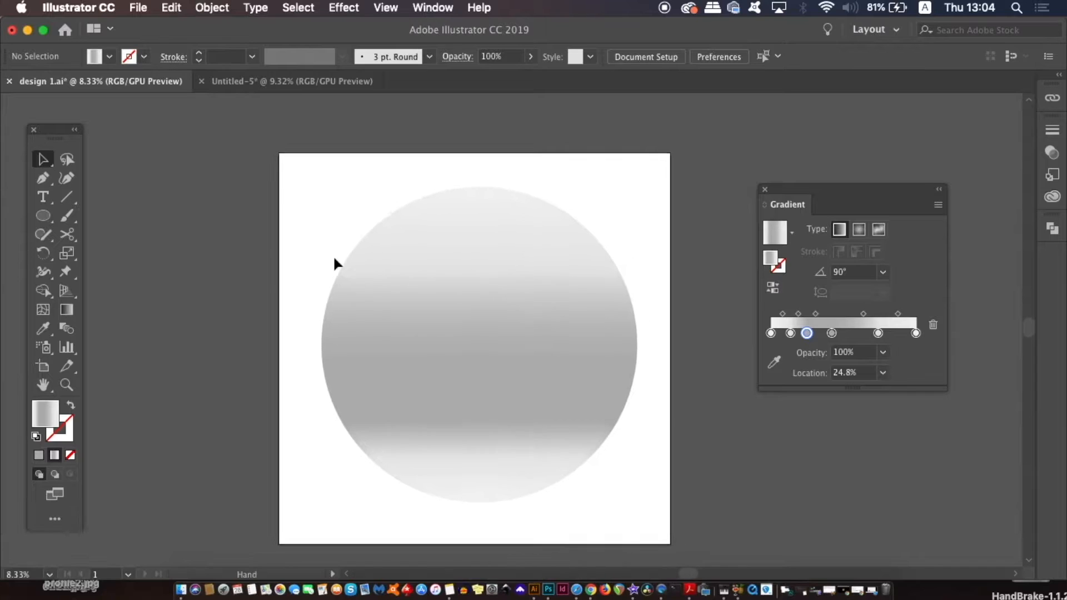
click(432, 8)
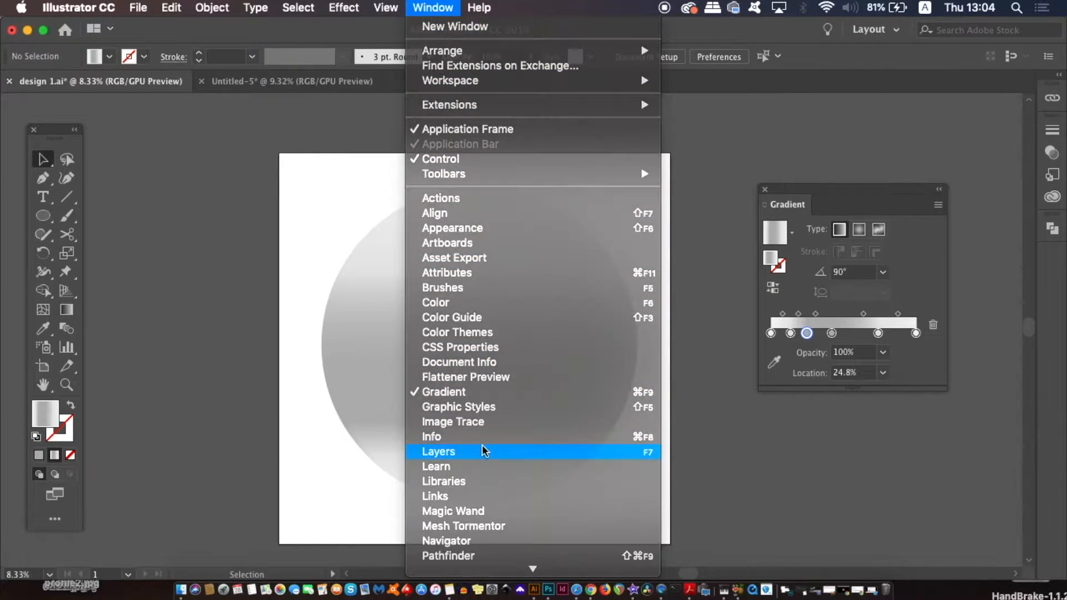
Rename the two ellipses 'thick outer base' and 'thin outer base' and select the thin one.
click(439, 451)
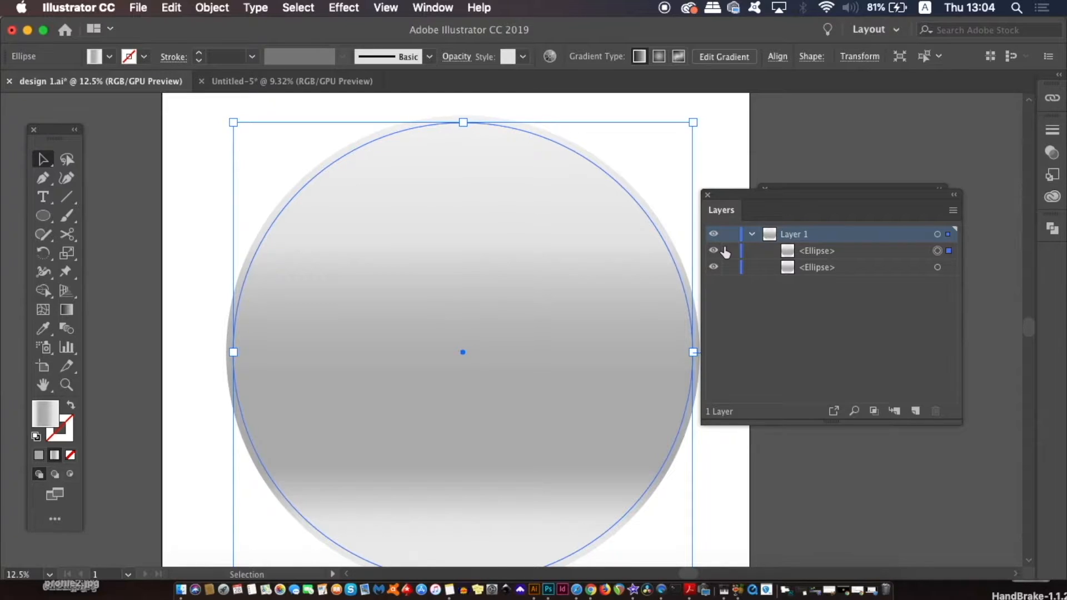
click(817, 250)
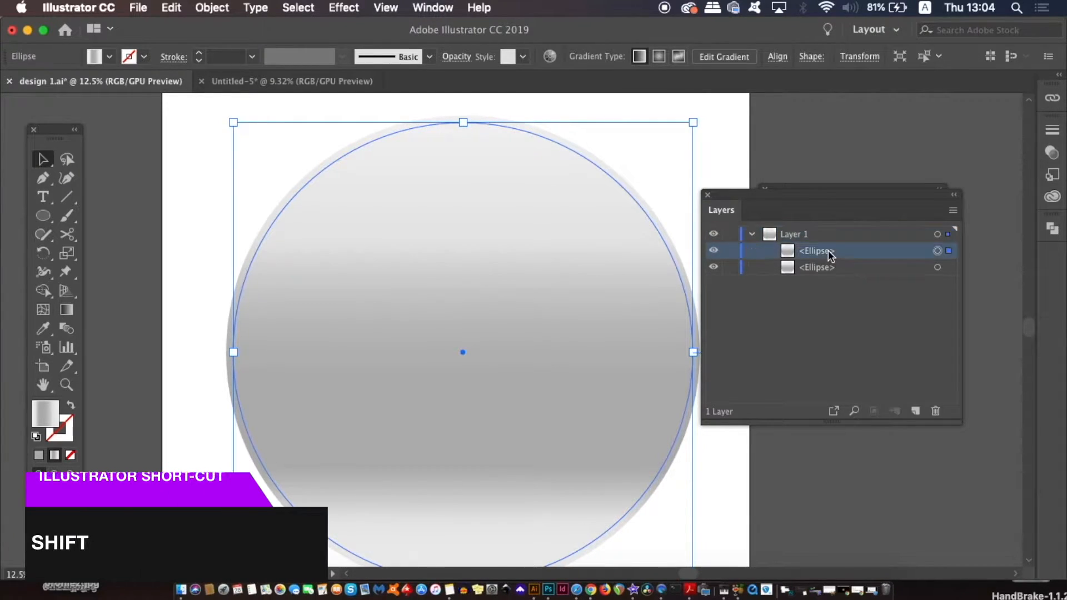
double_click(815, 250)
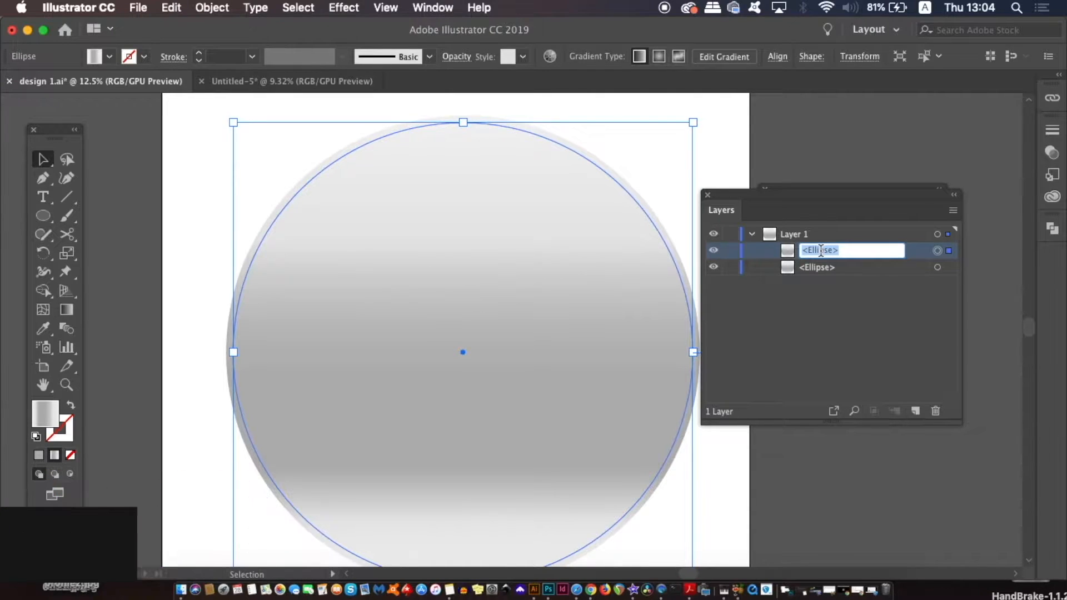
text(thick outer base)
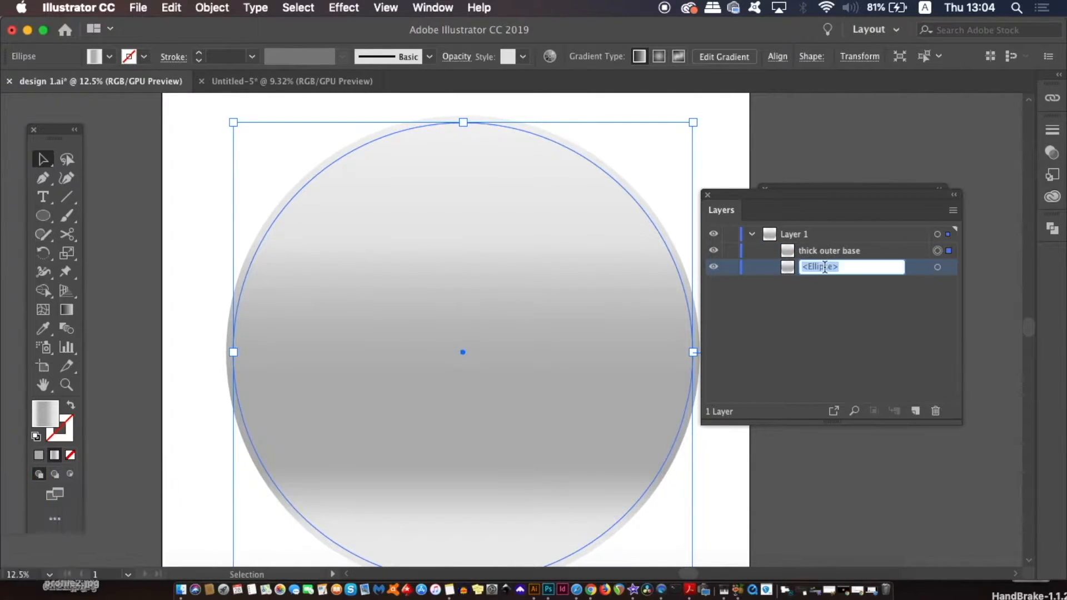
text(thin outer base)
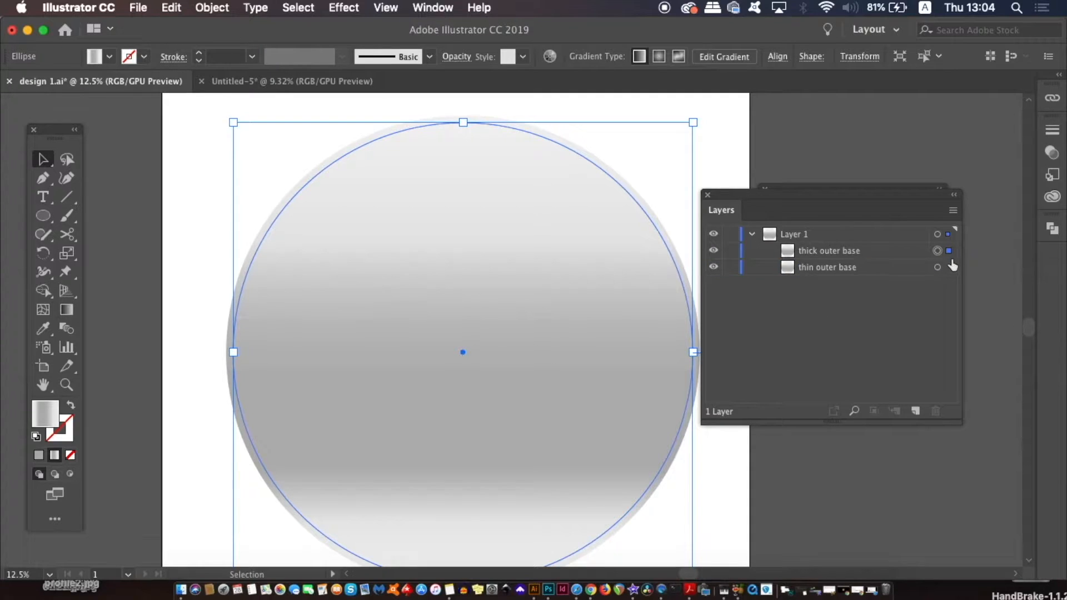
click(826, 267)
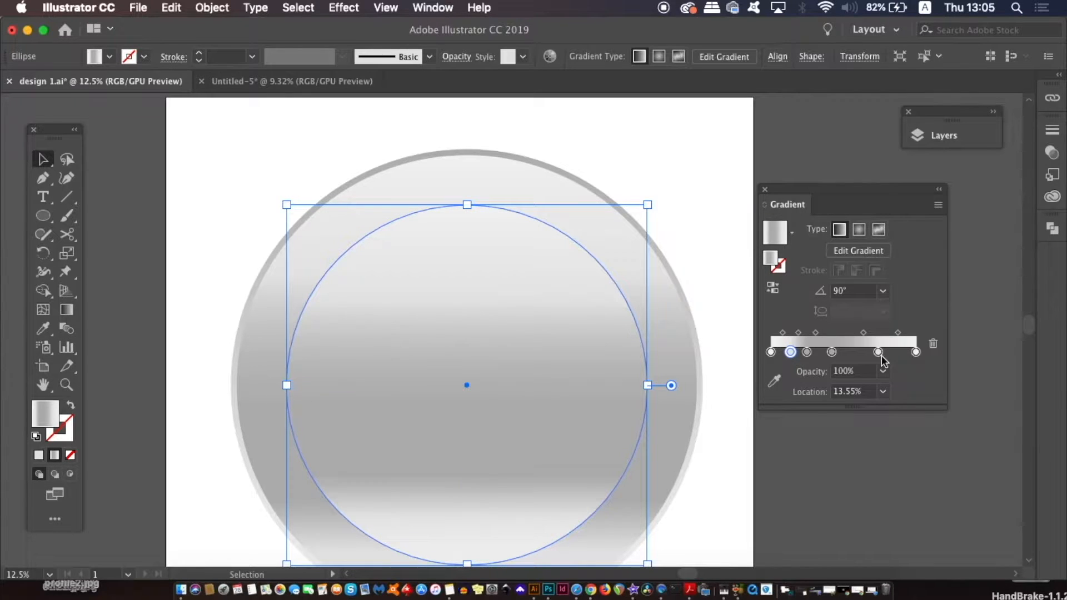
mouse_move(878, 352)
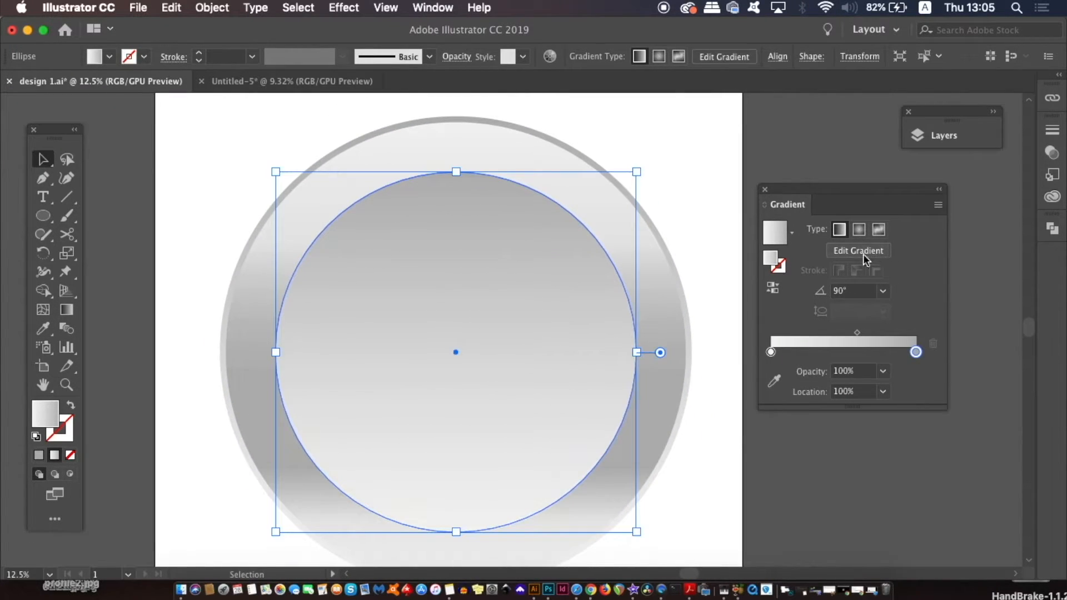
Switch the inner circle to a radial gradient and push its midpoint toward the rim.
click(859, 229)
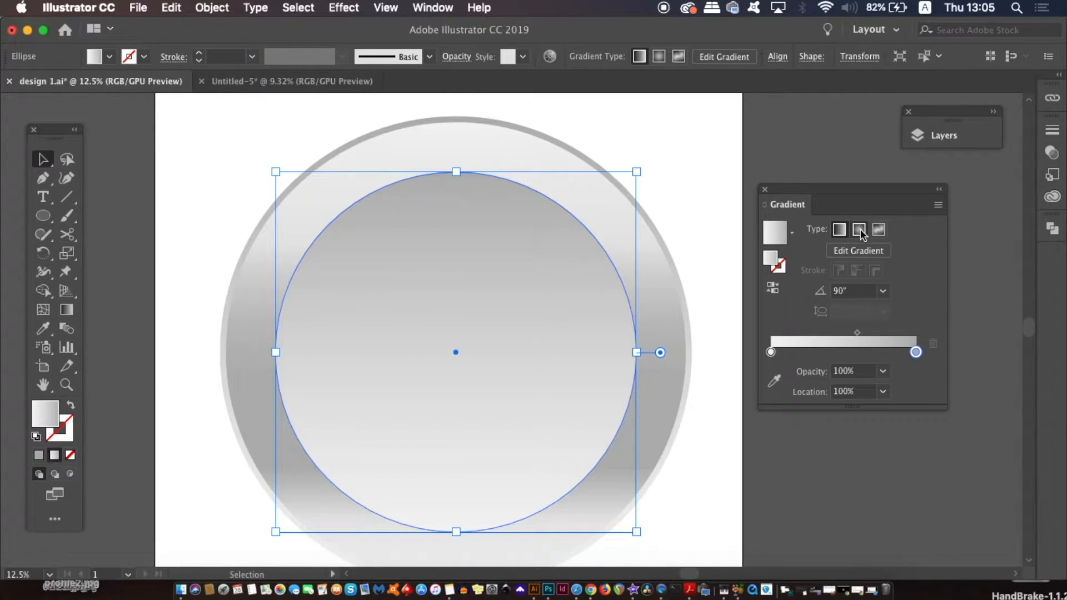
mouse_move(859, 229)
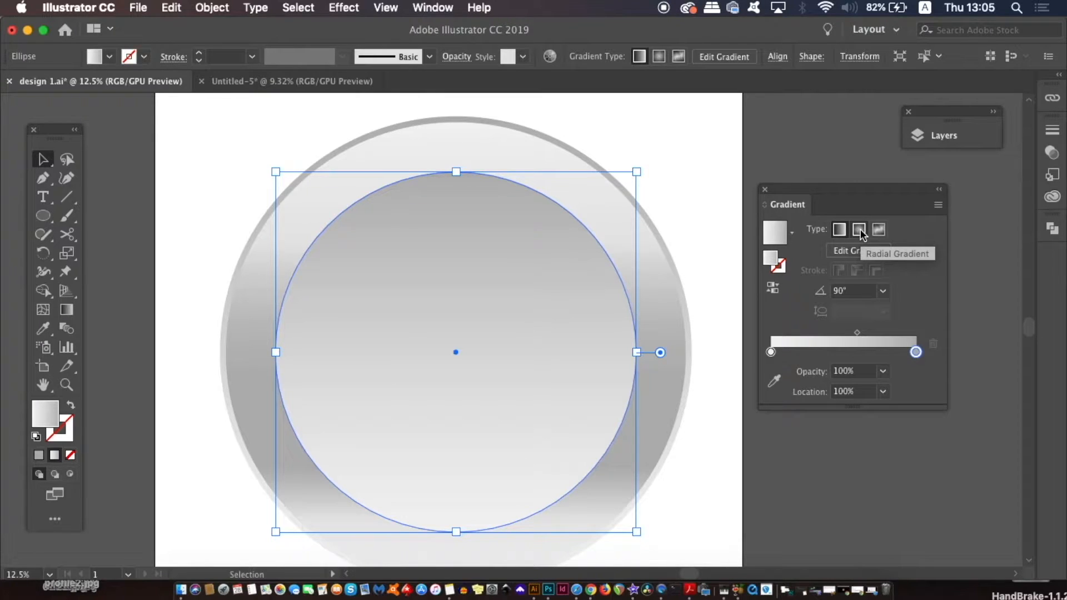
click(859, 229)
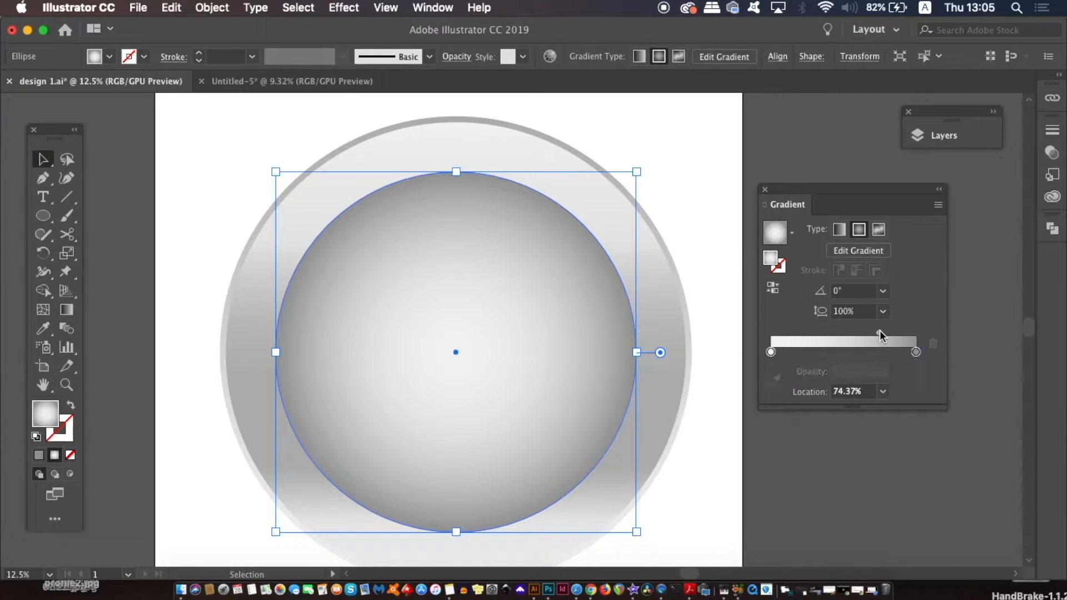
drag(881, 334, 895, 334)
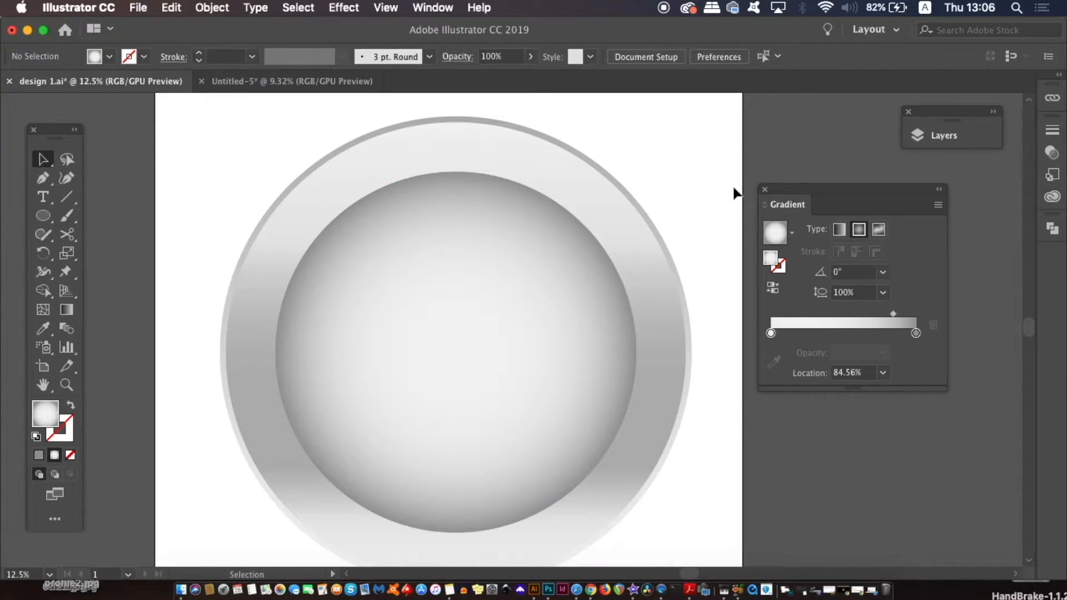
Rename the top circle layer 'inner radial gradient' and lock the layers beneath it.
click(944, 134)
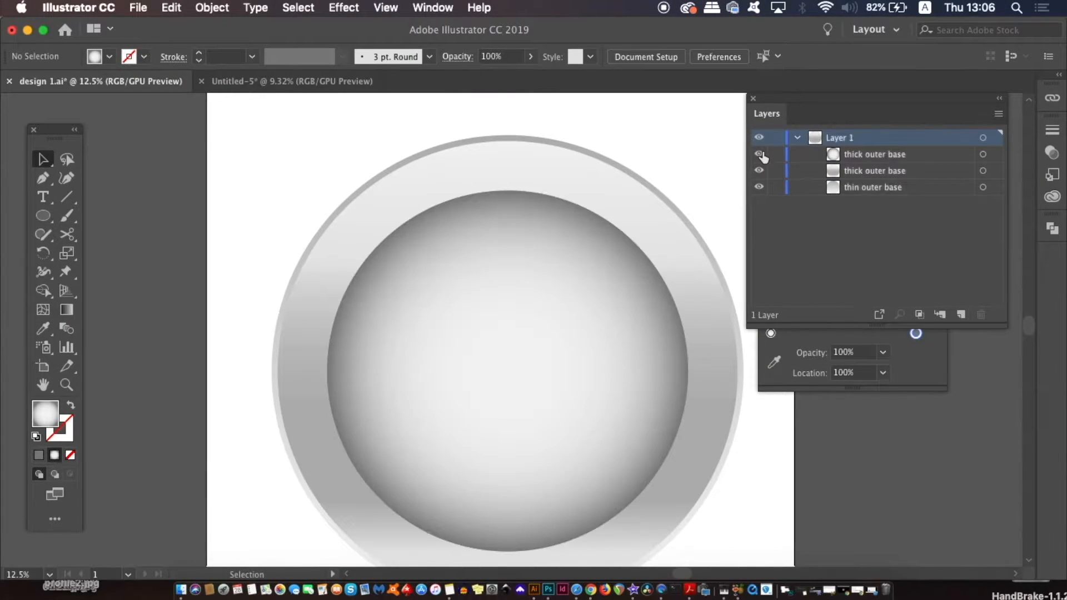
double_click(874, 154)
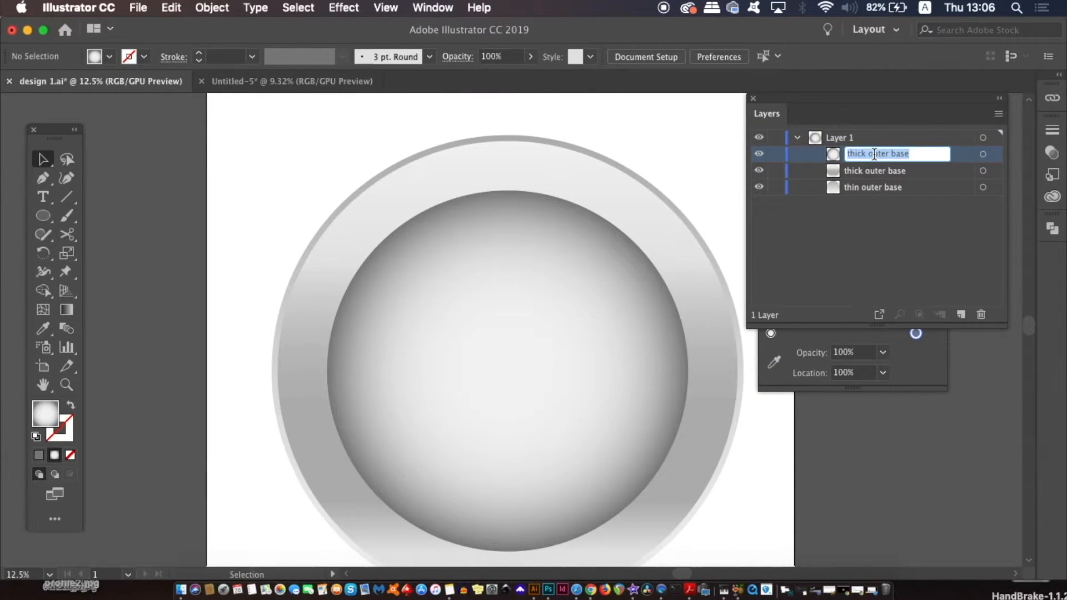
text(inner radial gradient)
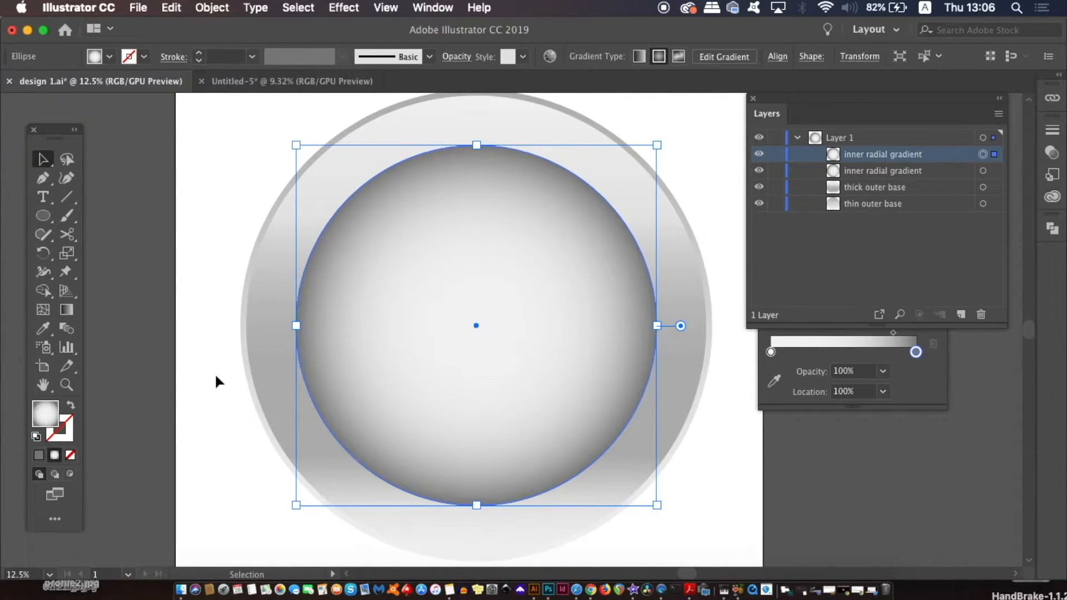
click(39, 456)
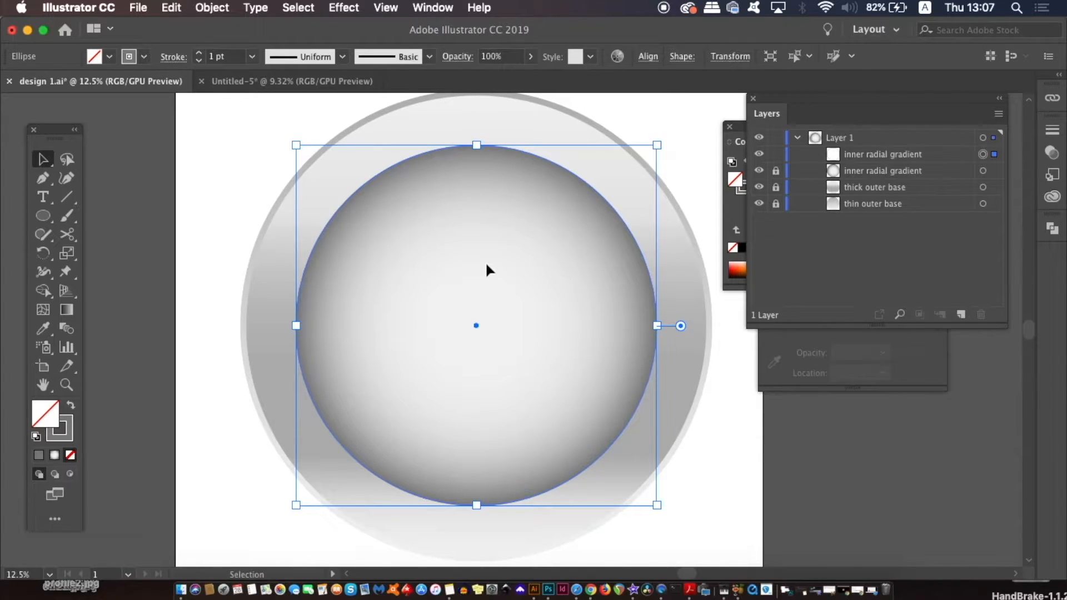
Select an anchor point on the unfilled circle copy's outline.
click(66, 235)
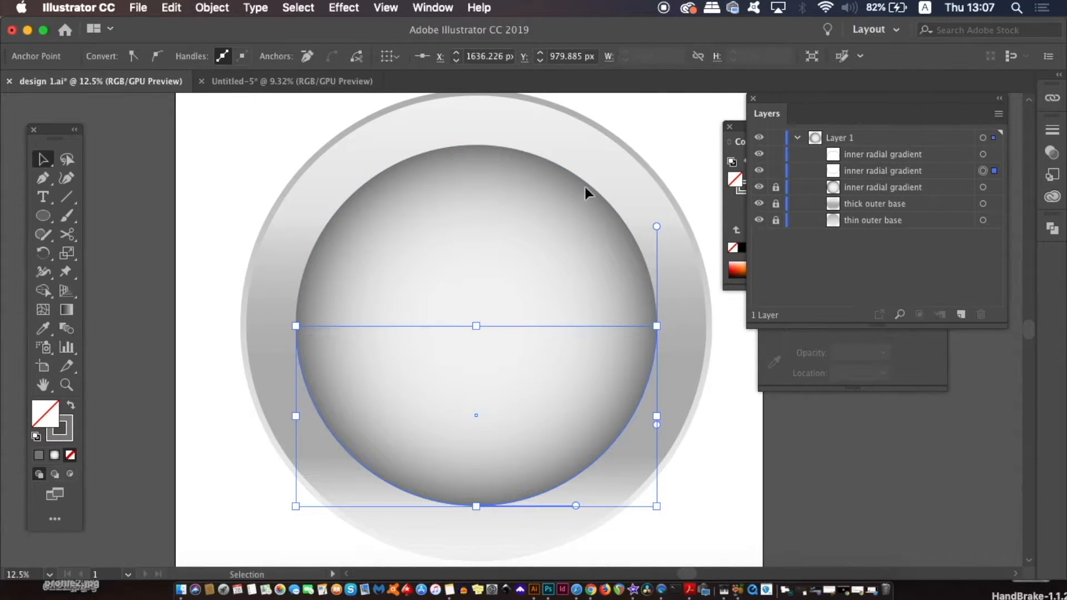
mouse_move(615, 430)
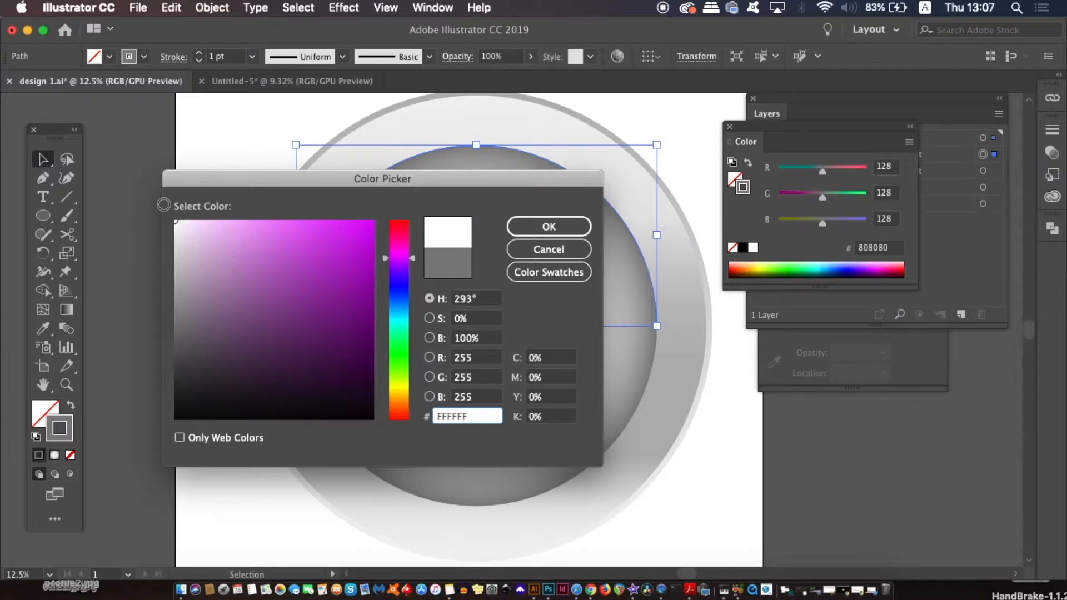
Confirm the white stroke, apply Width Profile 1 with a heavier weight, and widen the arc's top.
click(548, 227)
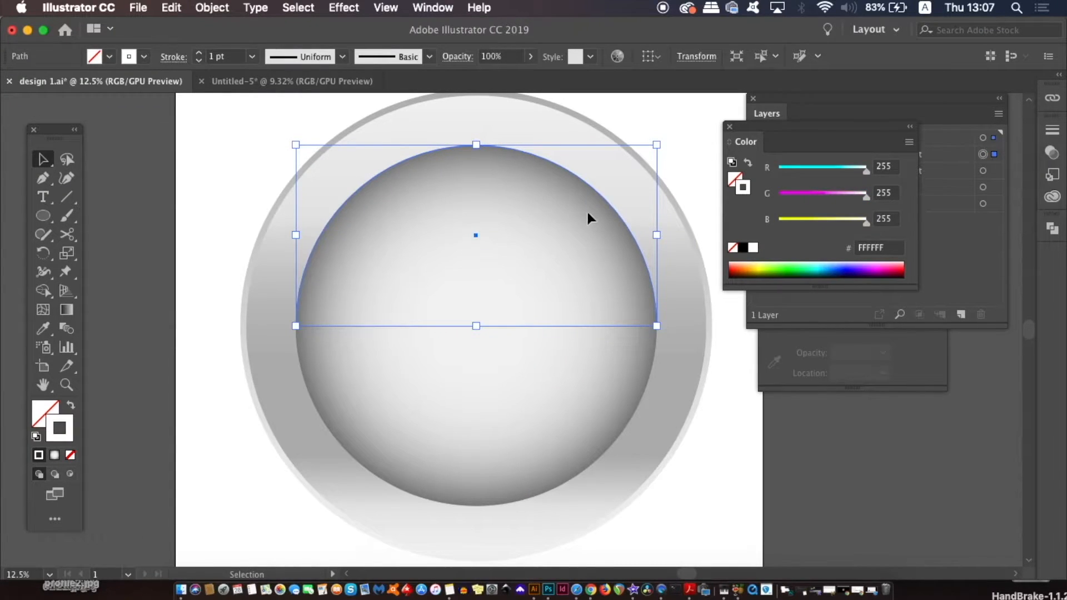
click(344, 56)
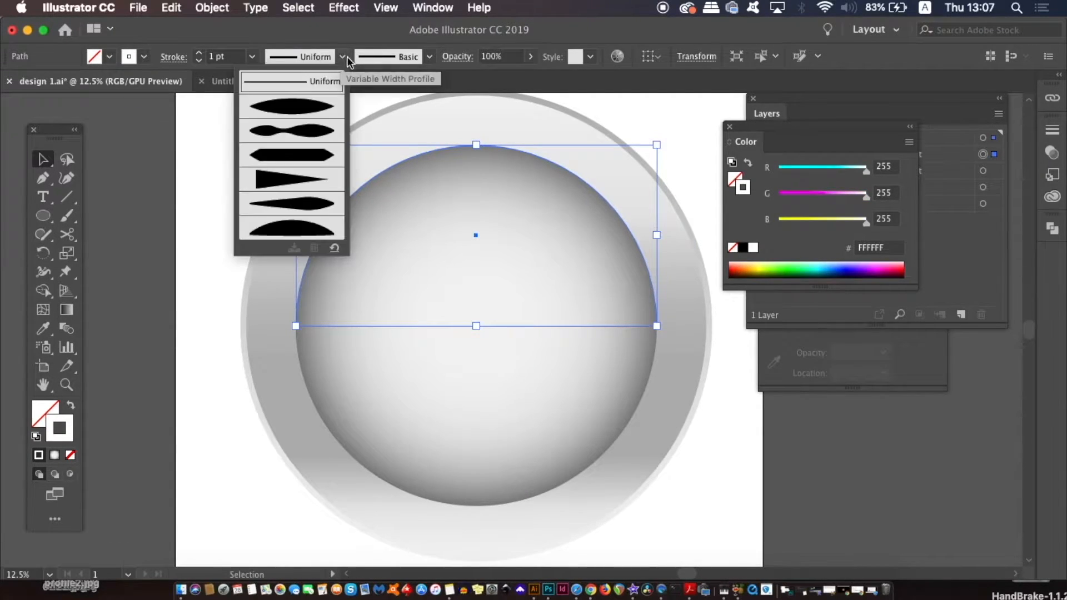
mouse_move(320, 112)
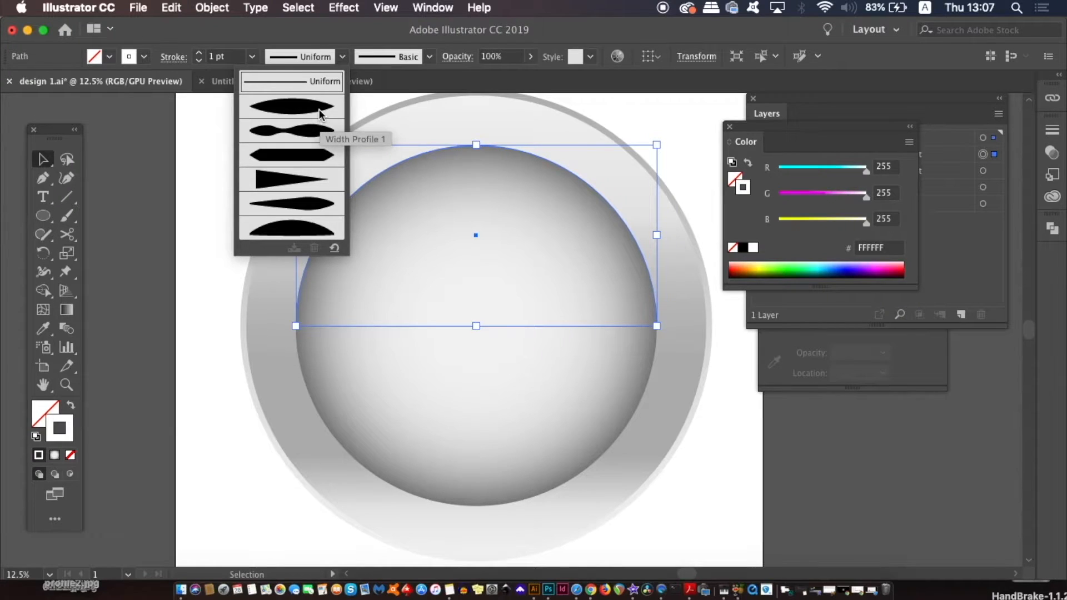
click(290, 107)
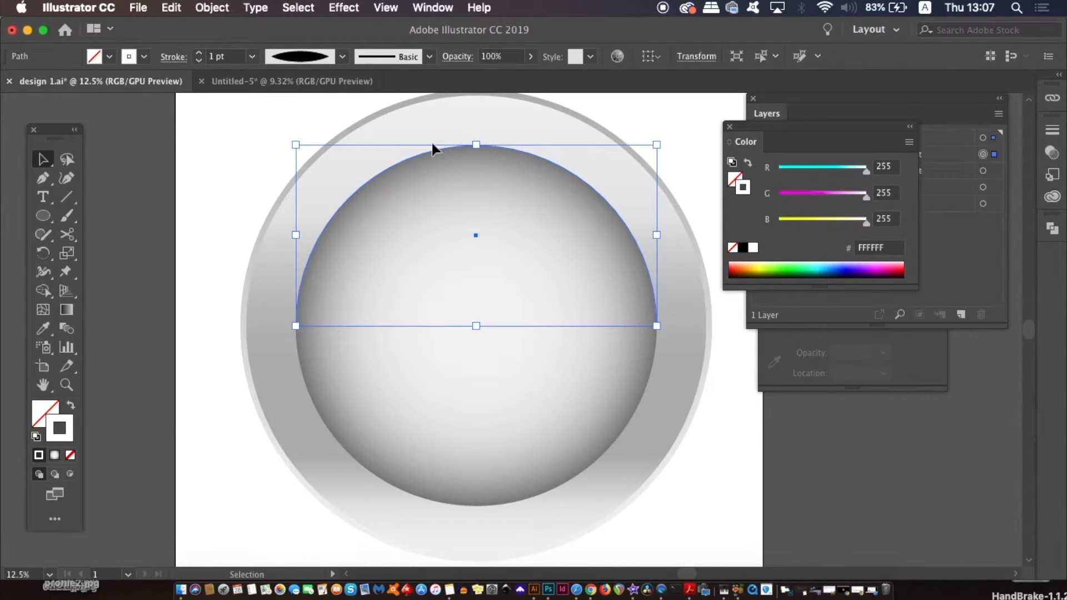
click(252, 57)
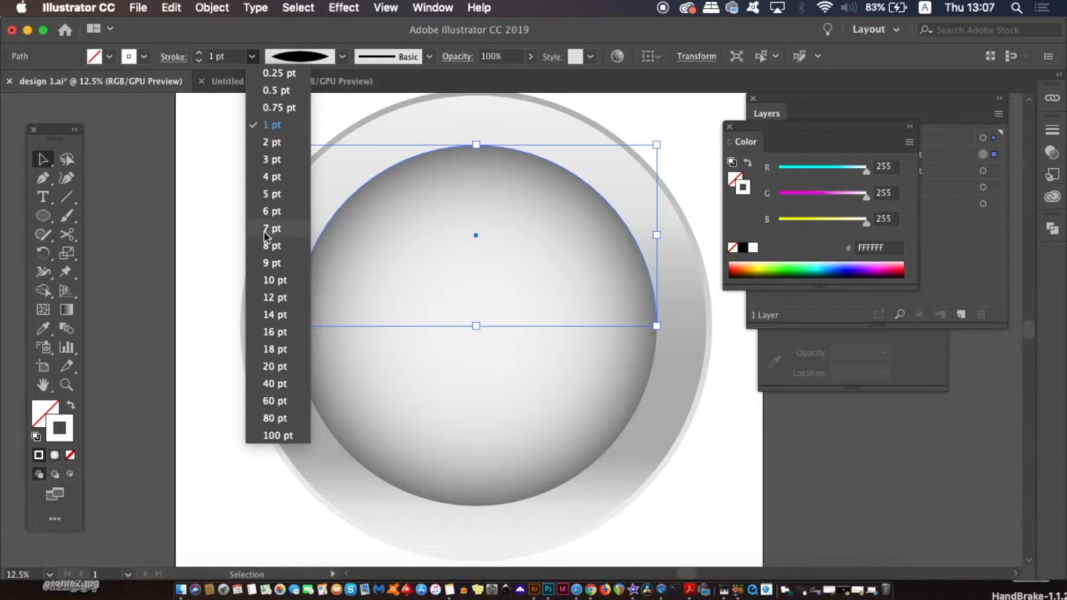
click(271, 262)
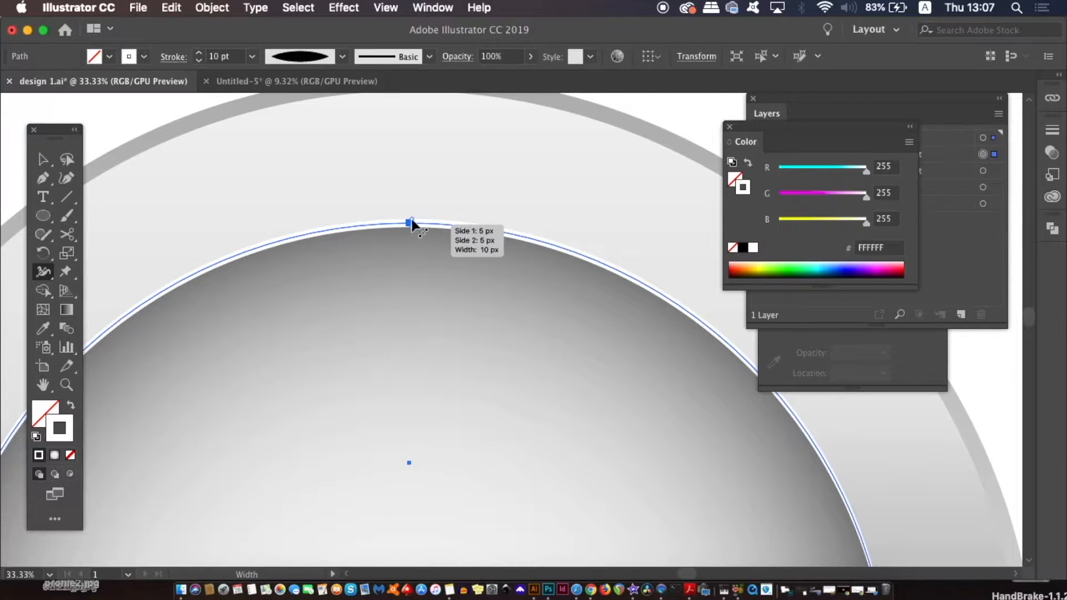
drag(412, 223, 411, 231)
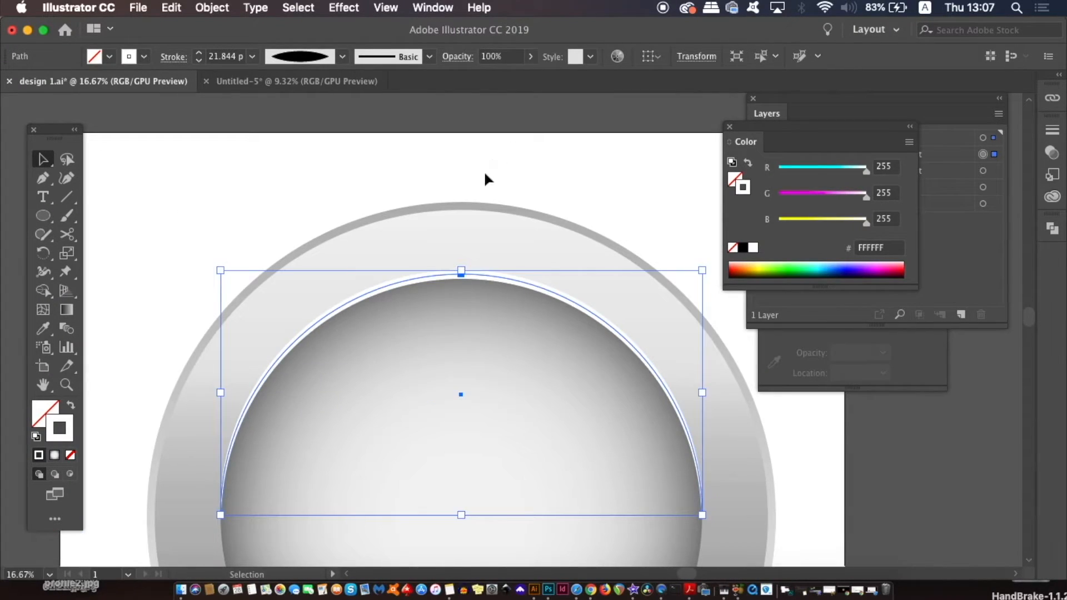
Apply a Gaussian Blur of radius 8.8 px to the white arc with preview on.
click(343, 8)
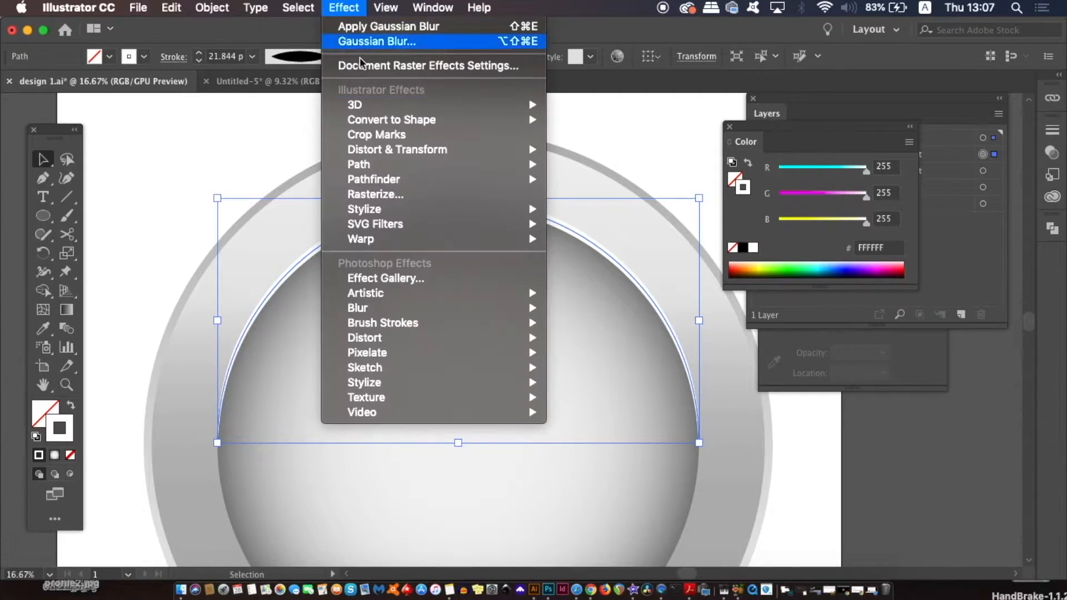
mouse_move(357, 308)
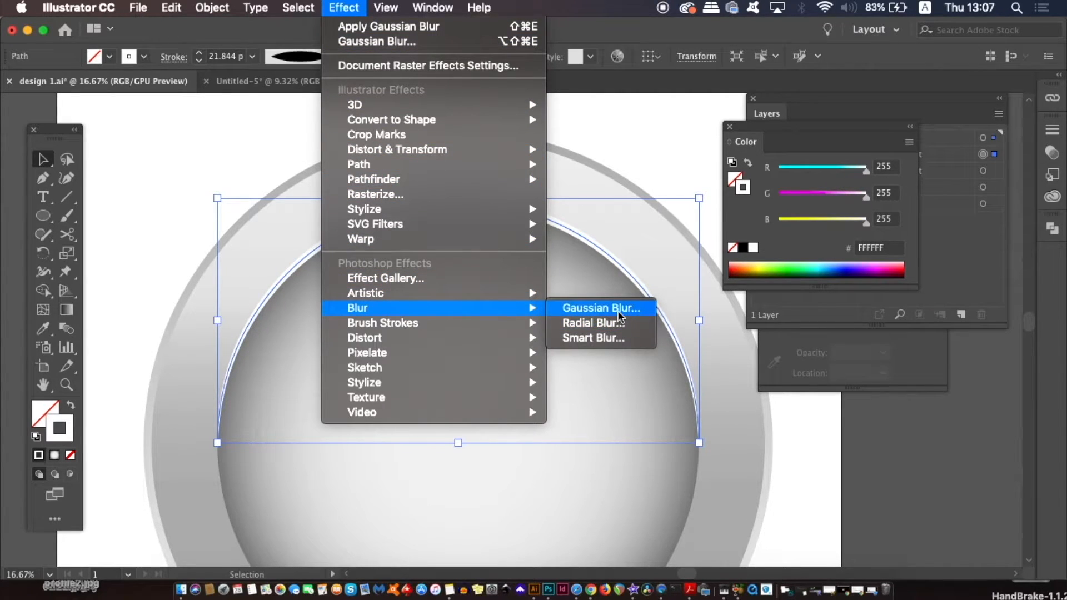
click(600, 308)
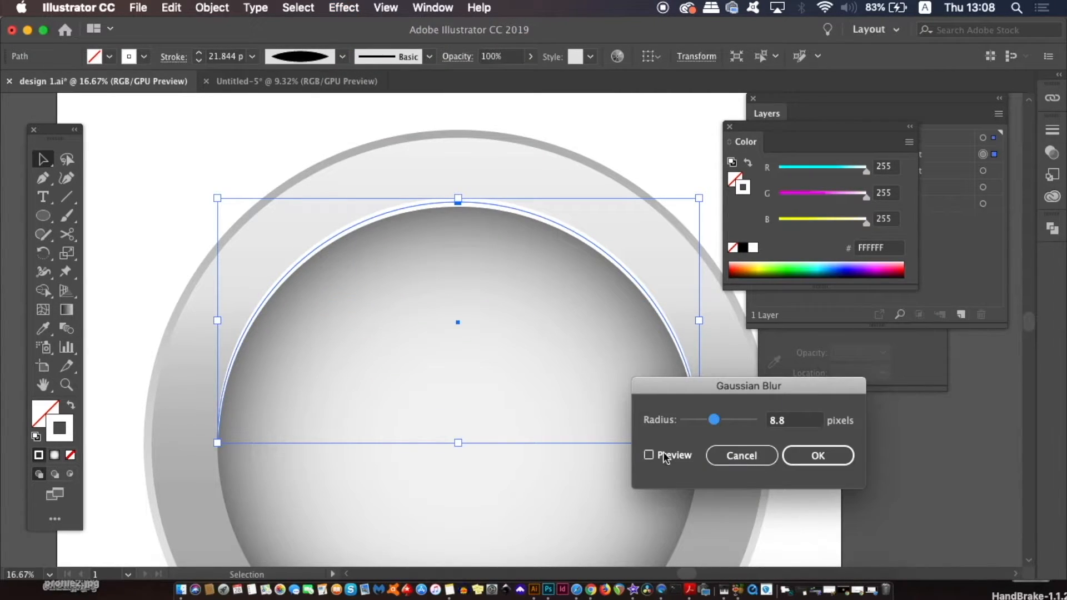
click(647, 454)
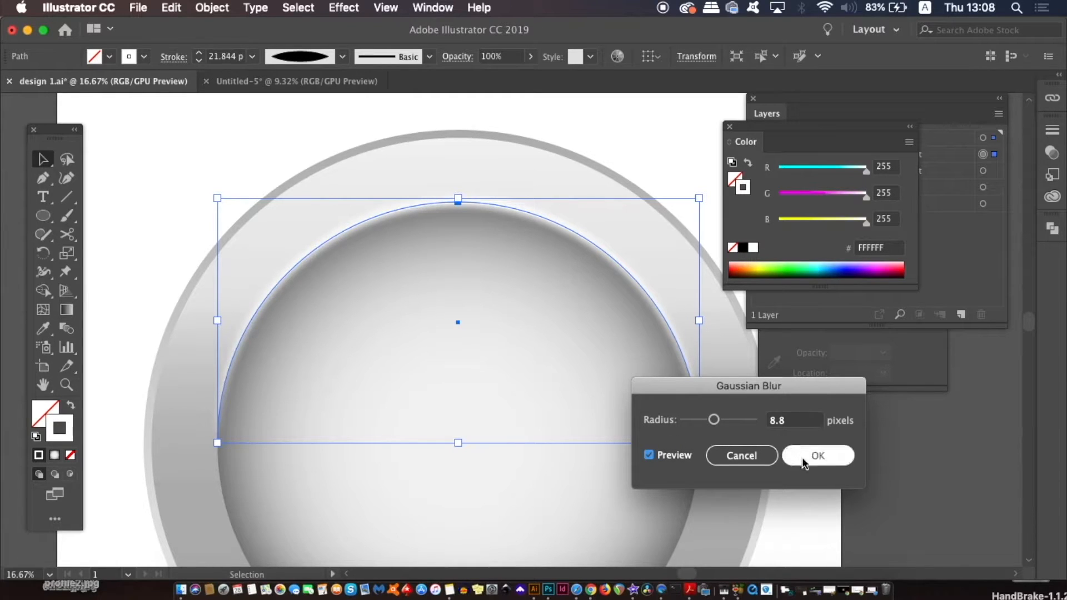
click(817, 455)
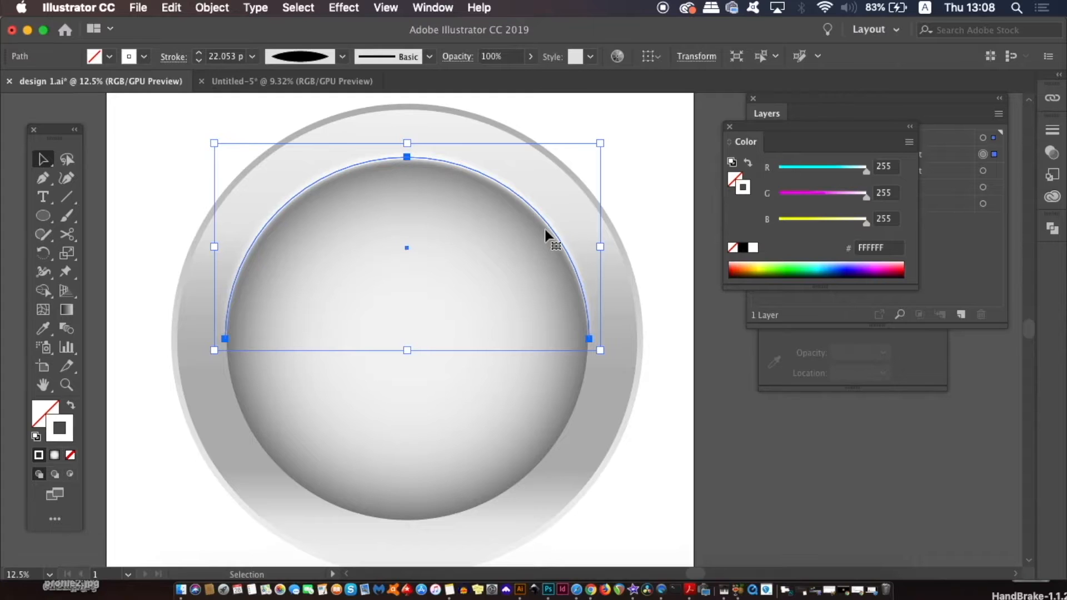
Rotate the blurred highlight arc 180° via Object > Transform > Rotate.
click(41, 159)
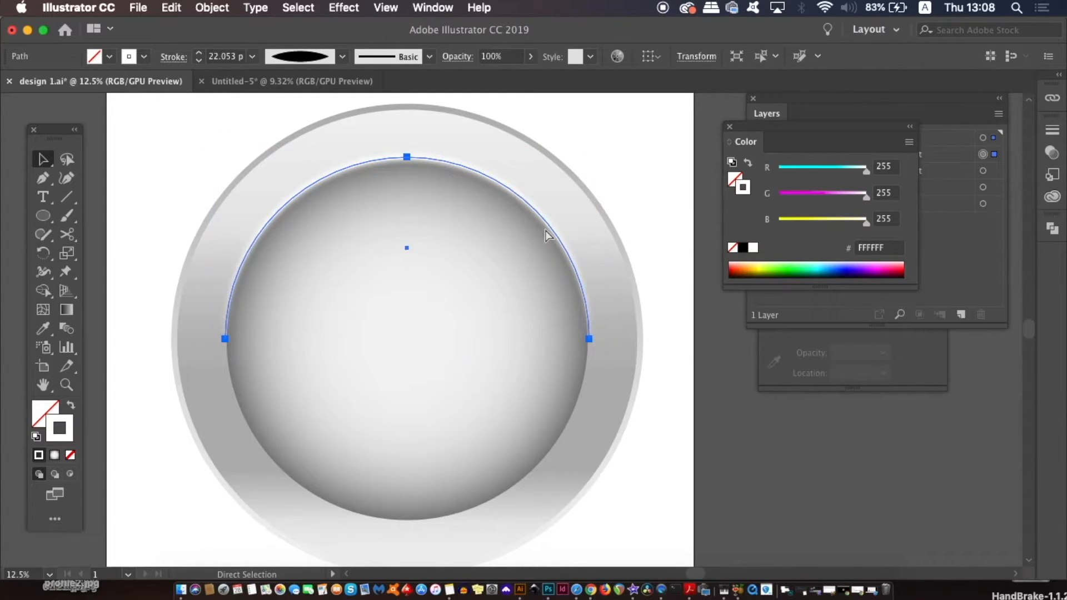
click(211, 8)
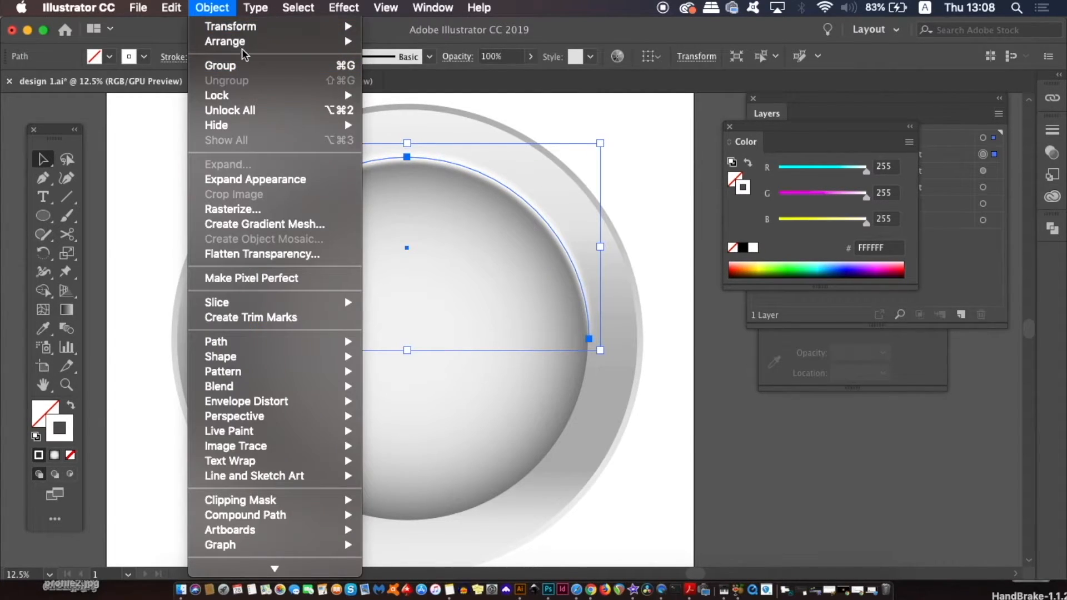
mouse_move(231, 25)
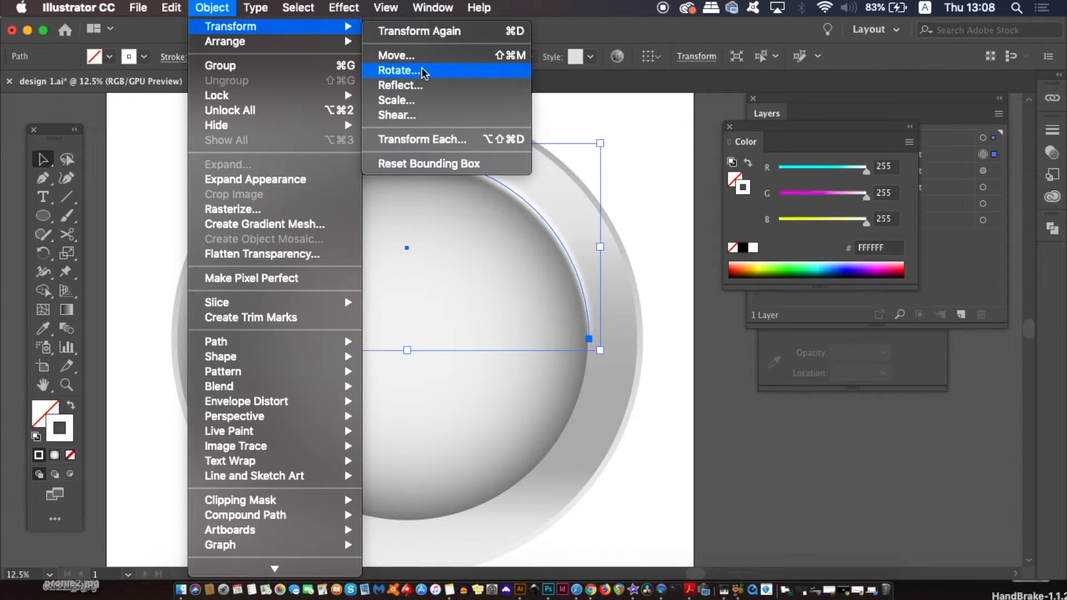
click(399, 70)
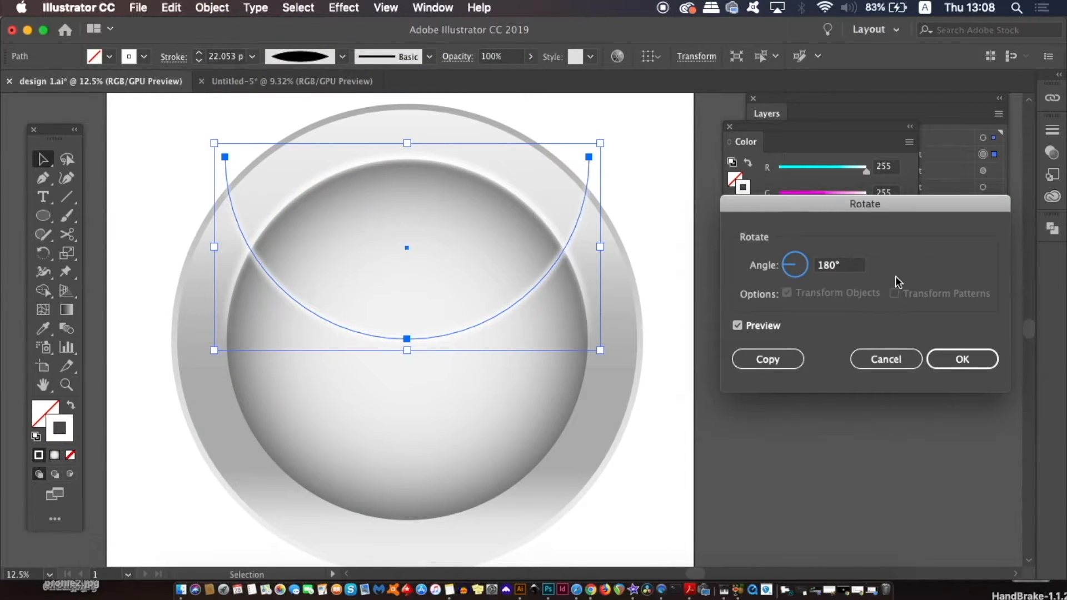
click(961, 359)
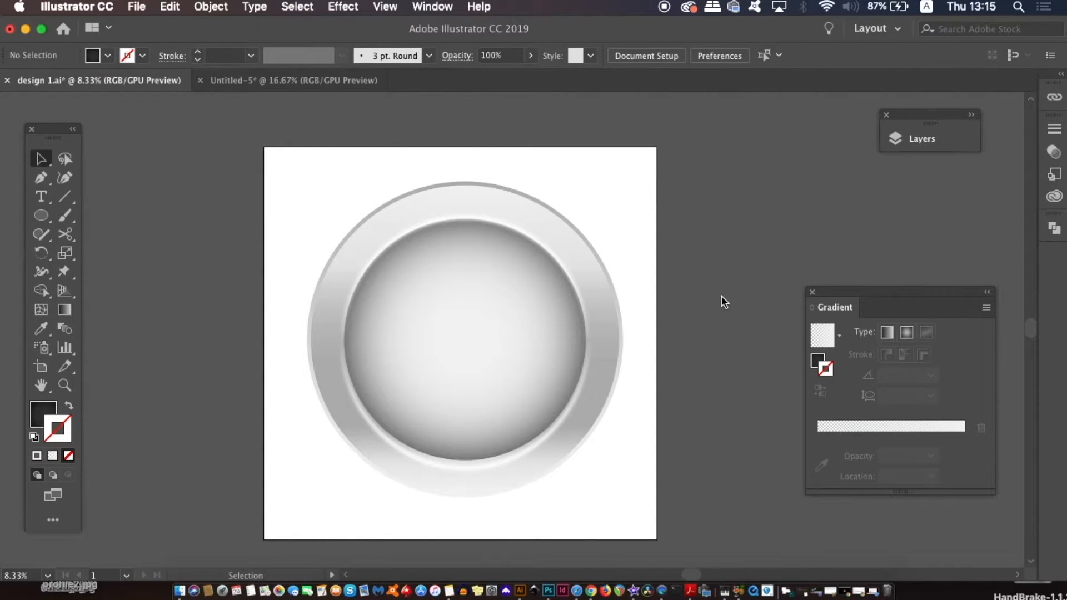
mouse_move(650, 285)
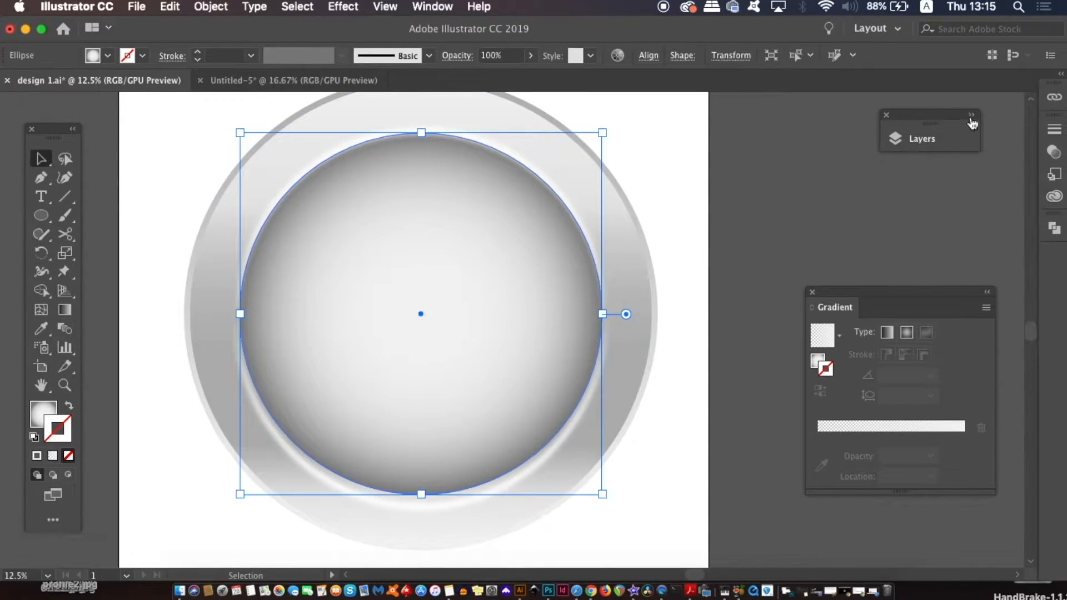
Set both radial gradient stops of the scaled inner circle copy to dark gray swatches.
click(922, 138)
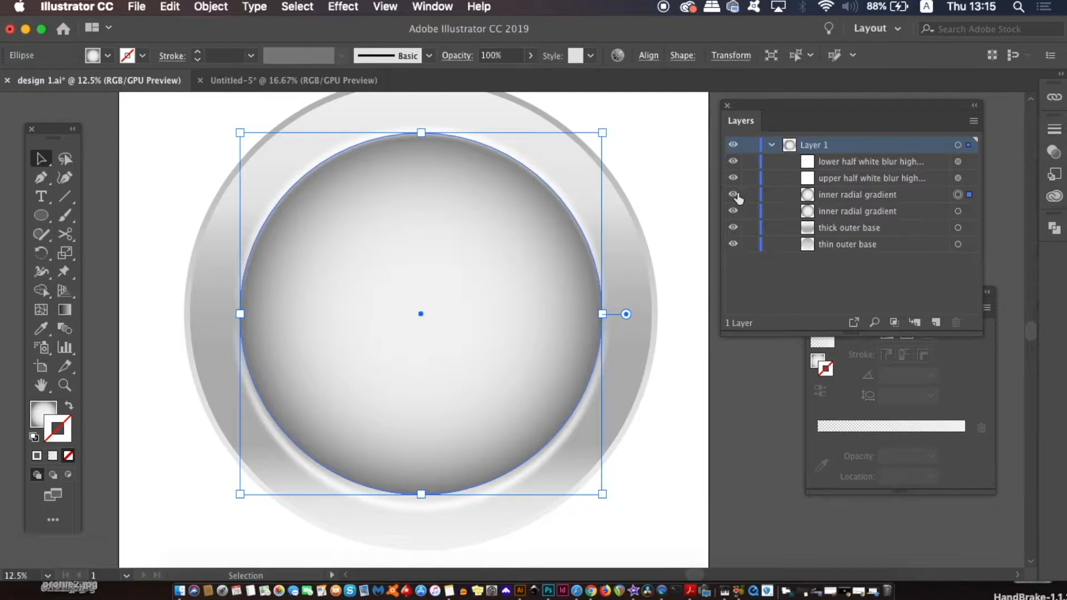
double_click(872, 193)
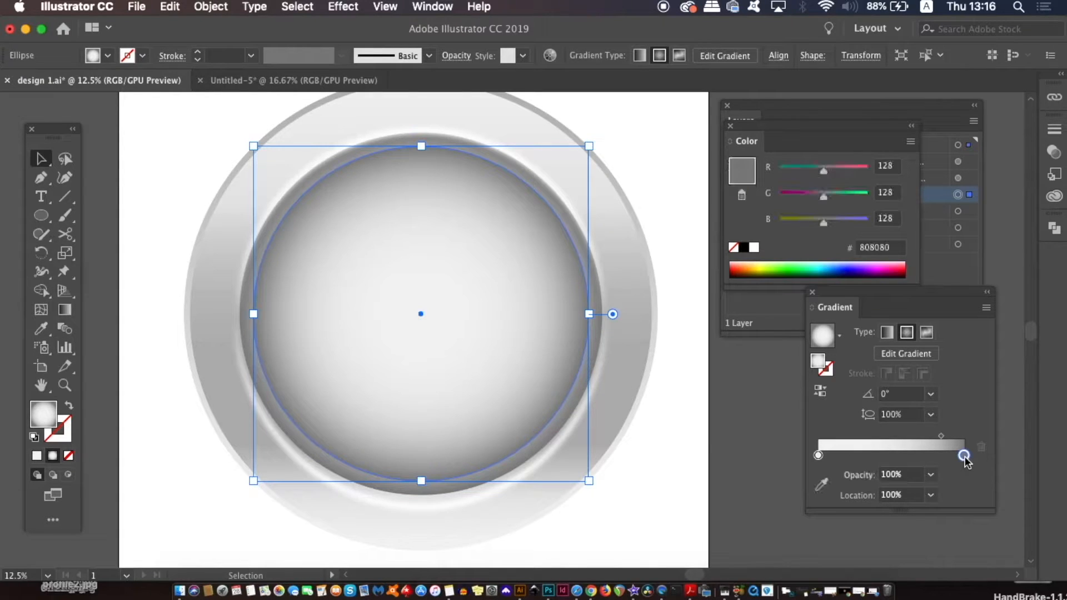
click(805, 334)
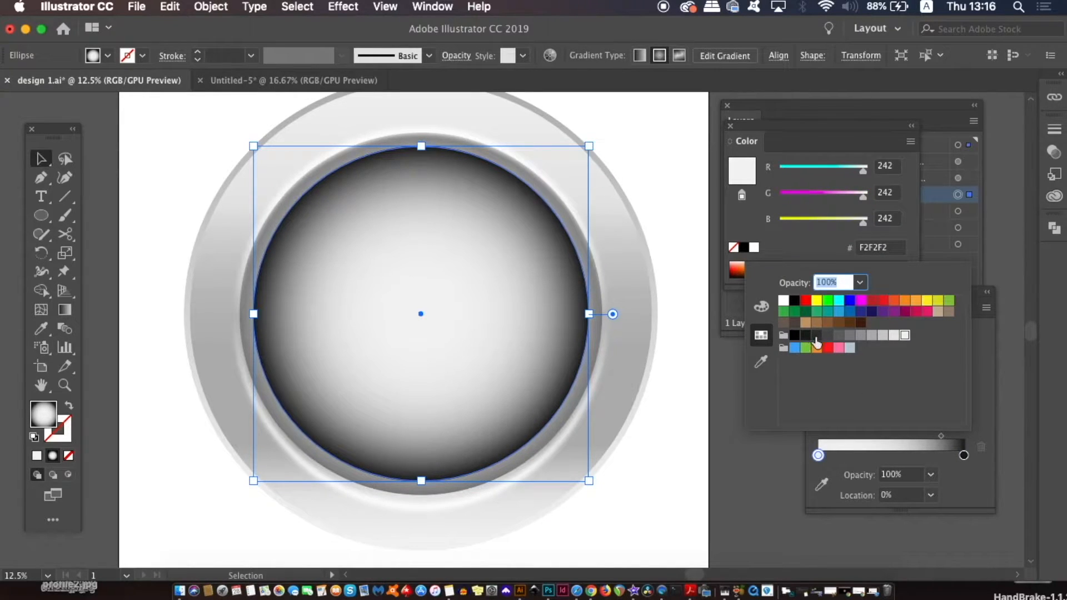
click(814, 340)
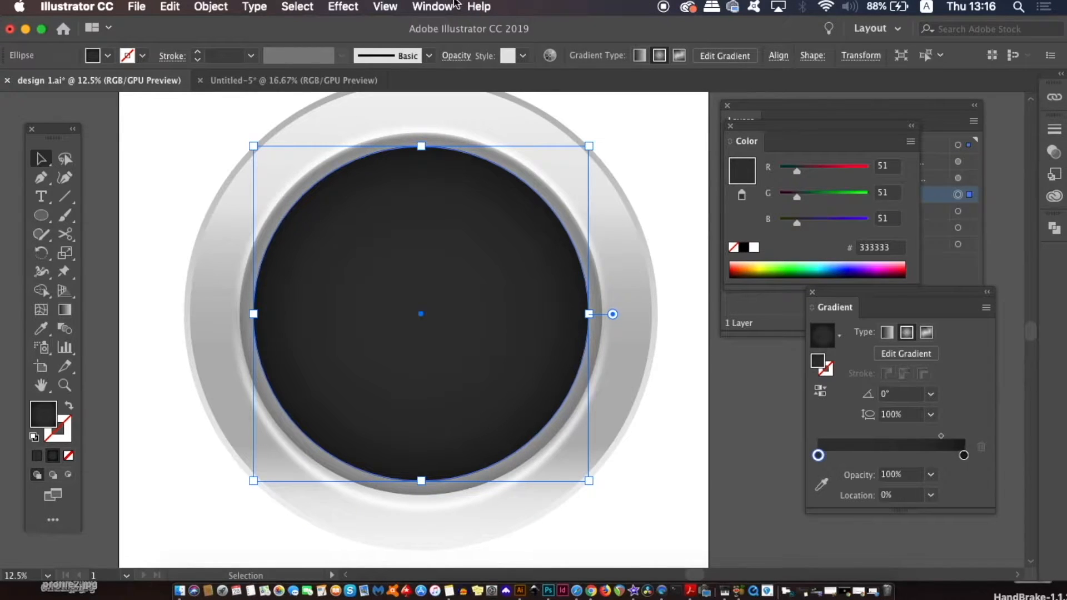
Add an Outer Glow effect to the dark circle's fill from the Appearance panel.
click(432, 6)
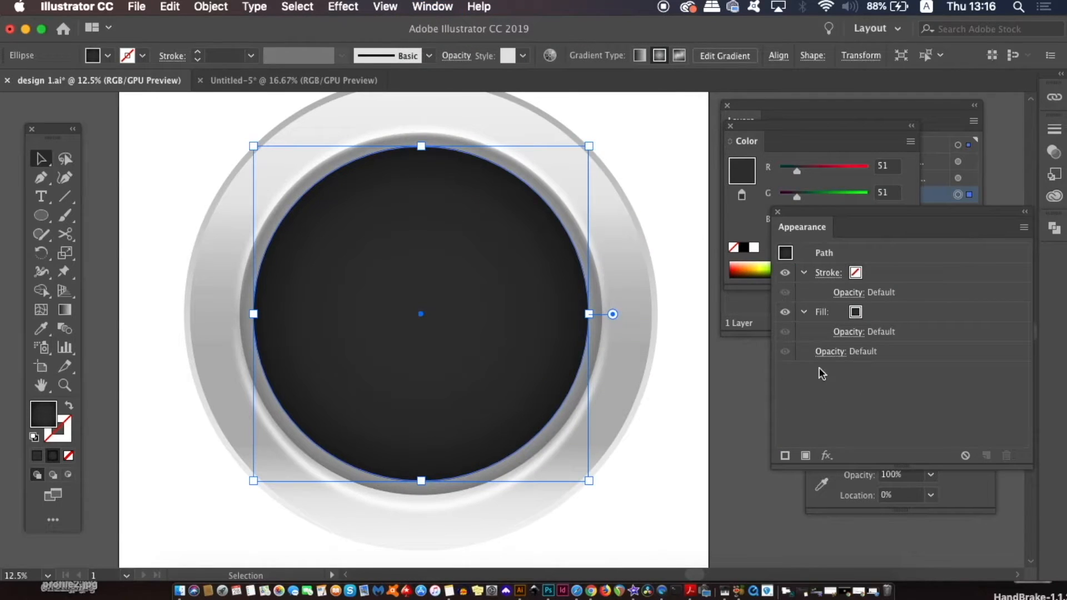
click(821, 311)
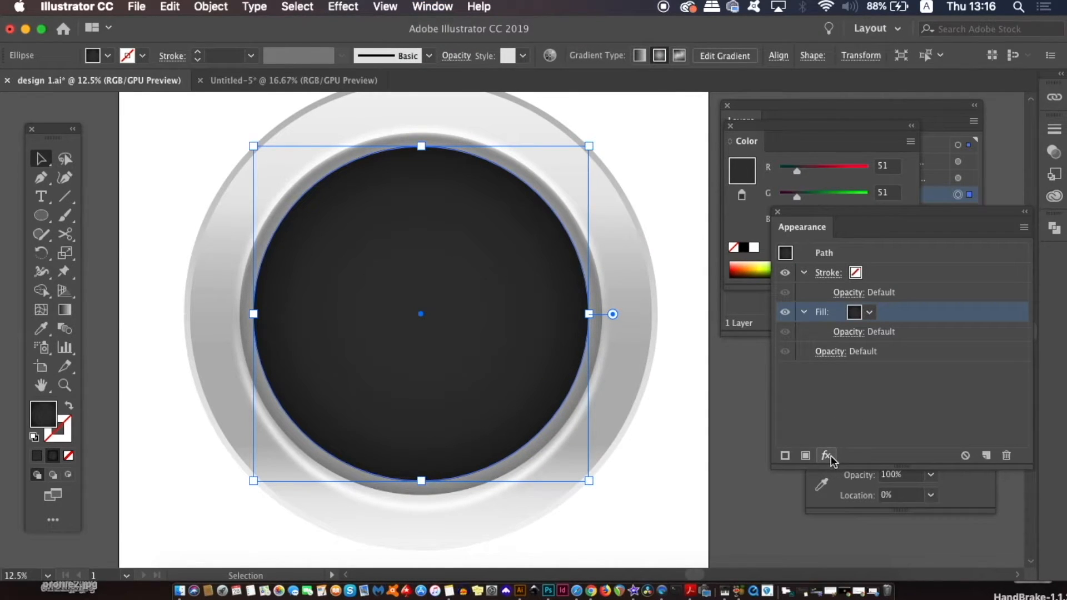
click(827, 456)
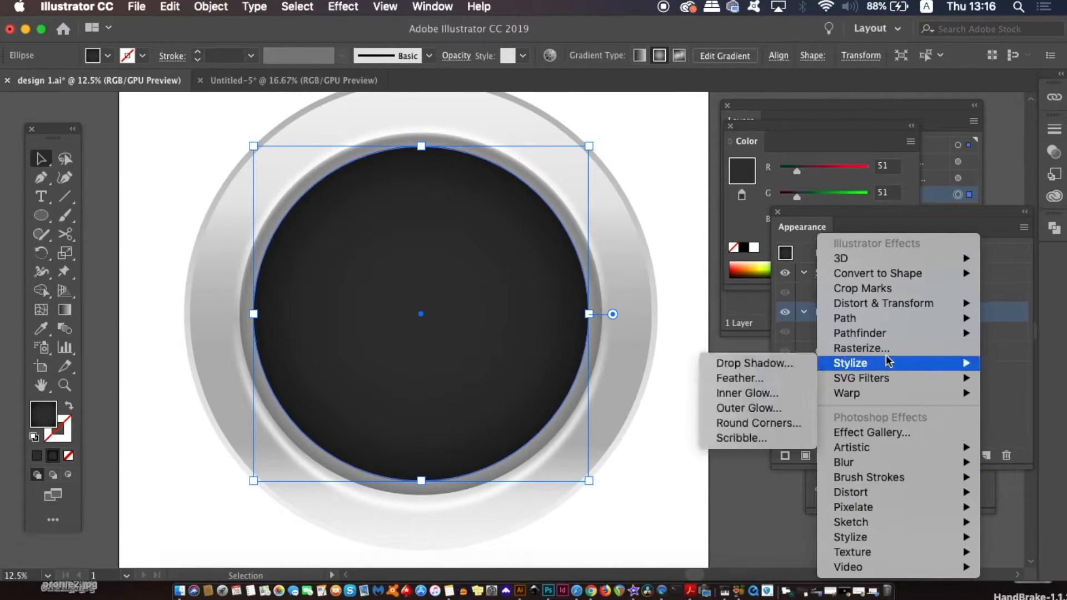
mouse_move(748, 408)
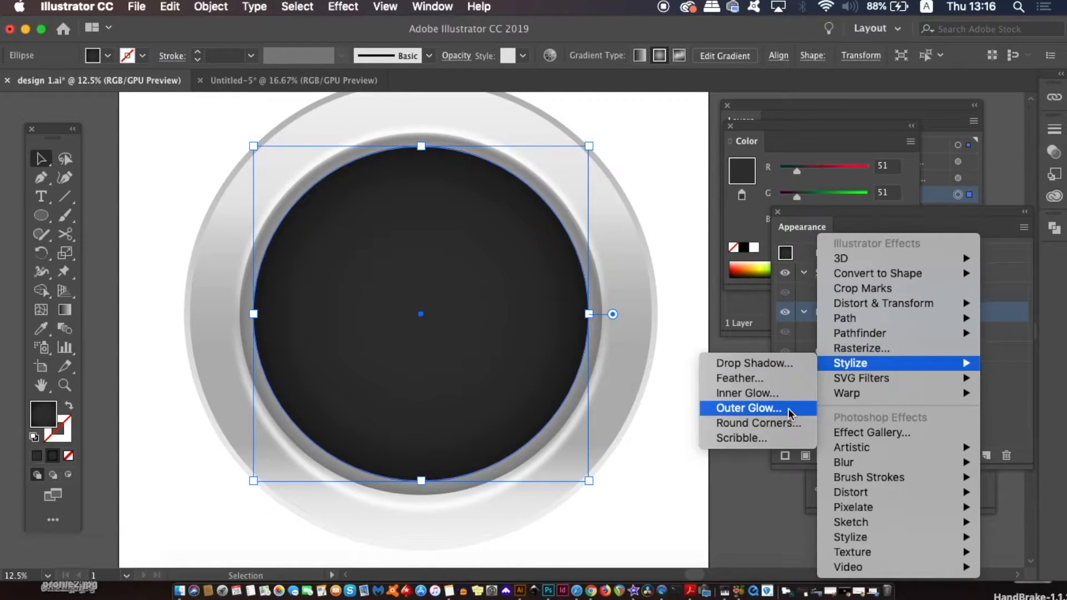
click(748, 408)
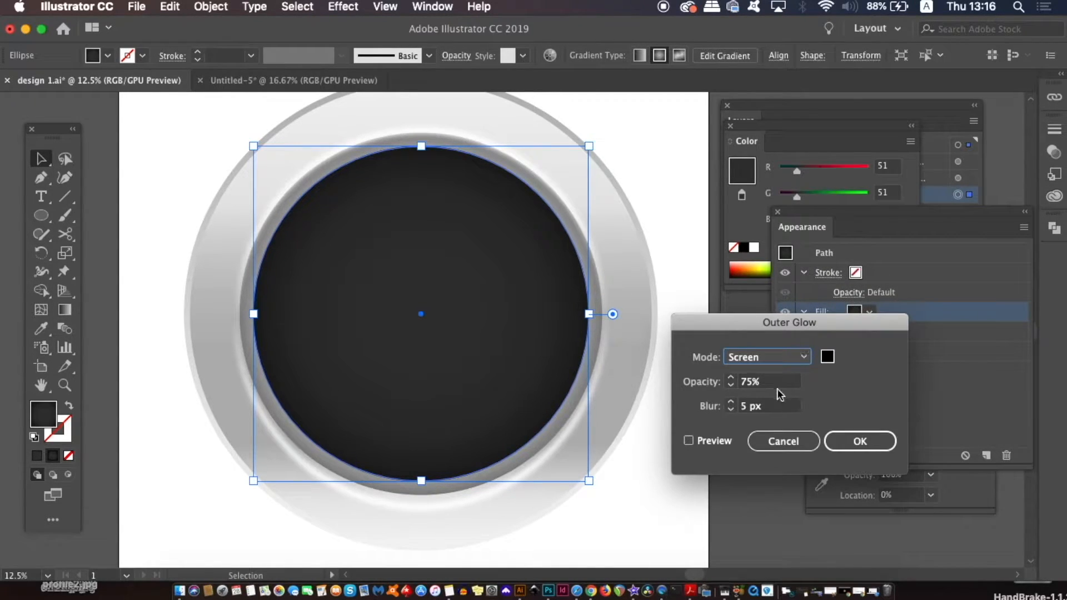
Set the glow to Normal mode, 85% opacity and 10 px blur, and confirm.
click(766, 357)
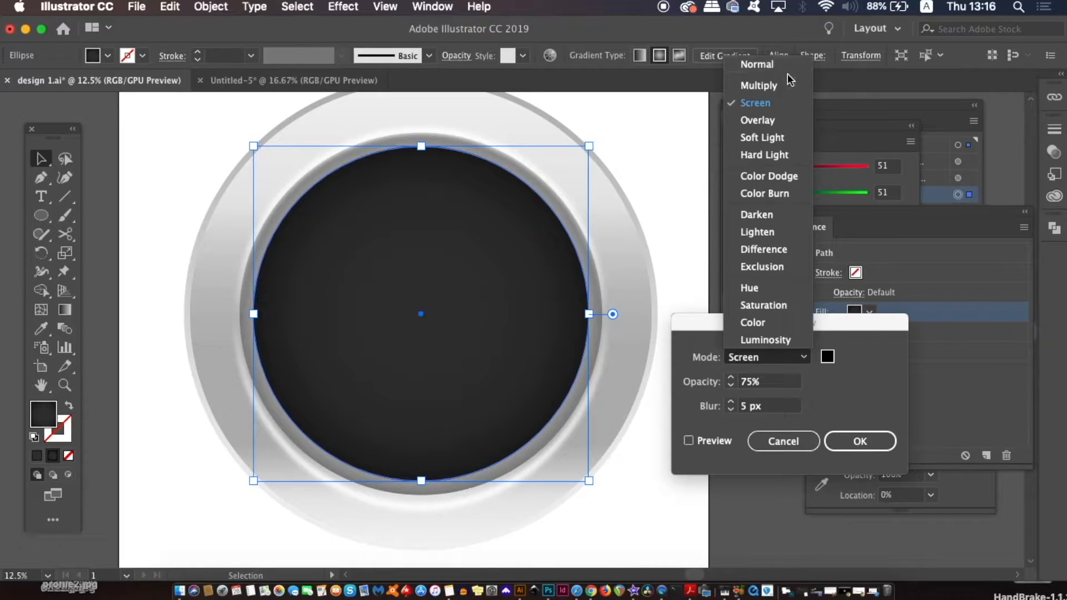
click(689, 441)
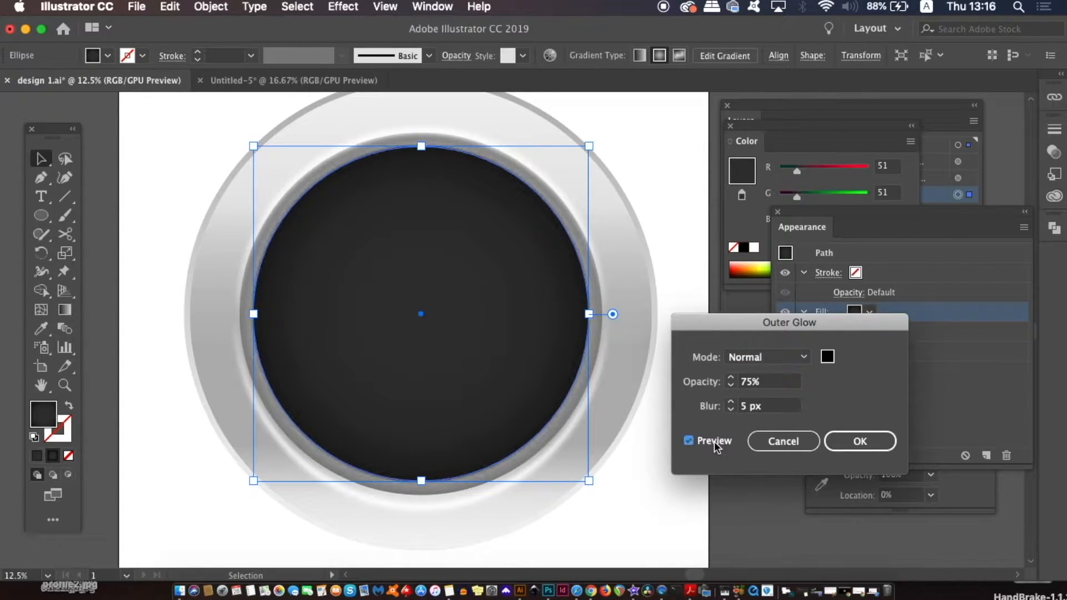
click(768, 406)
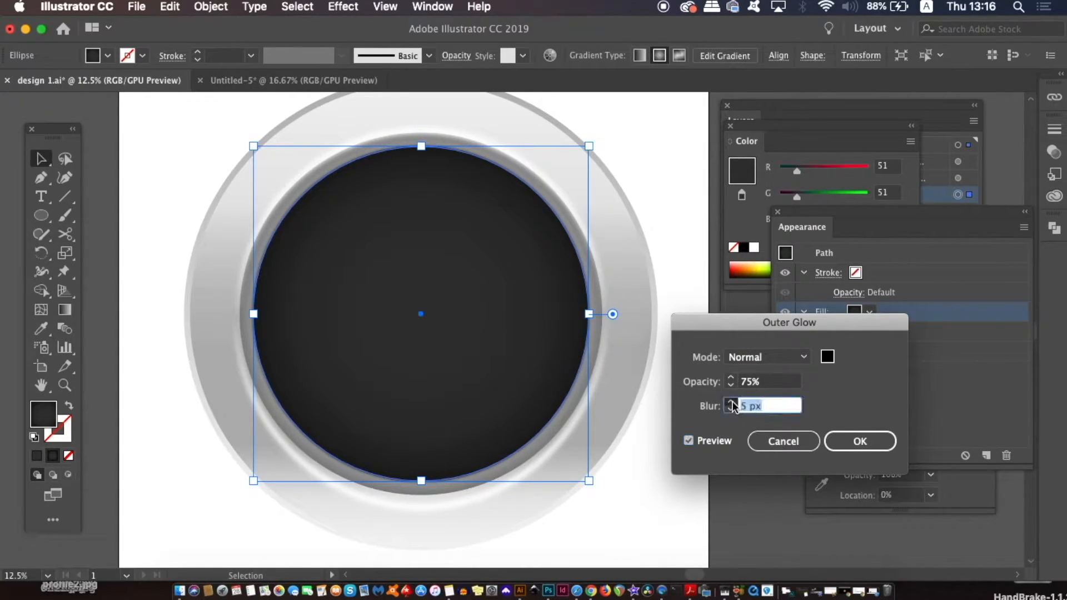
click(731, 402)
text(10)
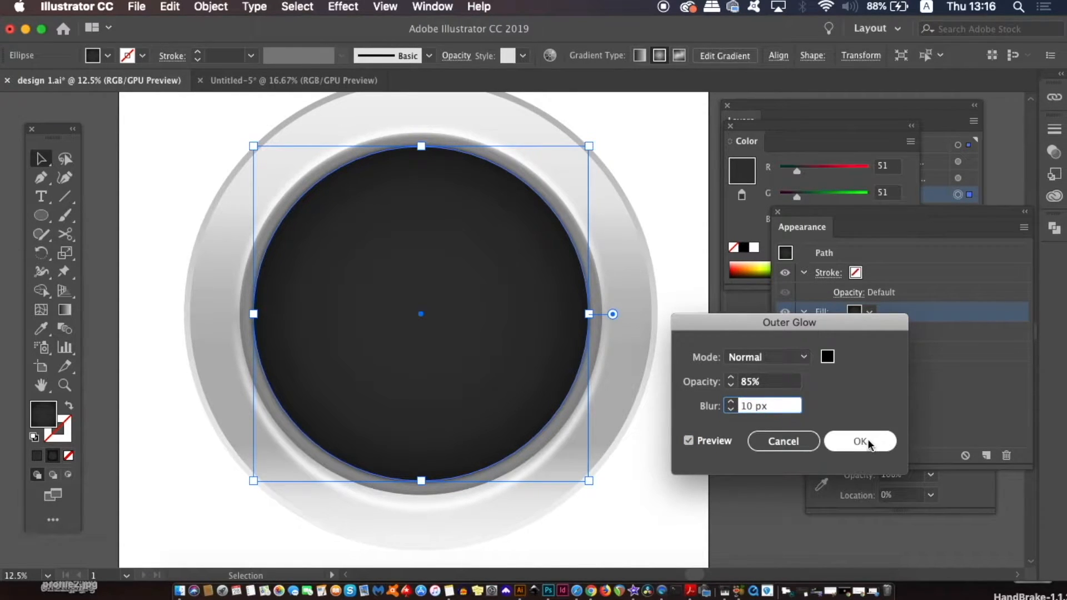
click(859, 442)
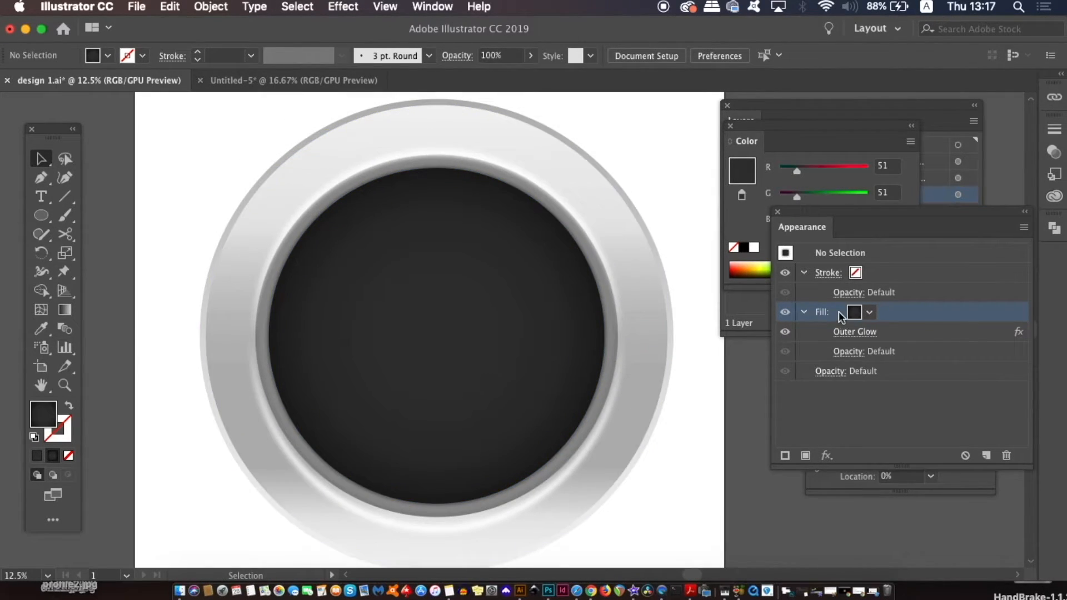
Clear the copied circle's appearance and give it a white stroke.
click(741, 120)
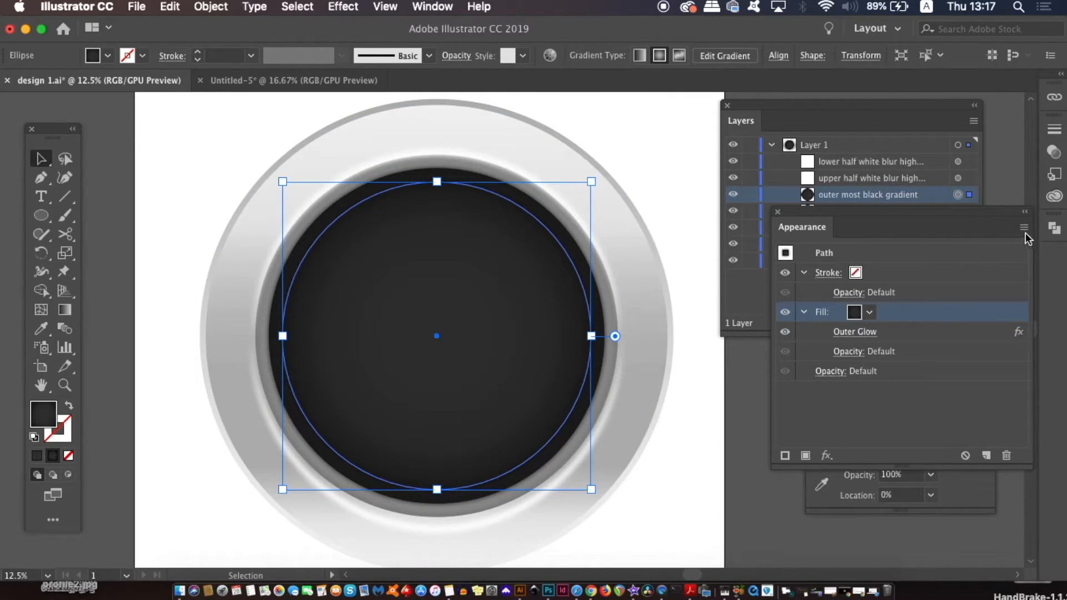
click(1025, 227)
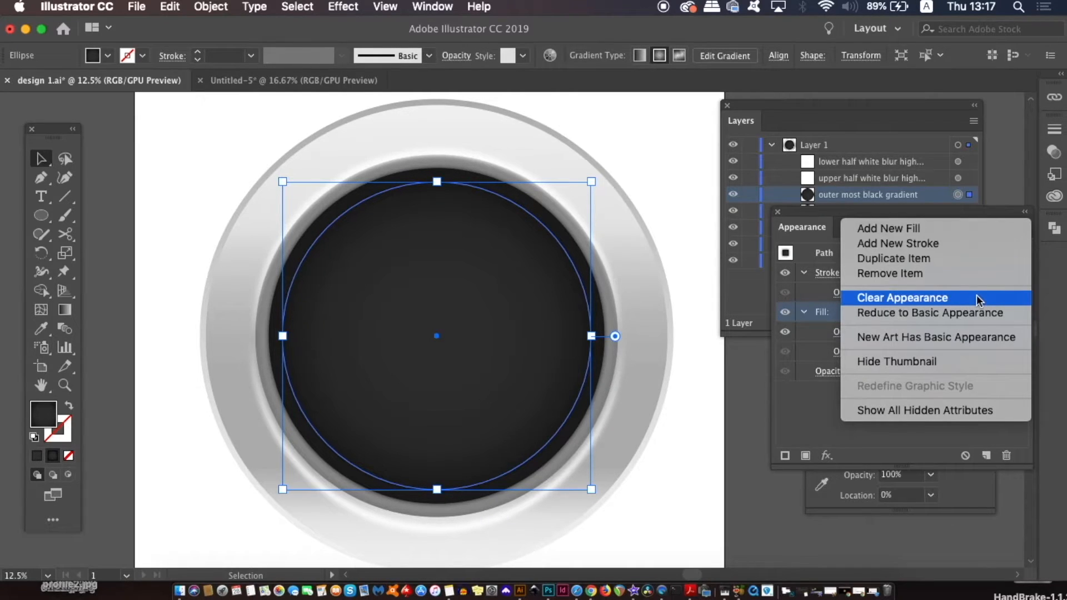
click(902, 298)
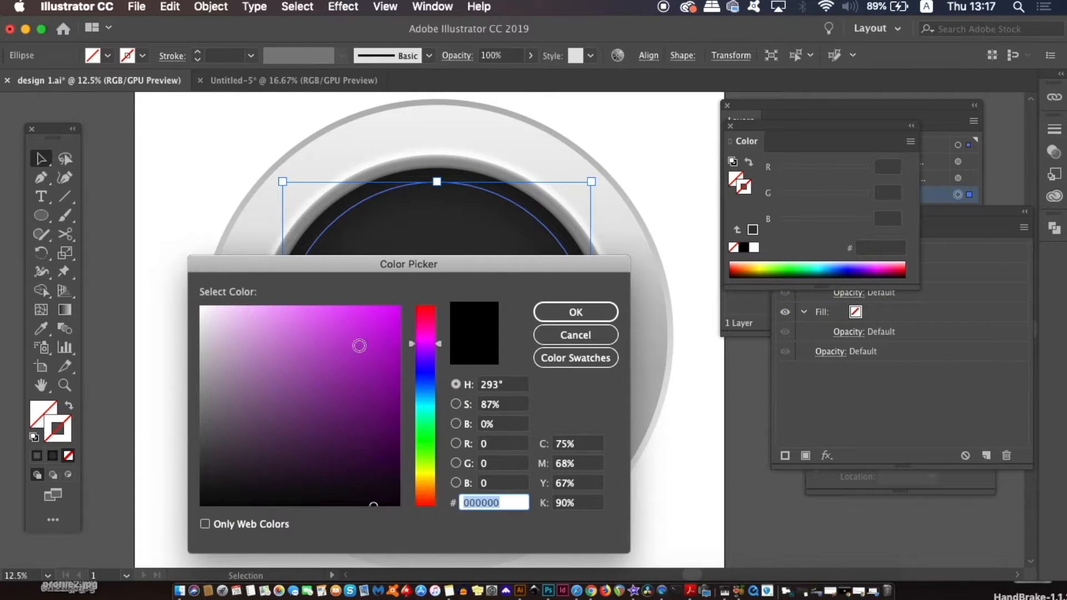
click(574, 311)
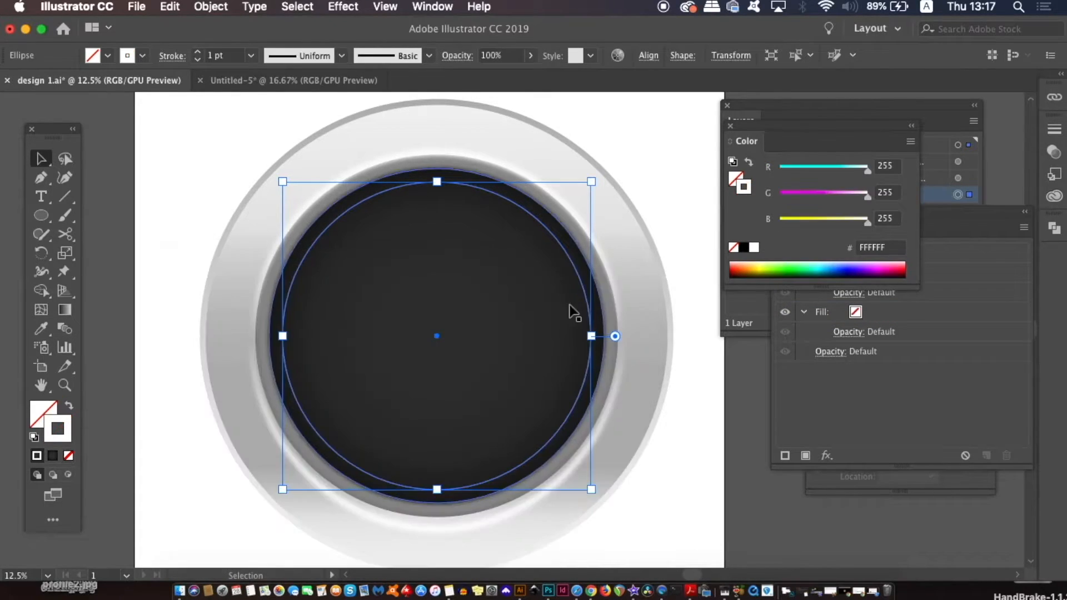
Make the stroke much heavier and apply a tapered width profile to the upper arc.
click(252, 55)
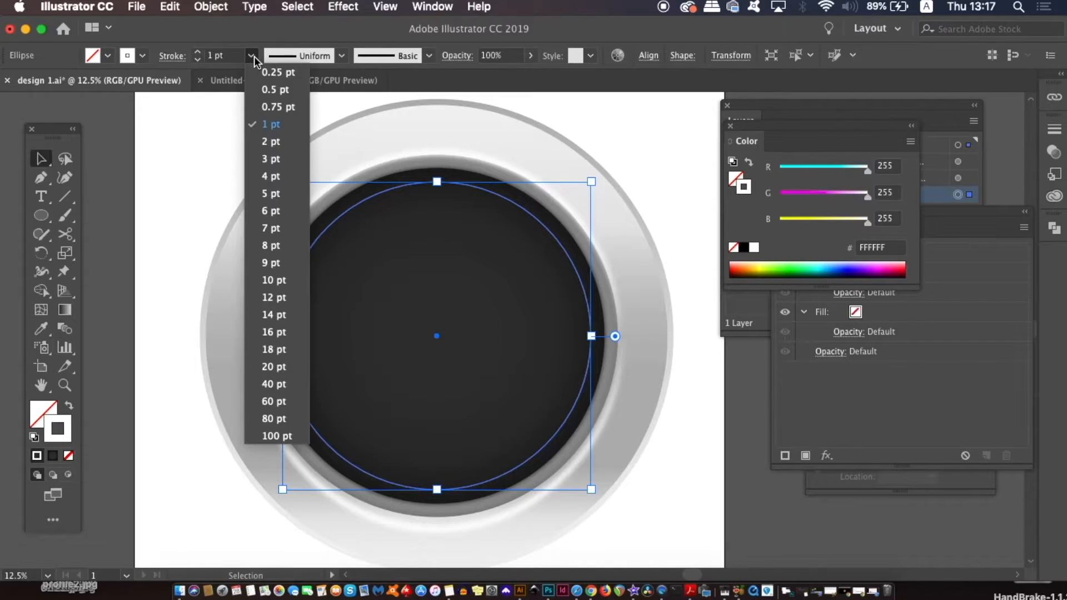
click(273, 366)
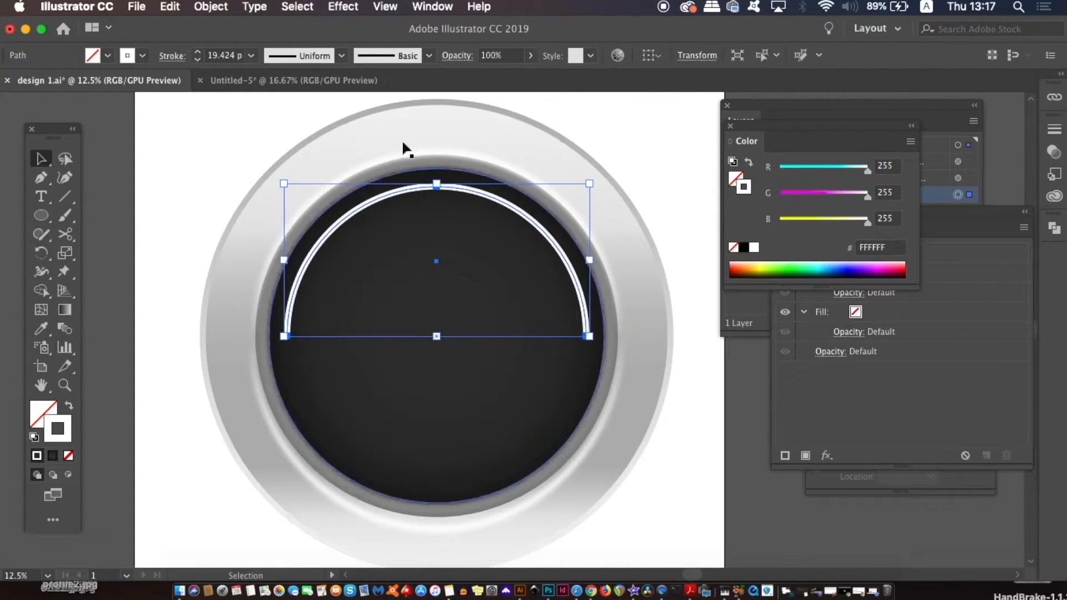
click(341, 56)
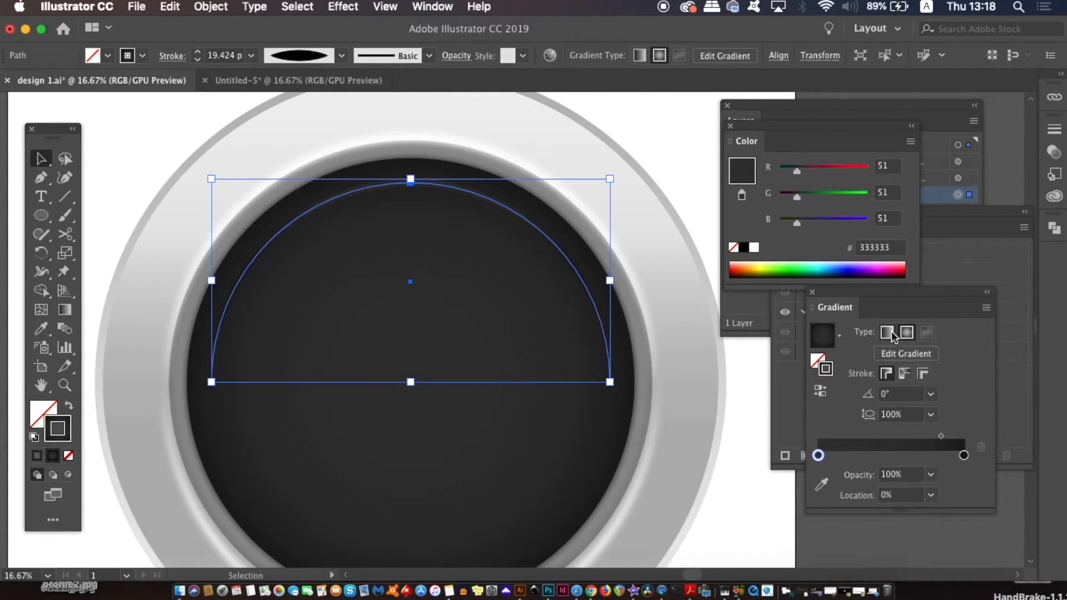
Give the arc's stroke a white linear gradient at -90° fading to transparent, and rename its layer 'thick upper white blur'.
click(963, 456)
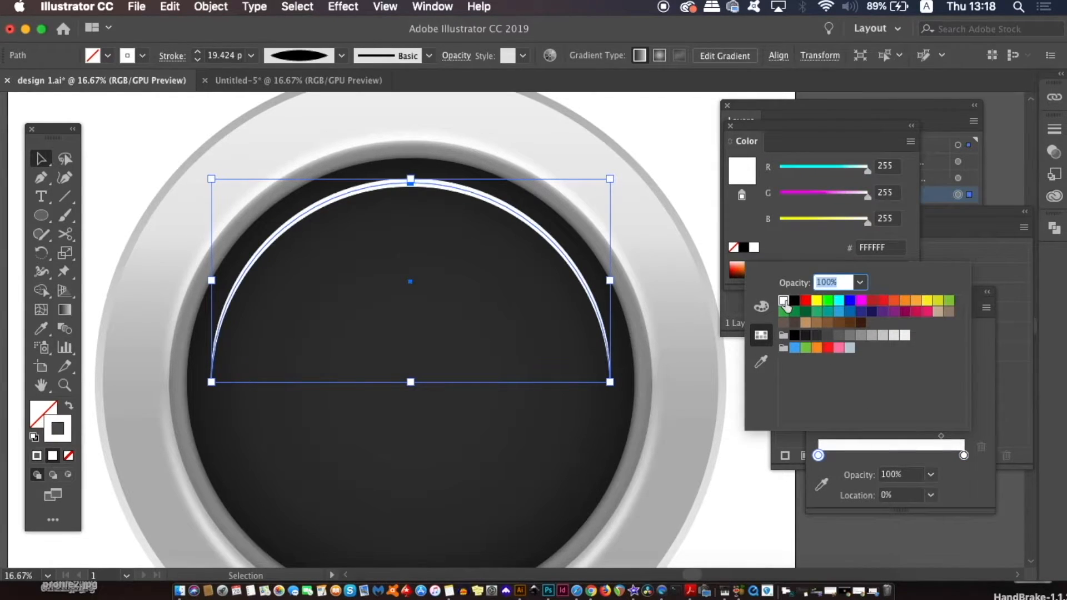
click(930, 393)
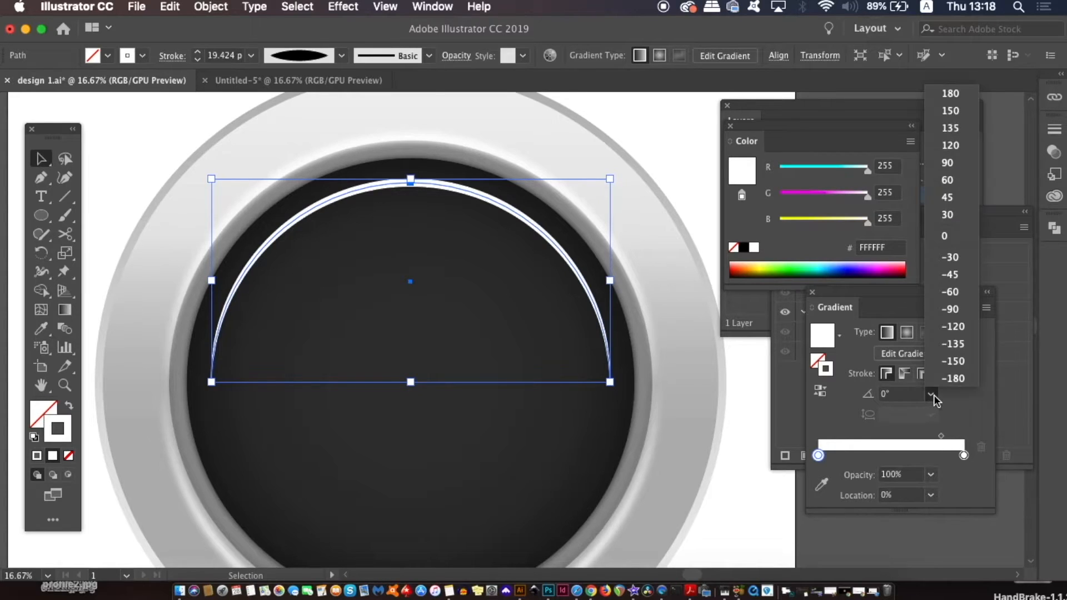
click(950, 309)
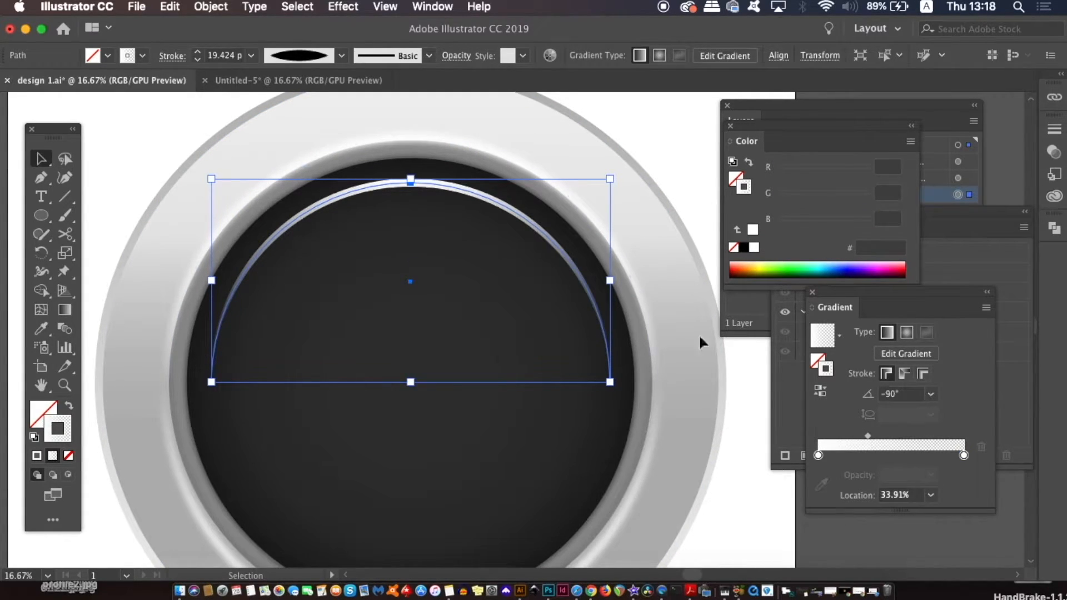
click(596, 378)
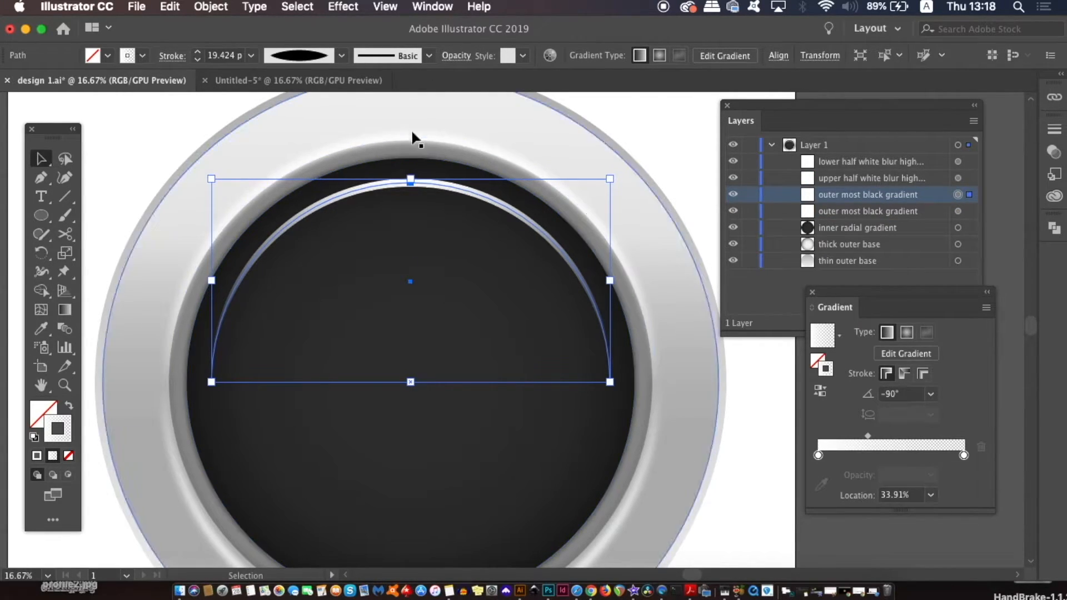
double_click(871, 193)
text(thick upper white blur)
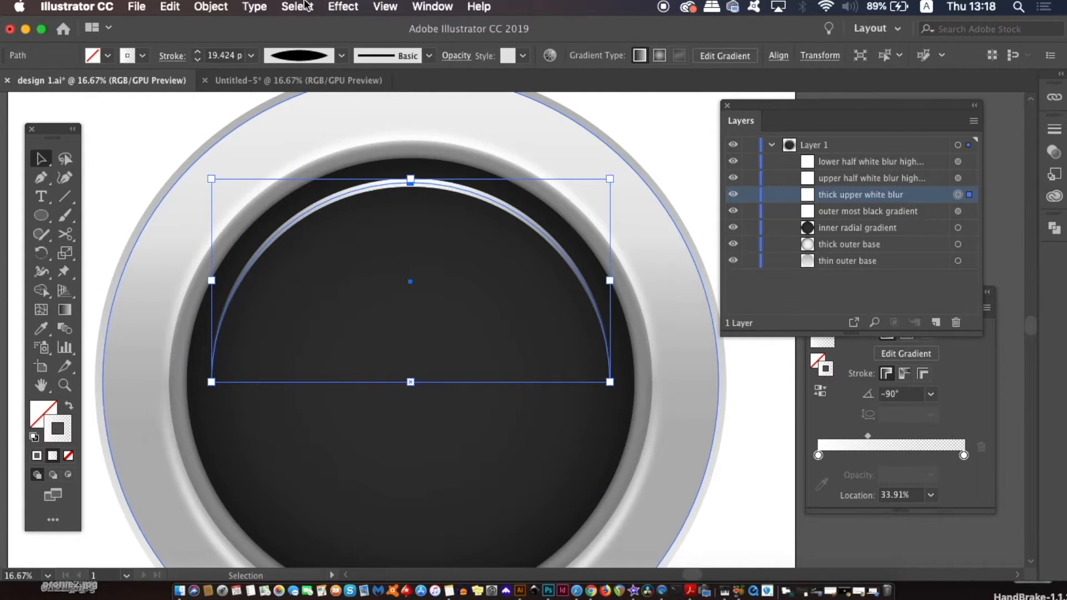
Apply a Gaussian Blur of about 16 radius to the upper arc with Preview on, then start the centre ellipse.
click(342, 7)
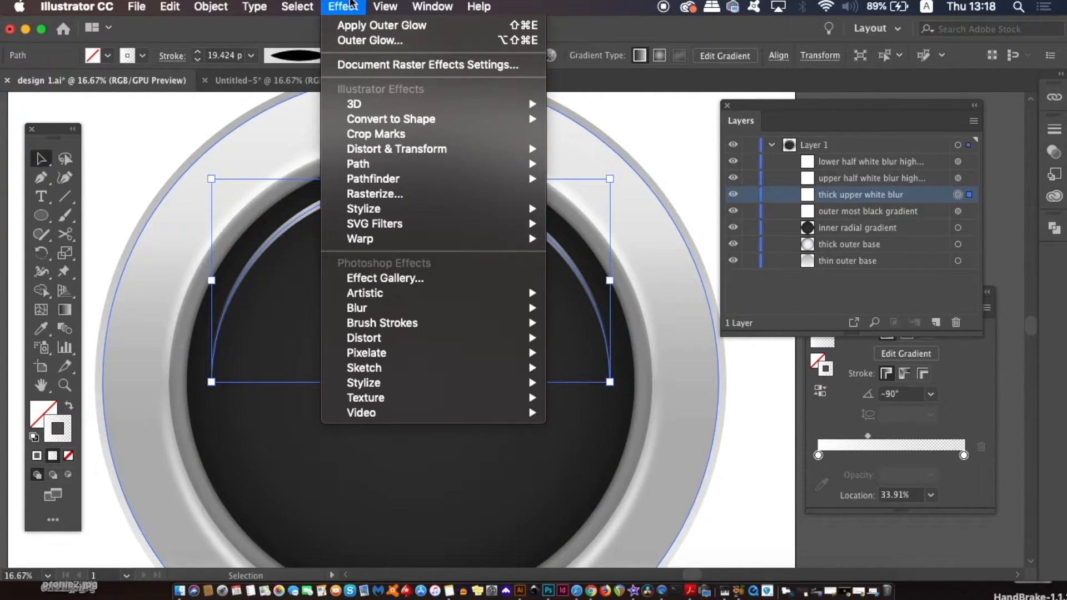
mouse_move(356, 308)
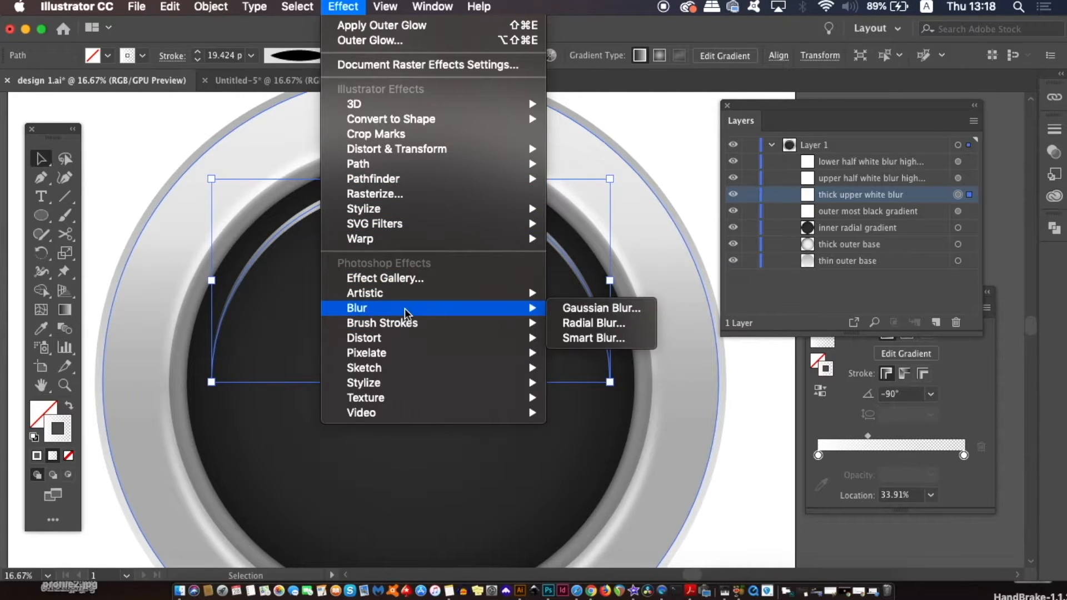
click(600, 308)
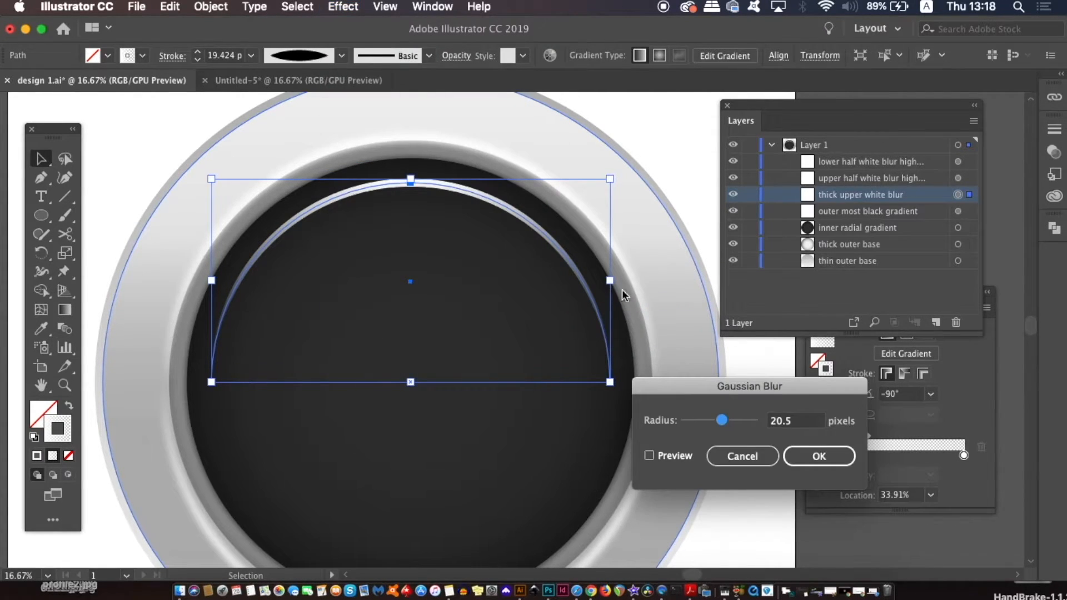
click(648, 456)
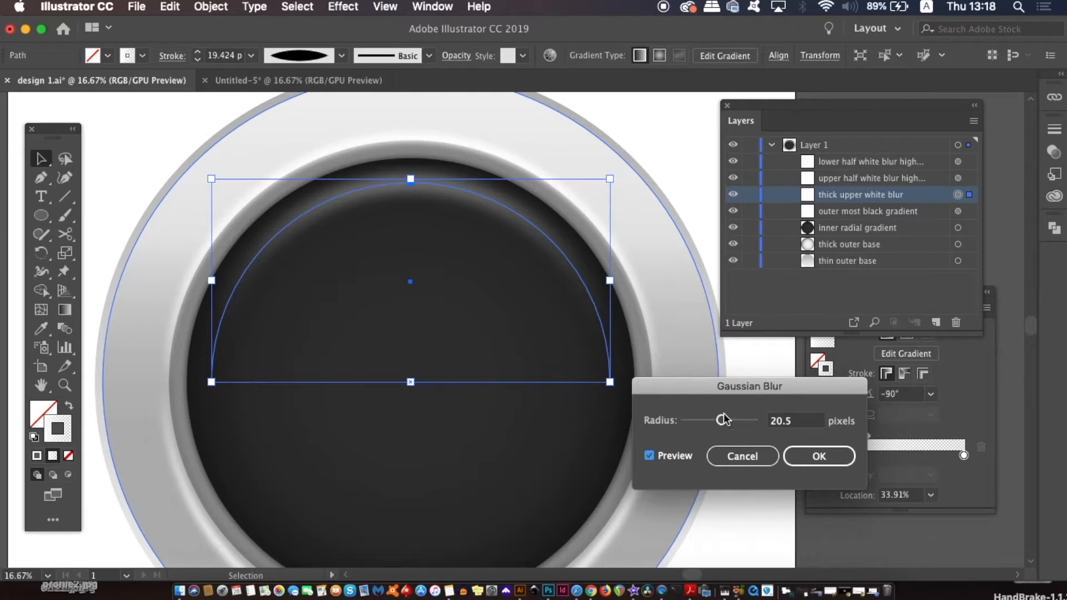
drag(723, 420, 721, 420)
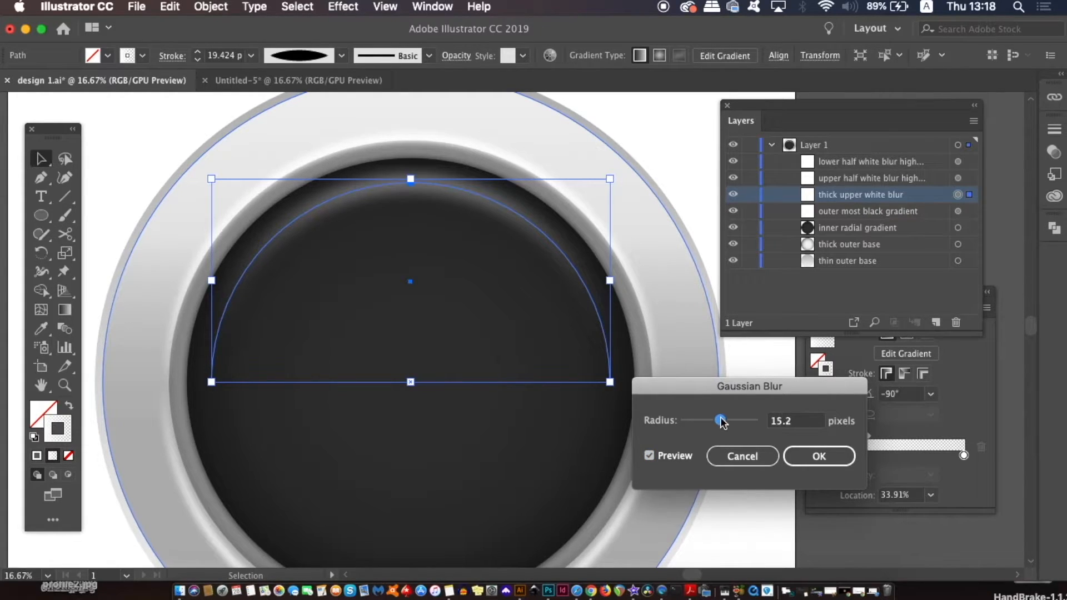
drag(722, 420, 721, 420)
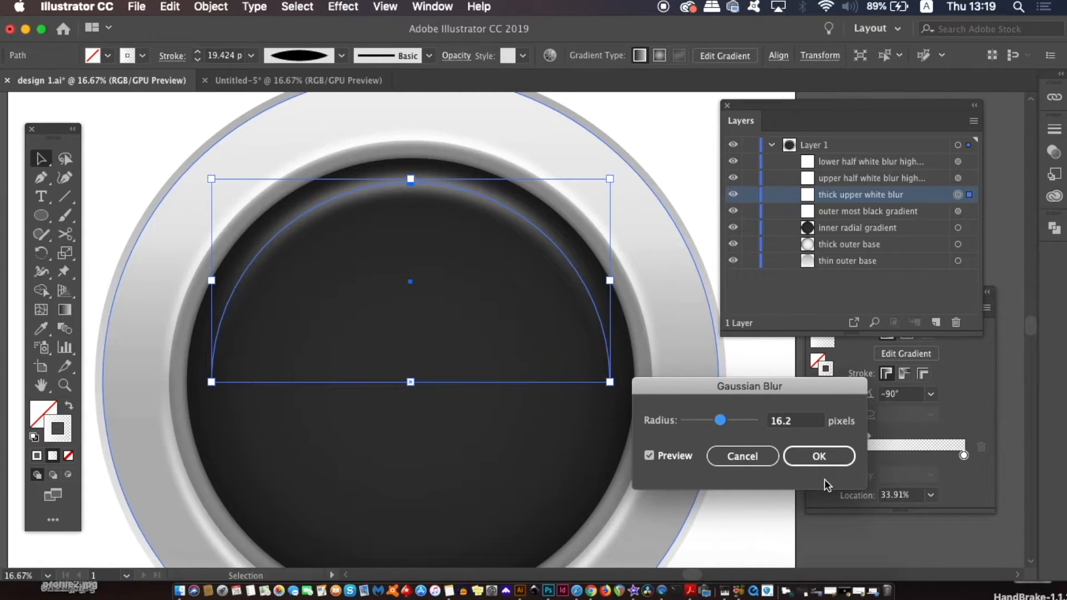
click(819, 455)
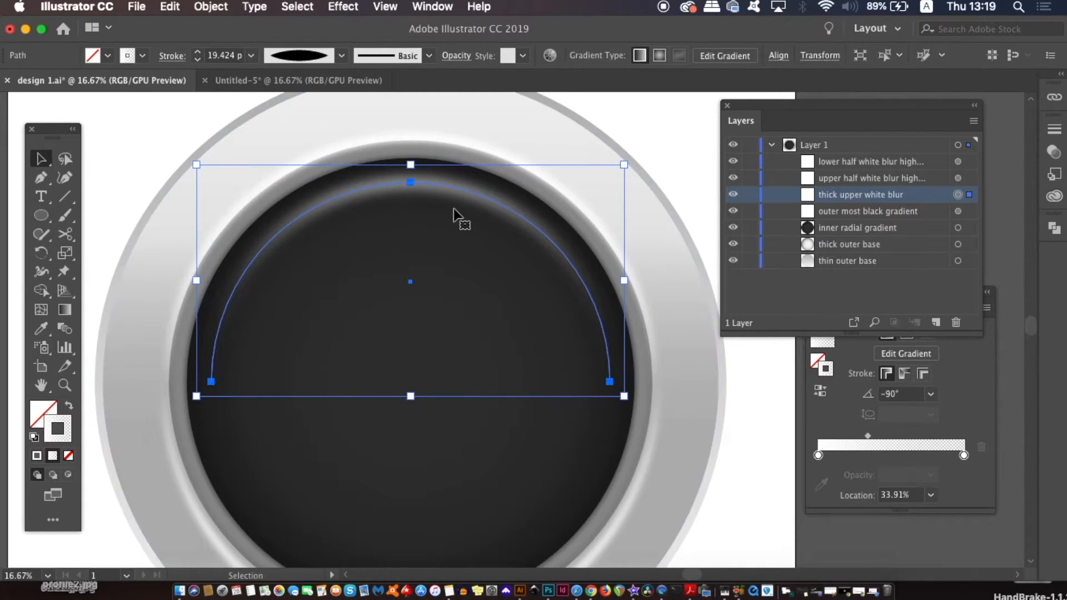
click(218, 56)
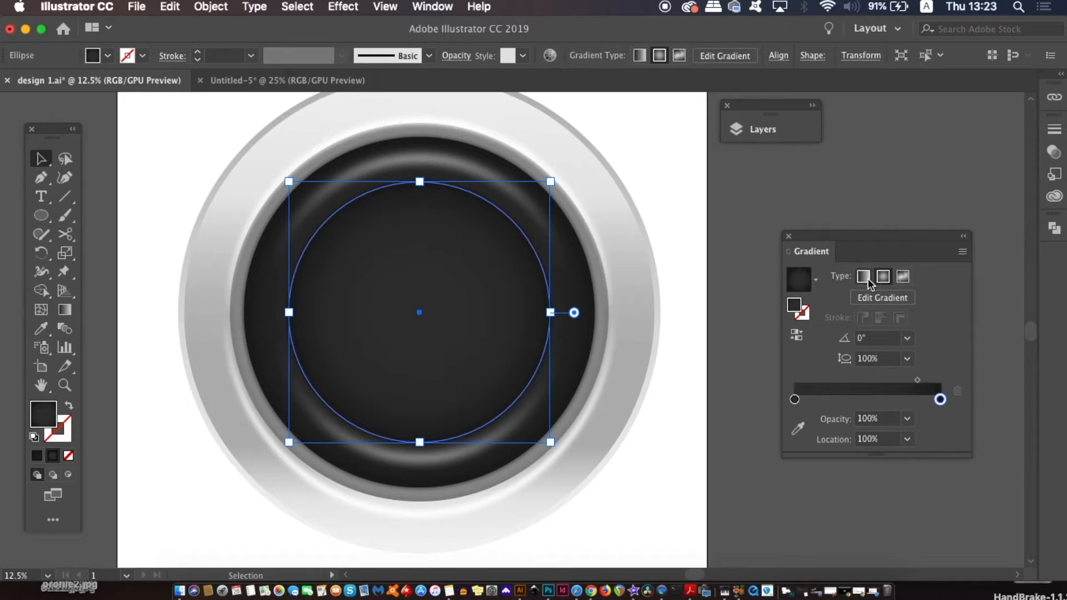
Fill the centre circle with a -90° linear gradient ending in gray and begin editing its start stop.
click(863, 277)
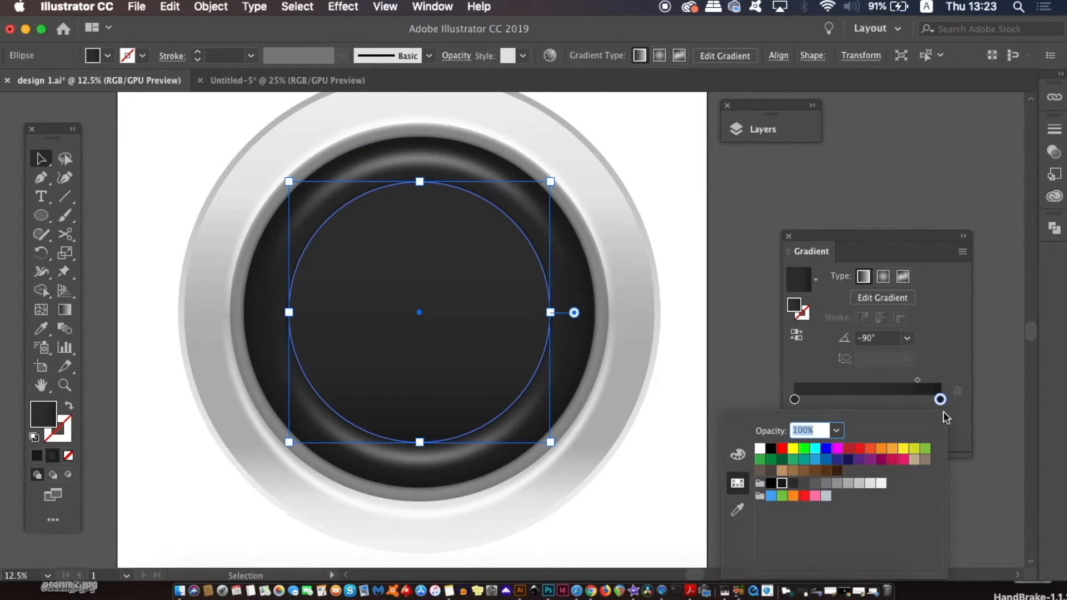
click(848, 483)
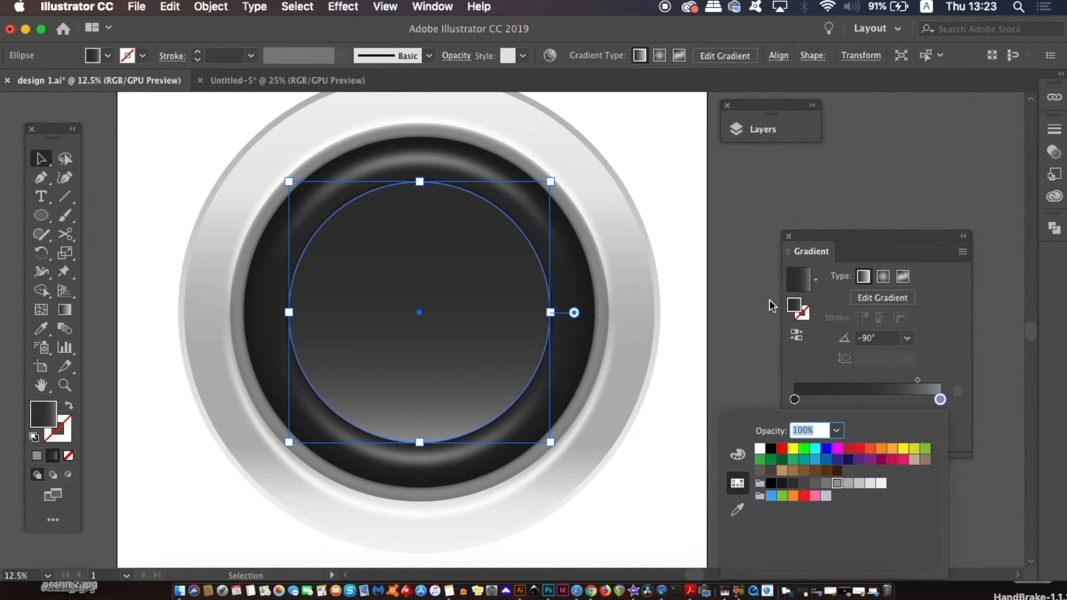
click(793, 399)
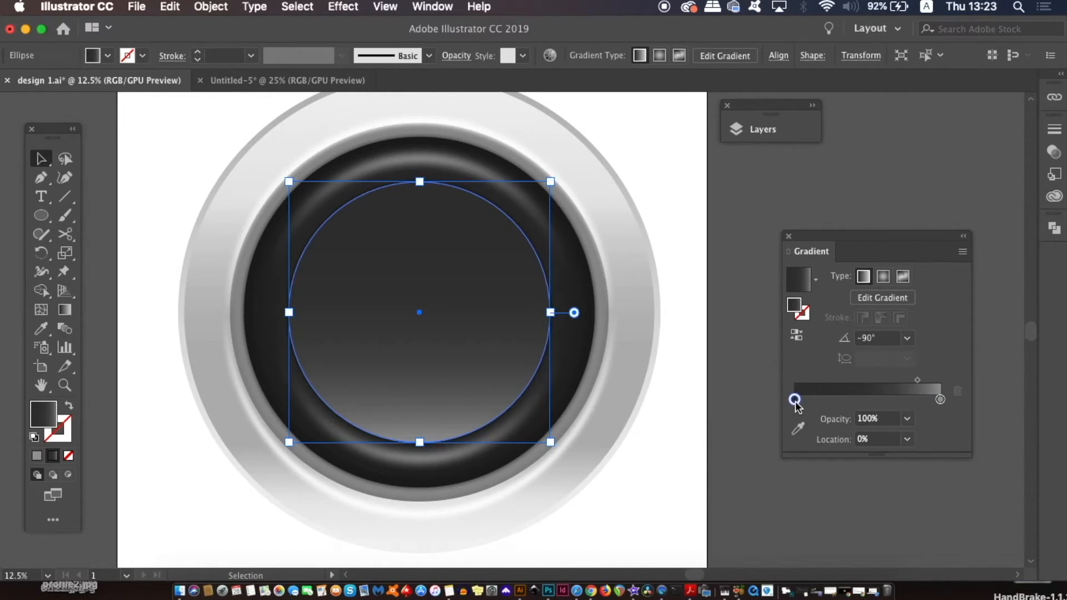
click(794, 400)
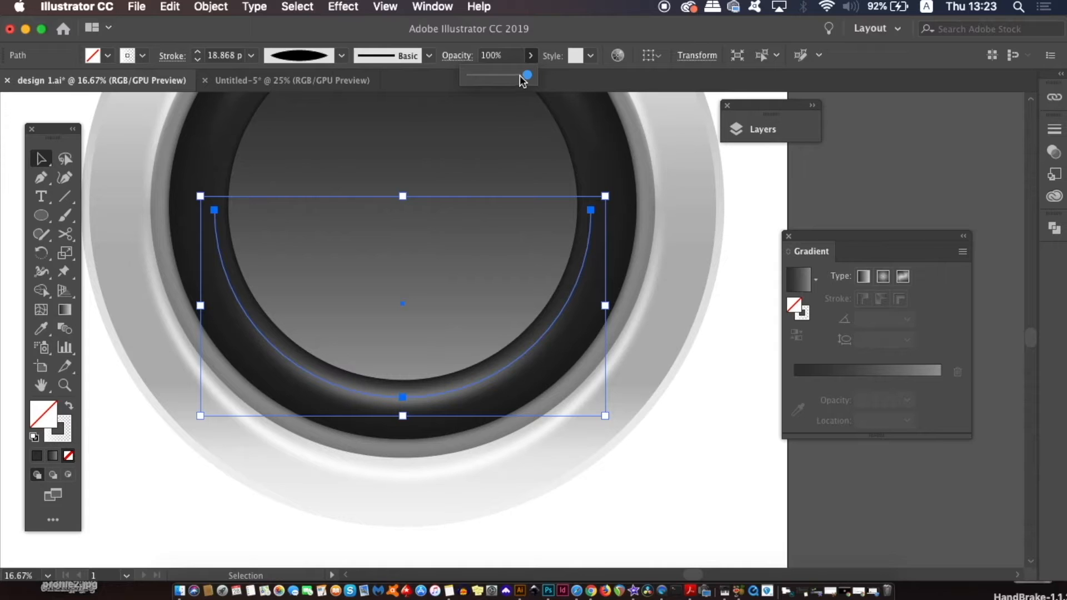
Adjust the lower arc's opacity, then clear all appearance styling from the circle copy.
drag(527, 76, 520, 76)
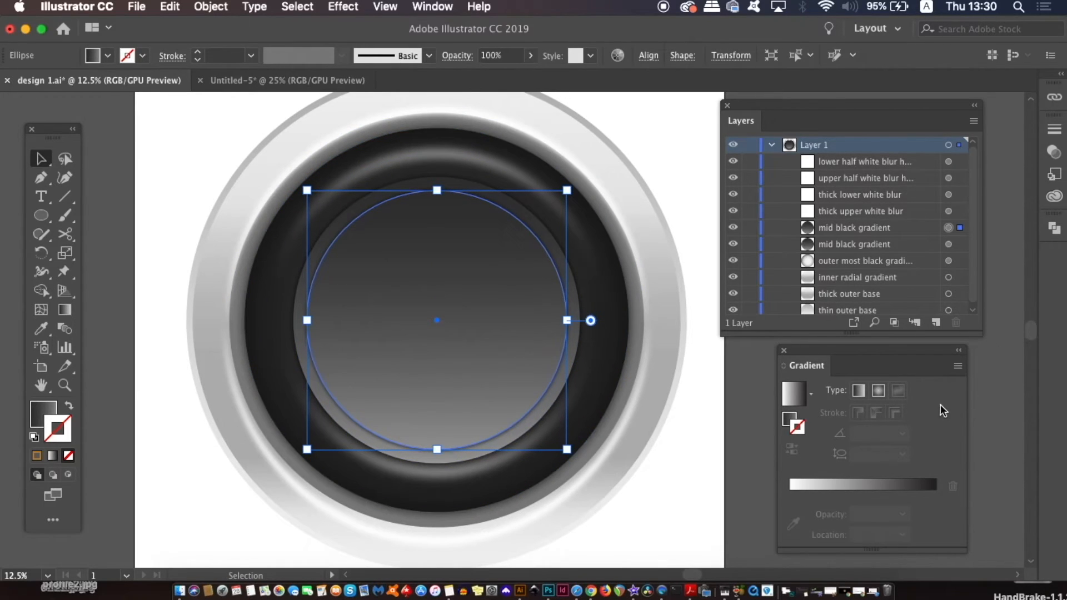
click(432, 7)
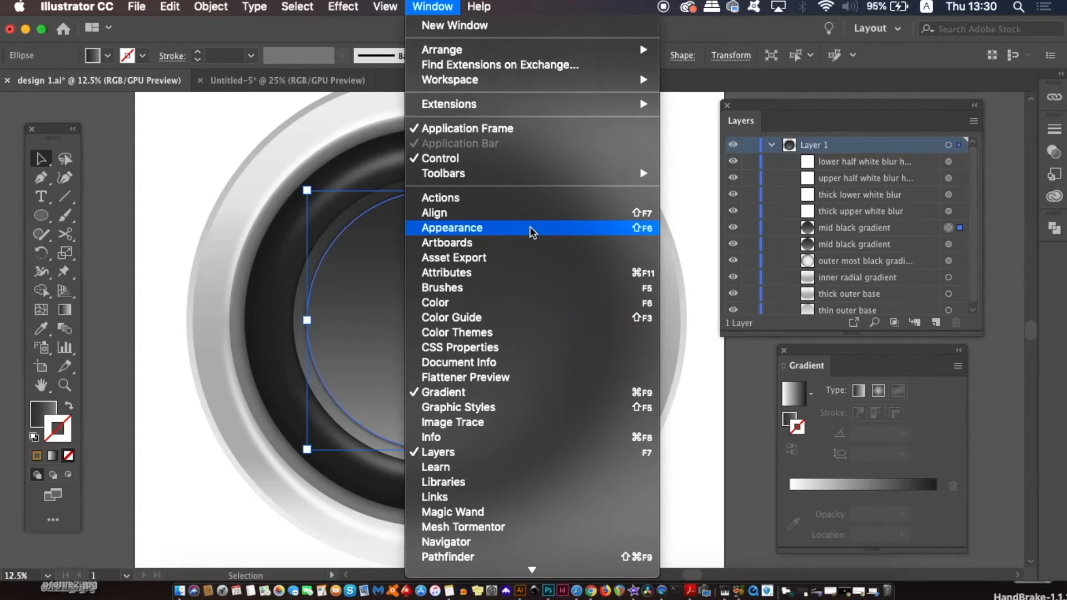
click(453, 228)
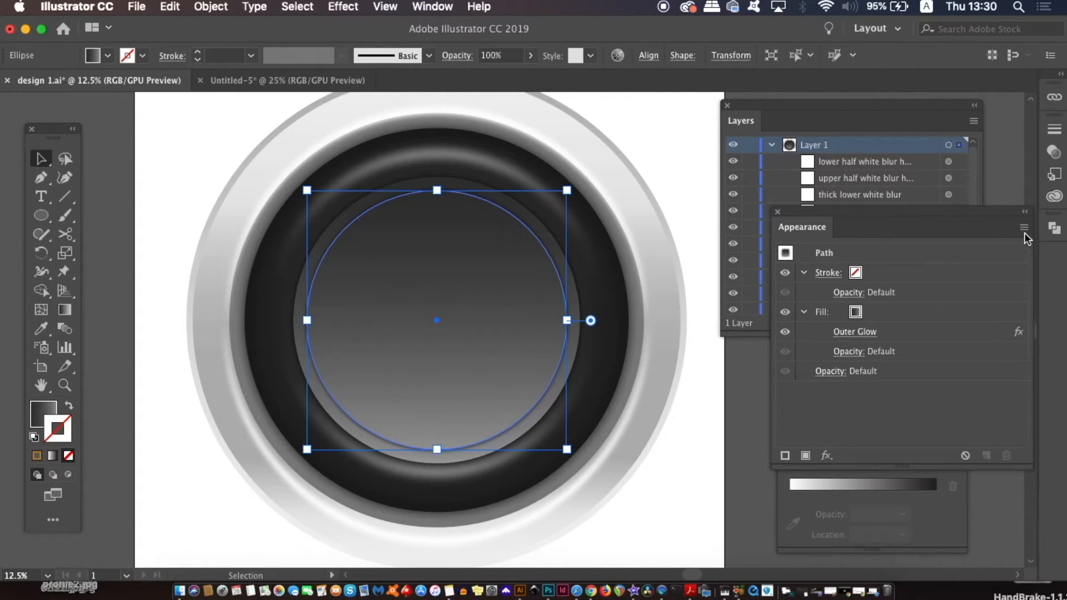
click(1024, 227)
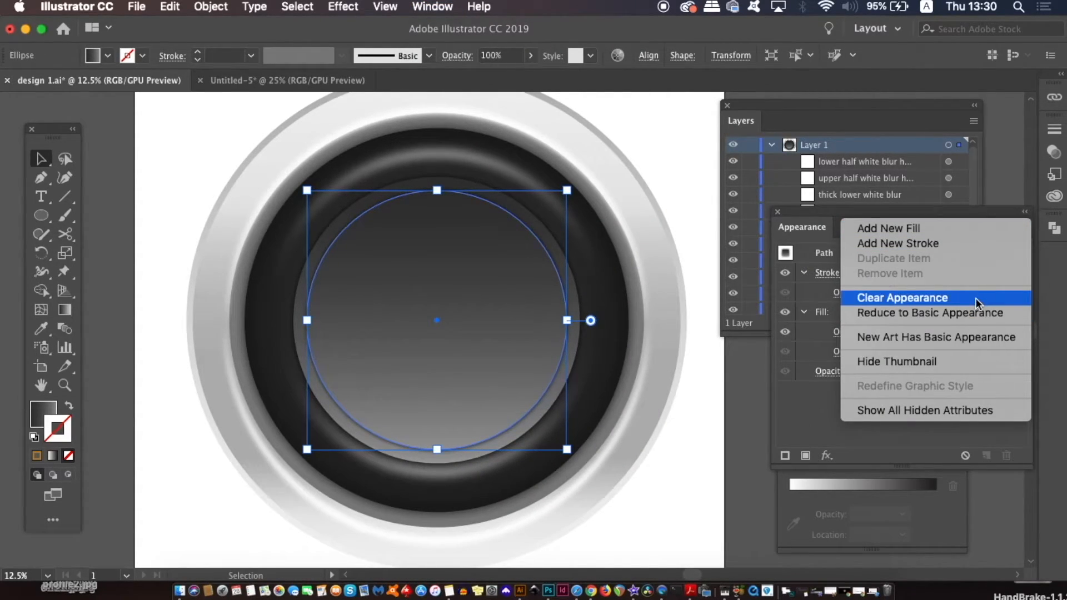
click(902, 298)
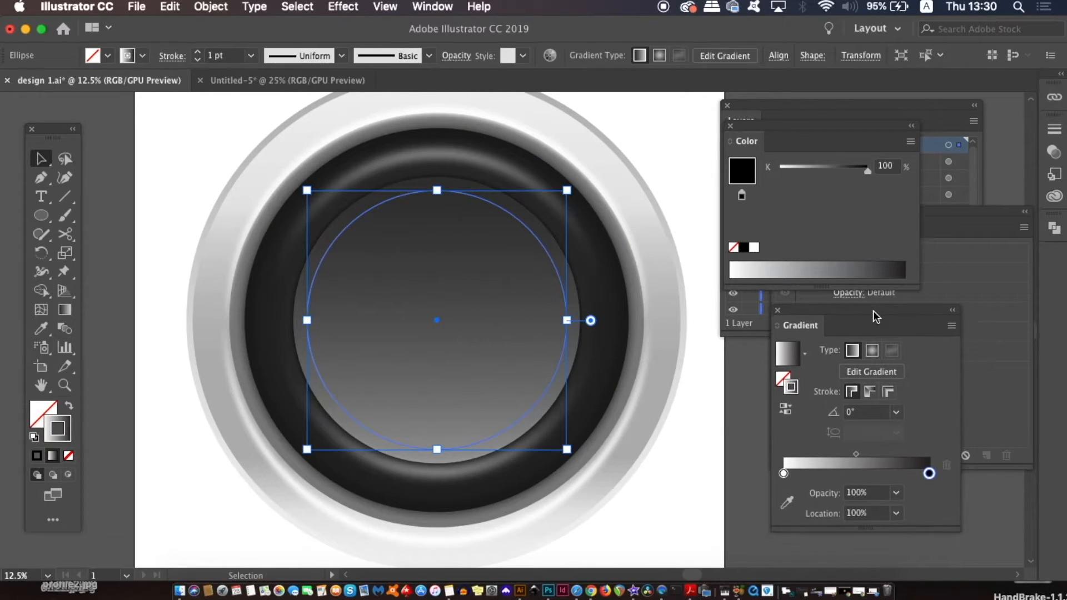
mouse_move(852, 350)
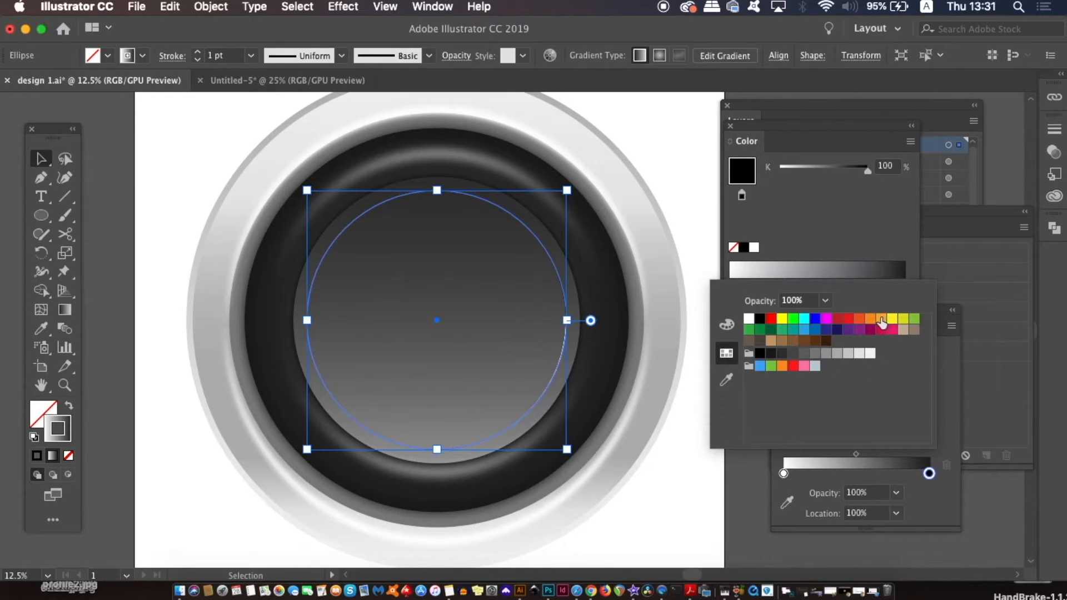
Set the stroke gradient's end stop to orange and tune it toward gold with the colour sliders.
click(880, 322)
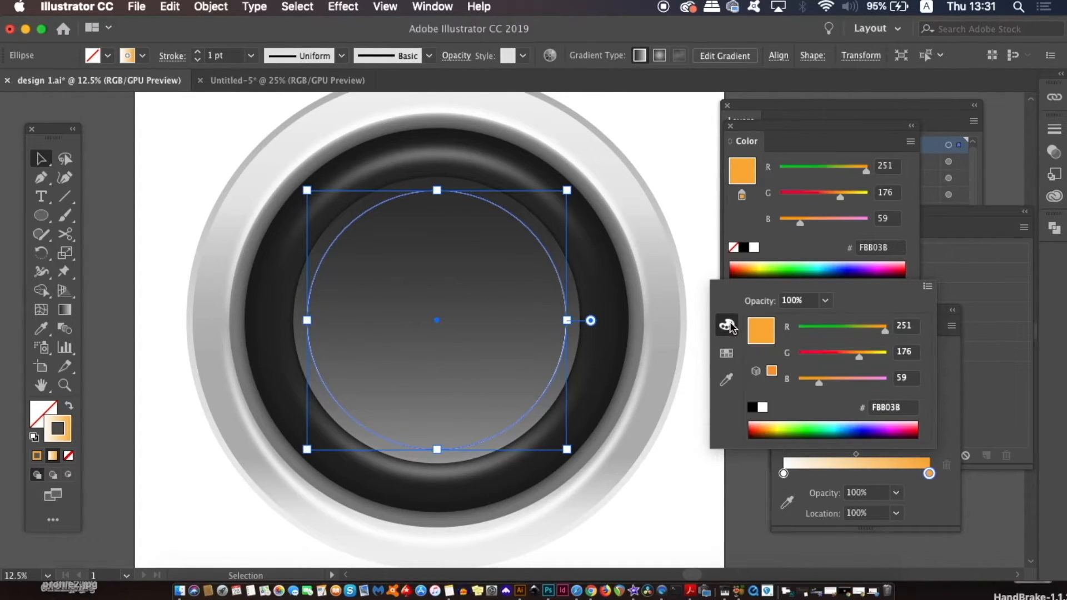
click(926, 287)
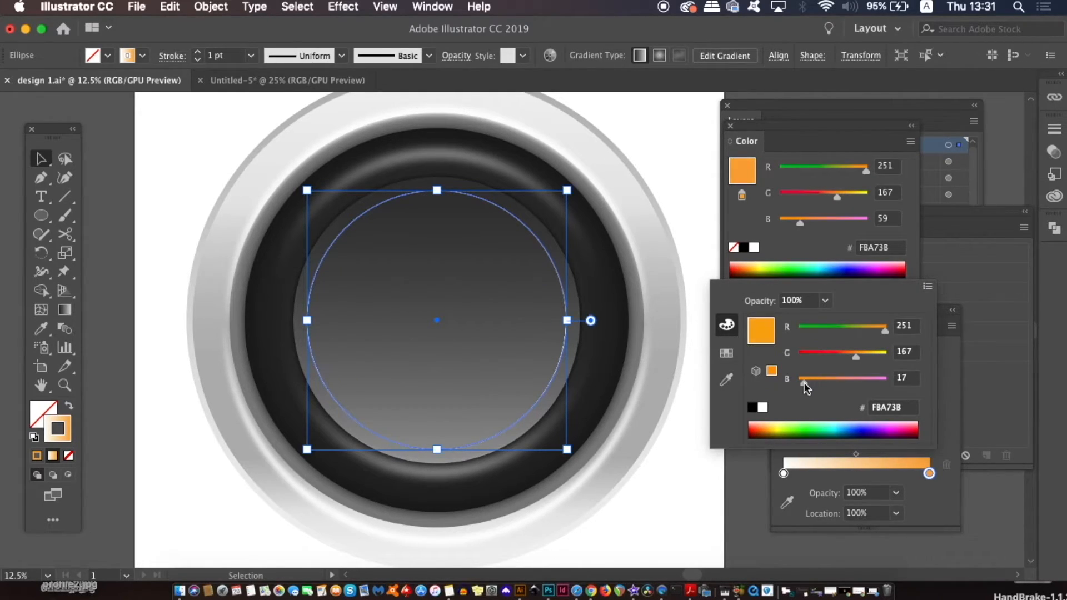
click(926, 286)
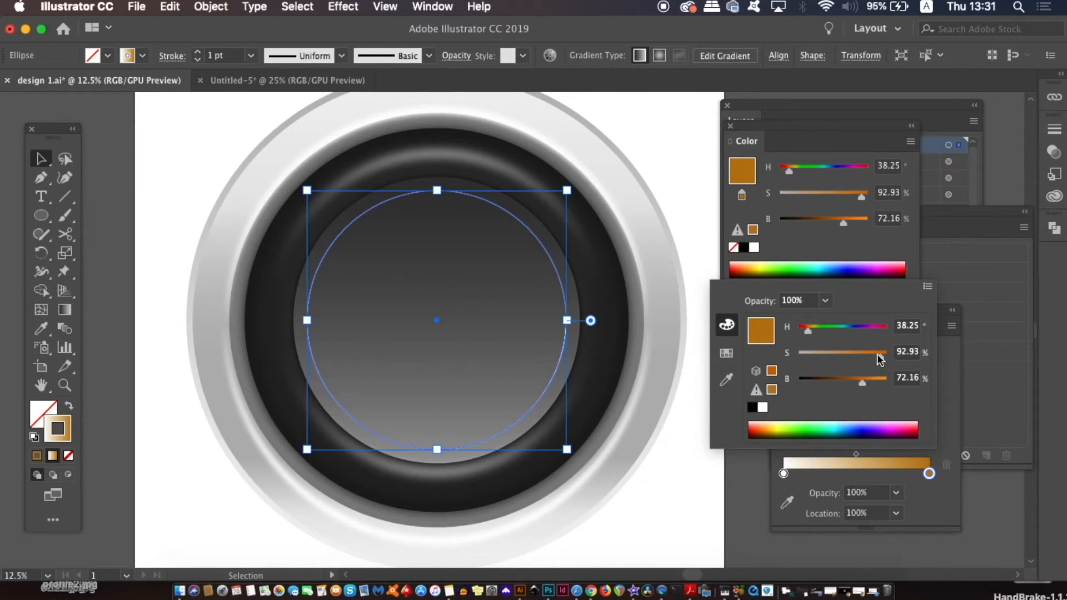
click(925, 286)
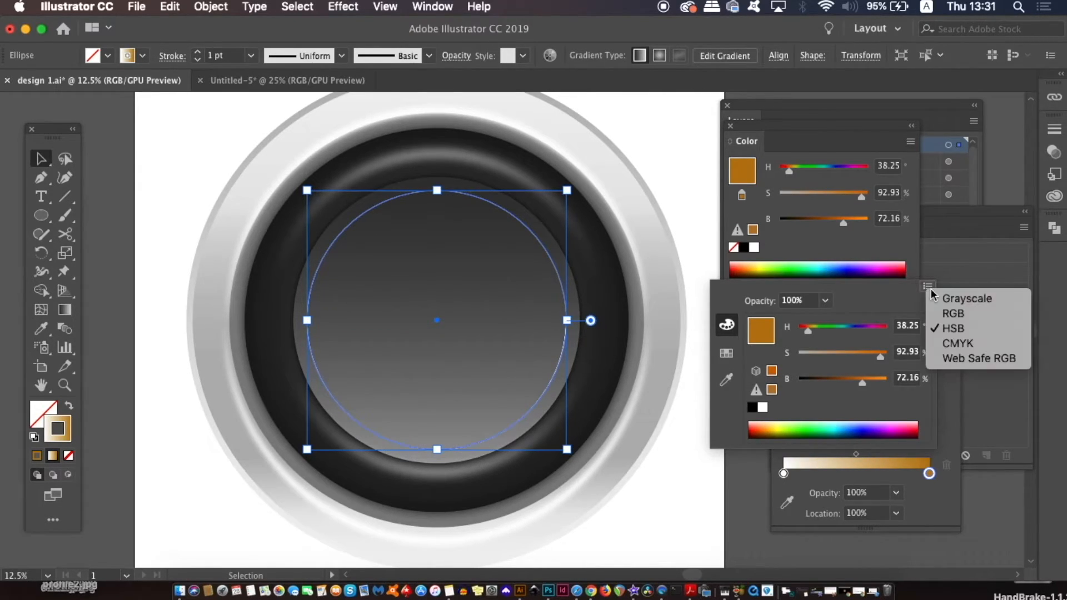
click(953, 313)
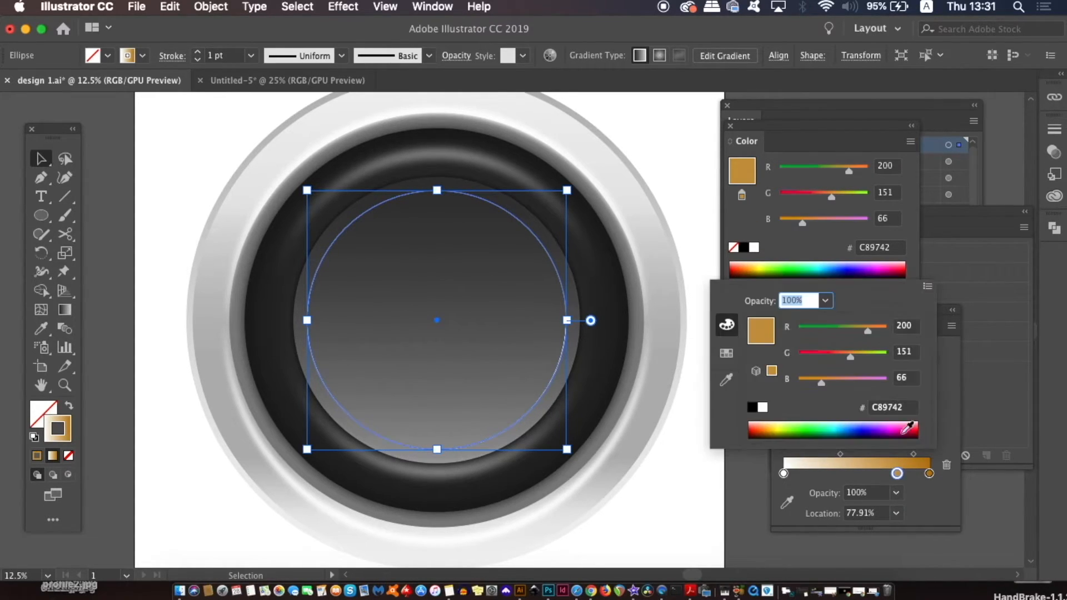
Add another gold stop, select the start stop and switch the Color panel to RGB.
click(726, 352)
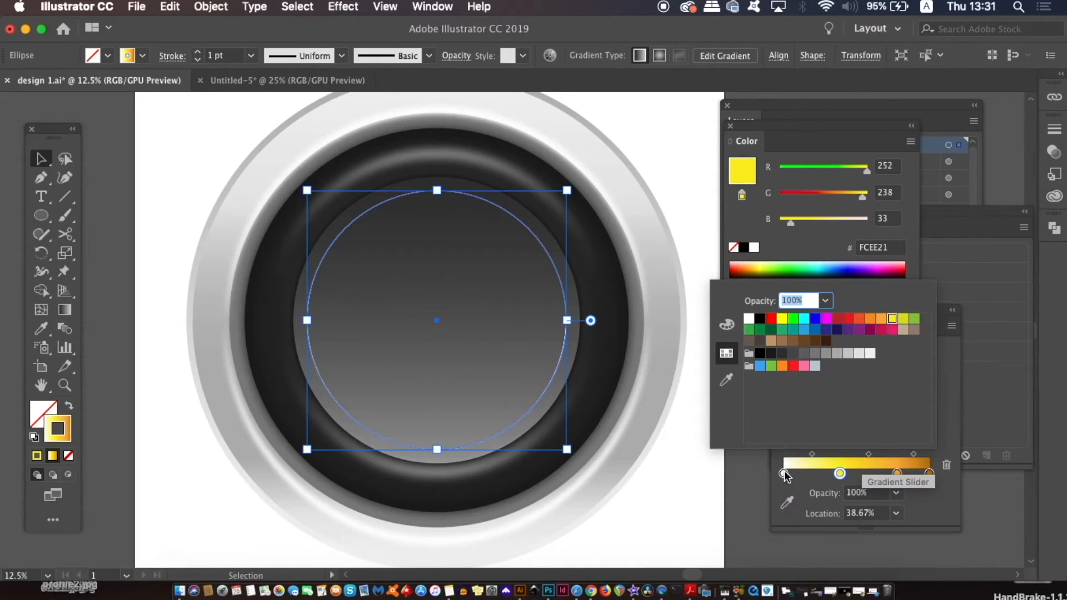
click(783, 472)
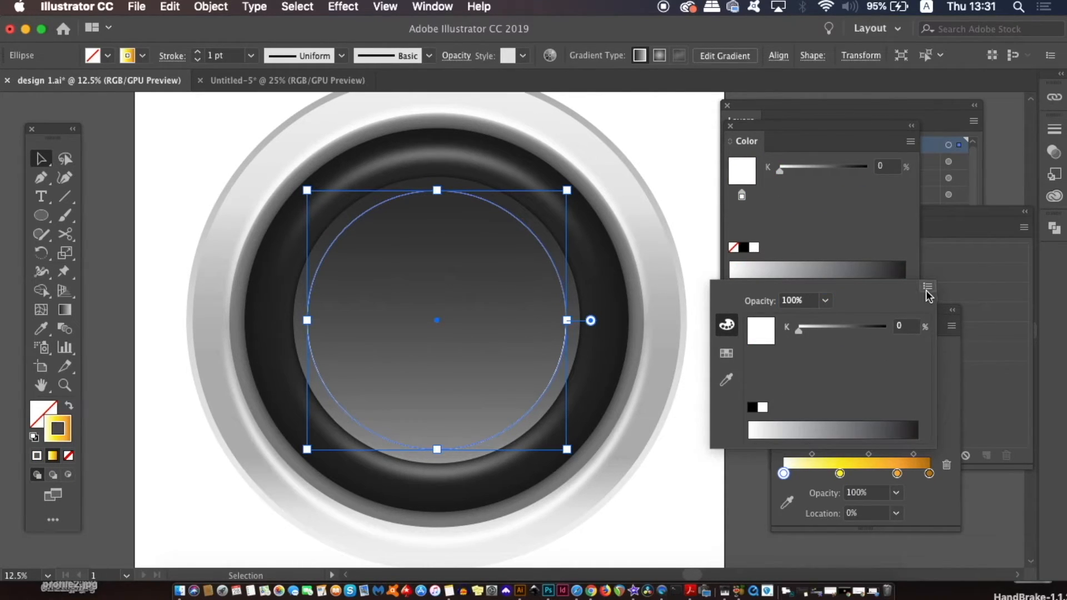
click(925, 286)
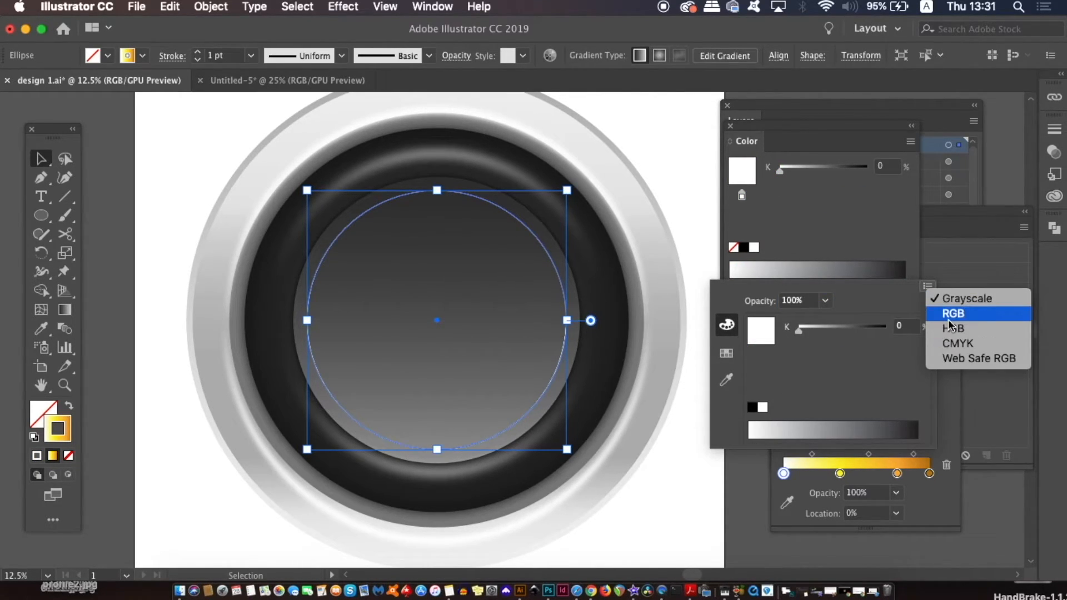
click(952, 314)
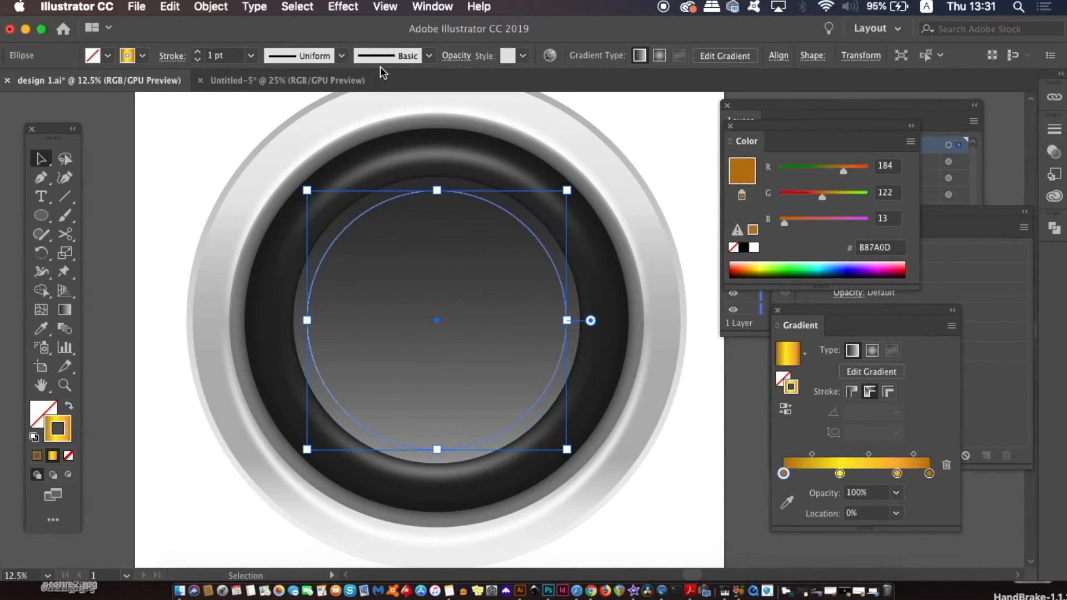
Set the circle's stroke weight to 400 pt to form the gold cone.
click(250, 55)
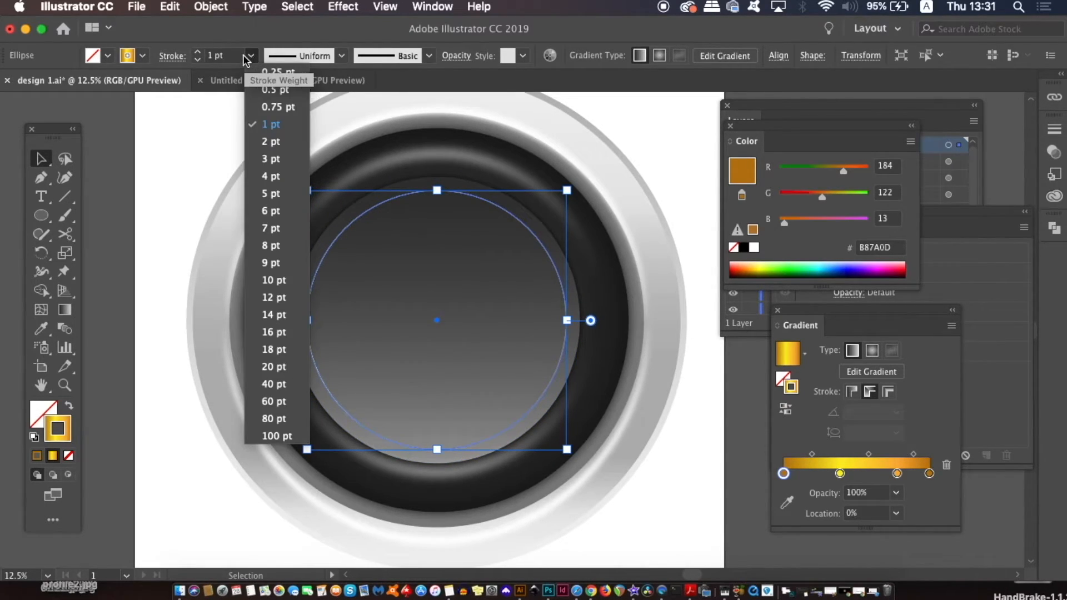
click(271, 176)
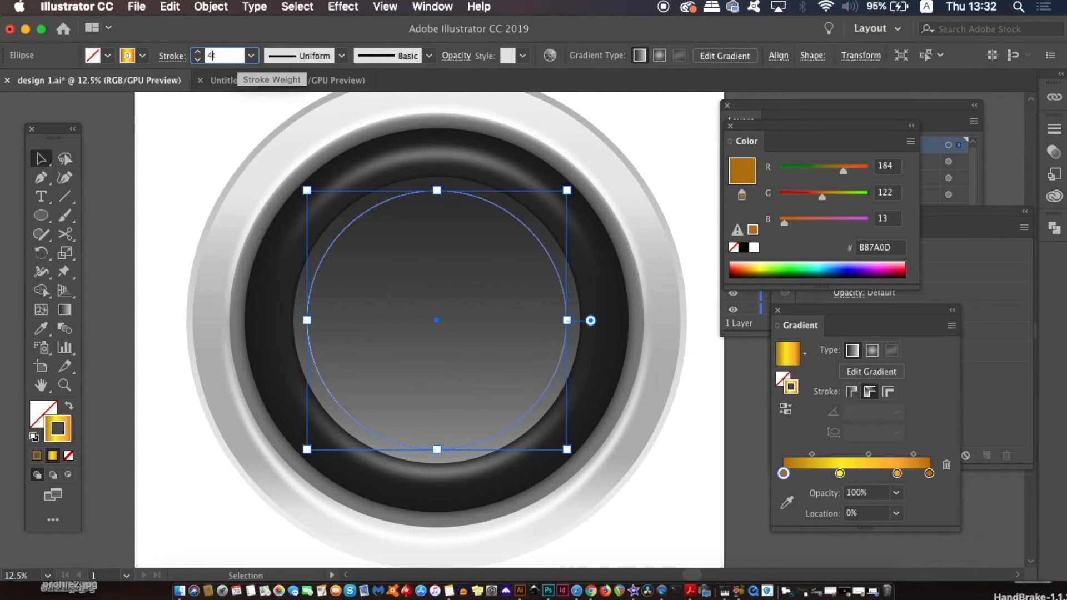
text(400)
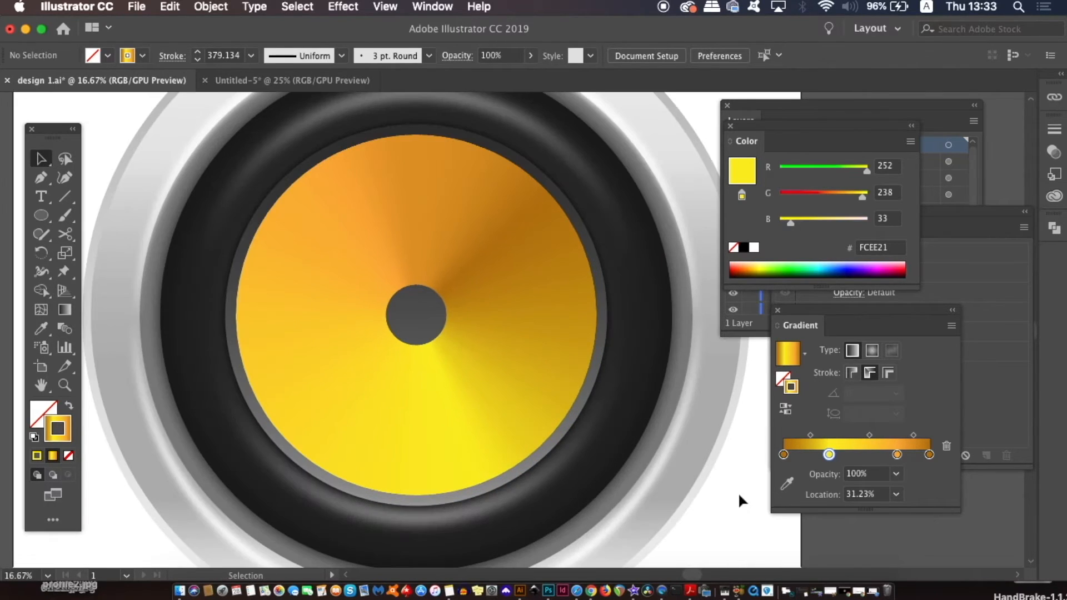
Rotate the cone to shift its gradient shading and adjust the blend between its golds.
click(413, 315)
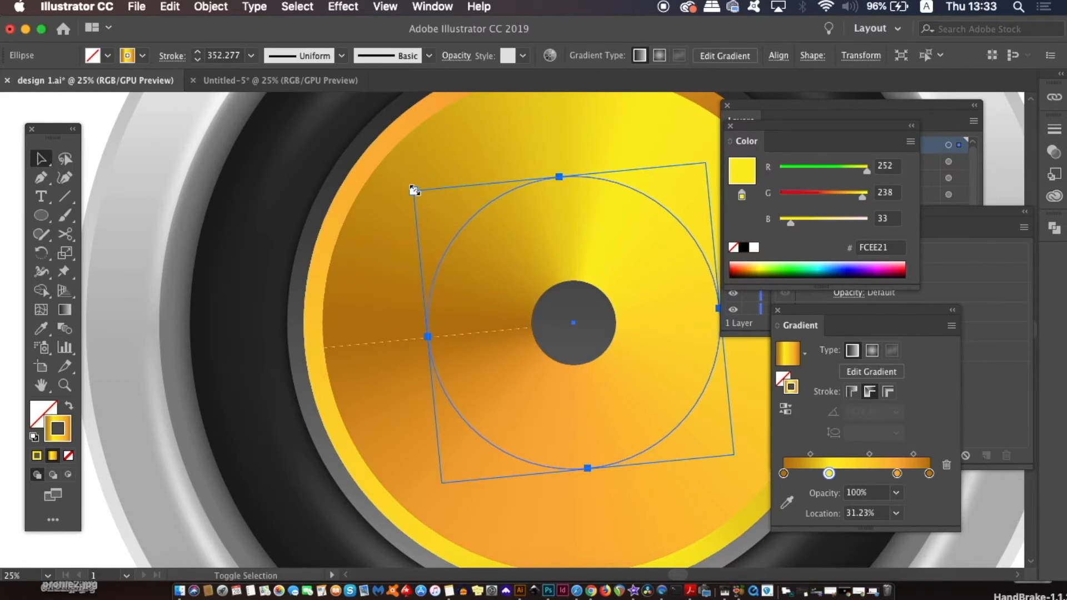
drag(414, 190, 413, 187)
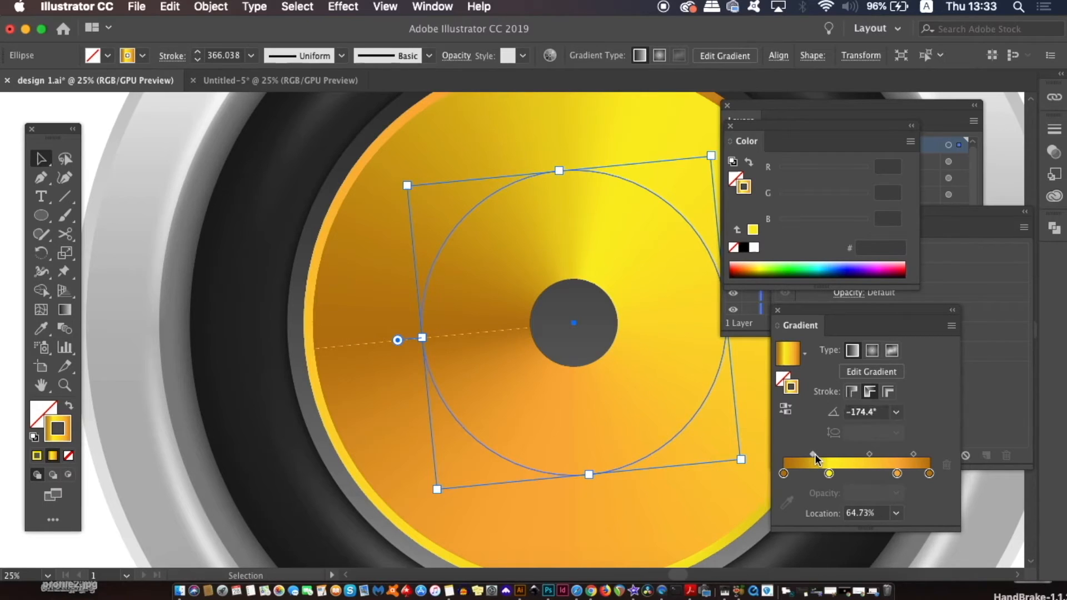
click(210, 6)
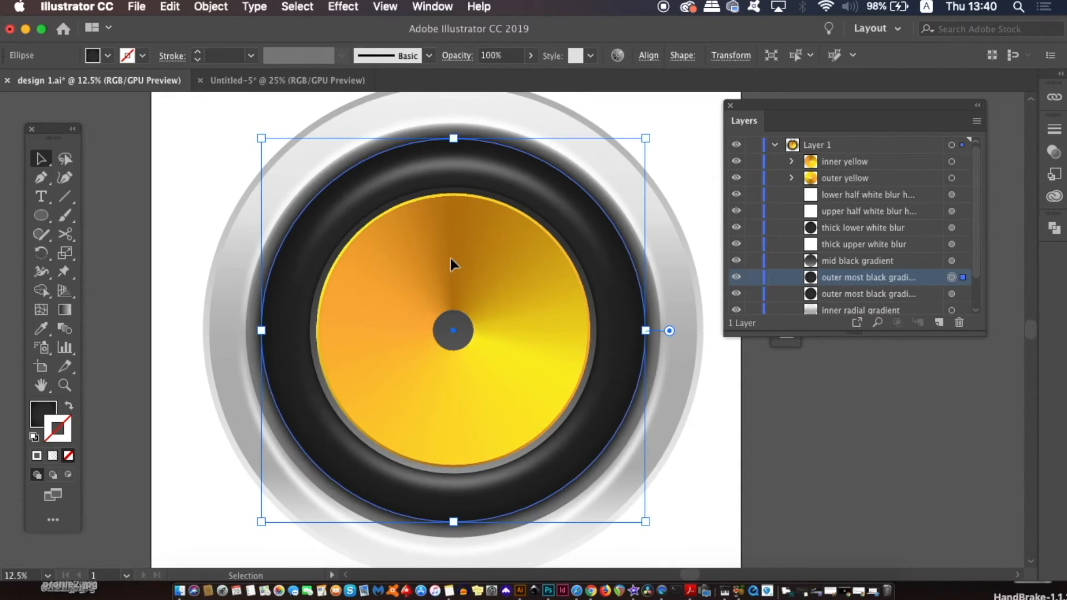
Copy the black circle as a dust cap and rename its duplicate 'upper inner'.
click(210, 7)
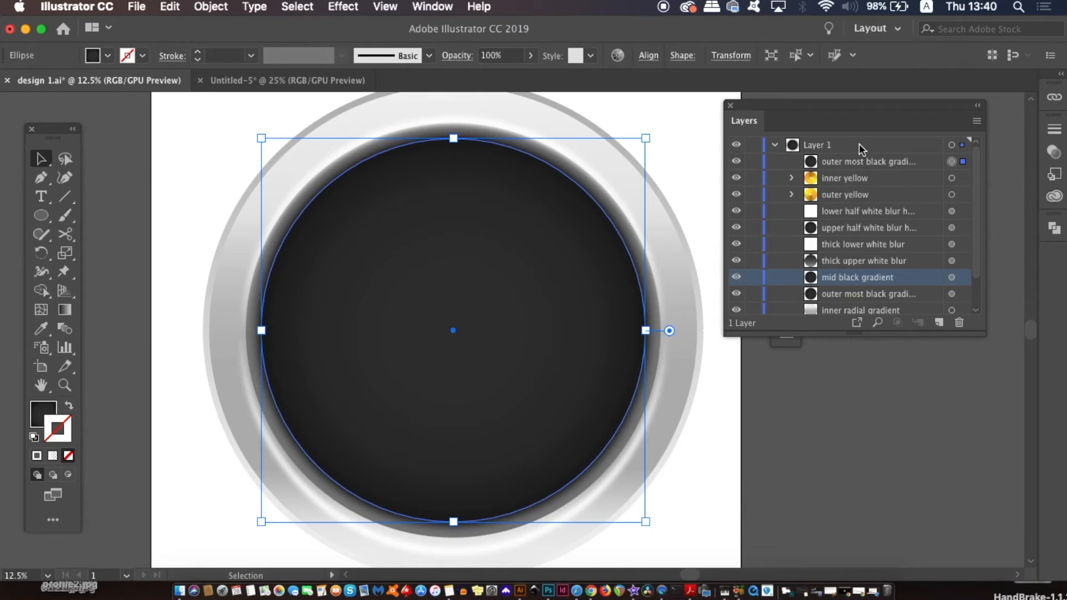
mouse_move(646, 137)
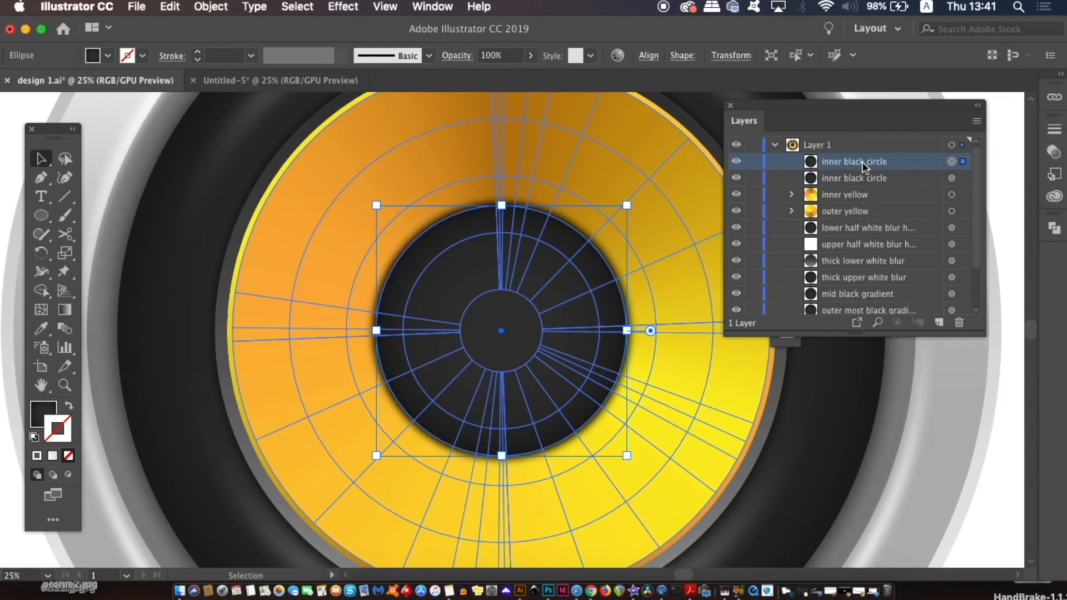
double_click(853, 162)
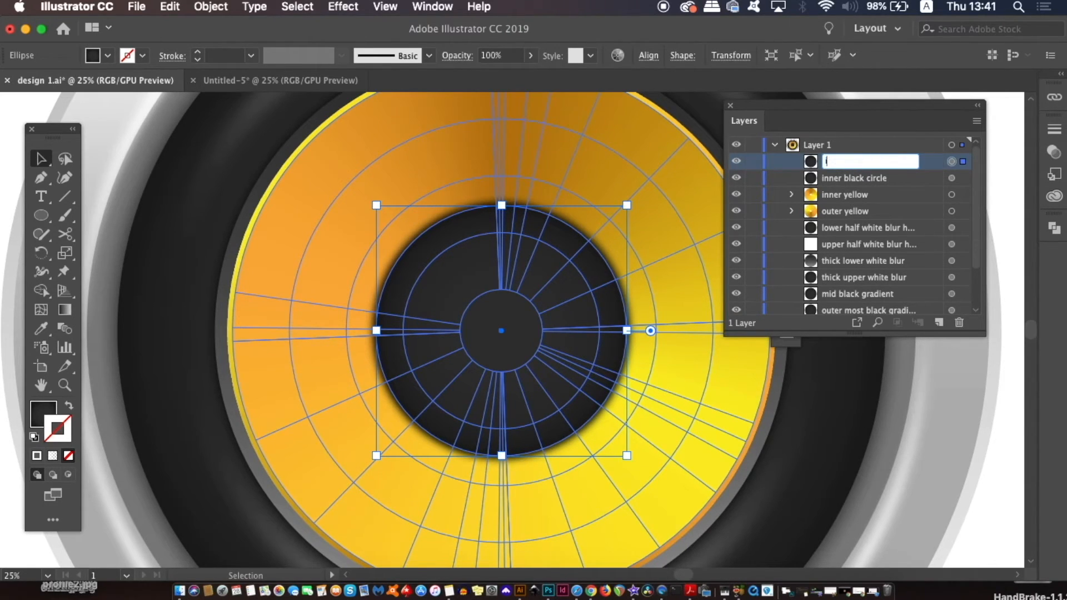
text(upper inner white highl...)
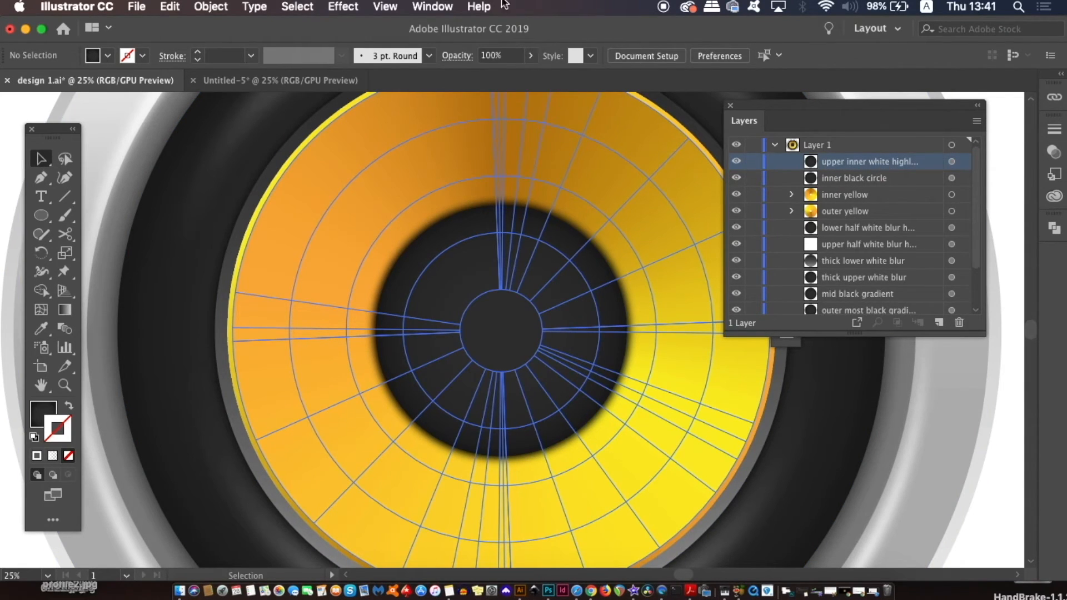
Clear Appearance on the copied dust cap circle, removing its outer glow and styling.
click(478, 6)
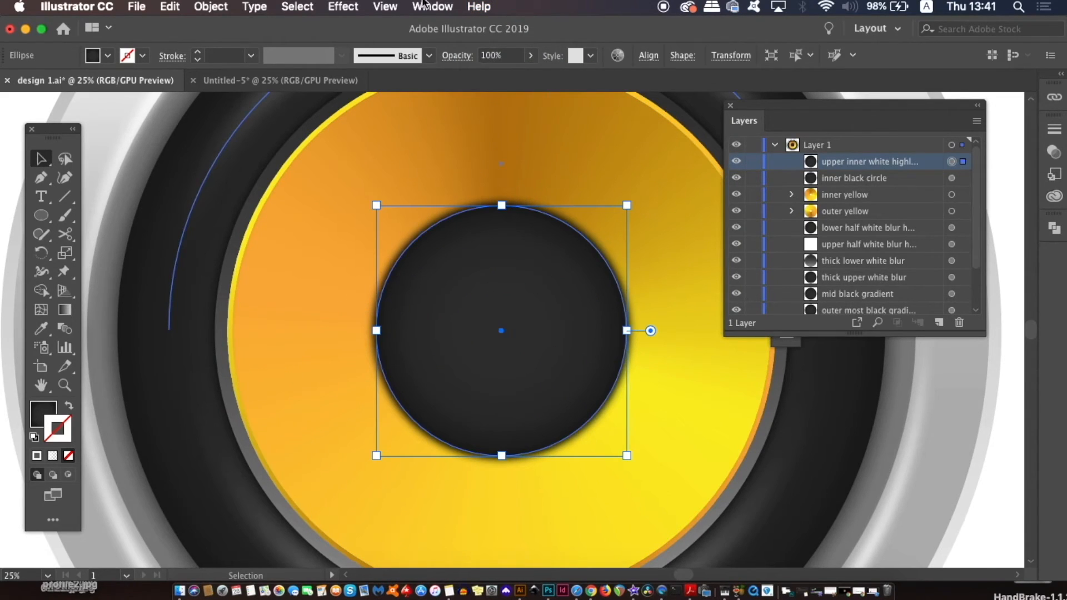
click(432, 6)
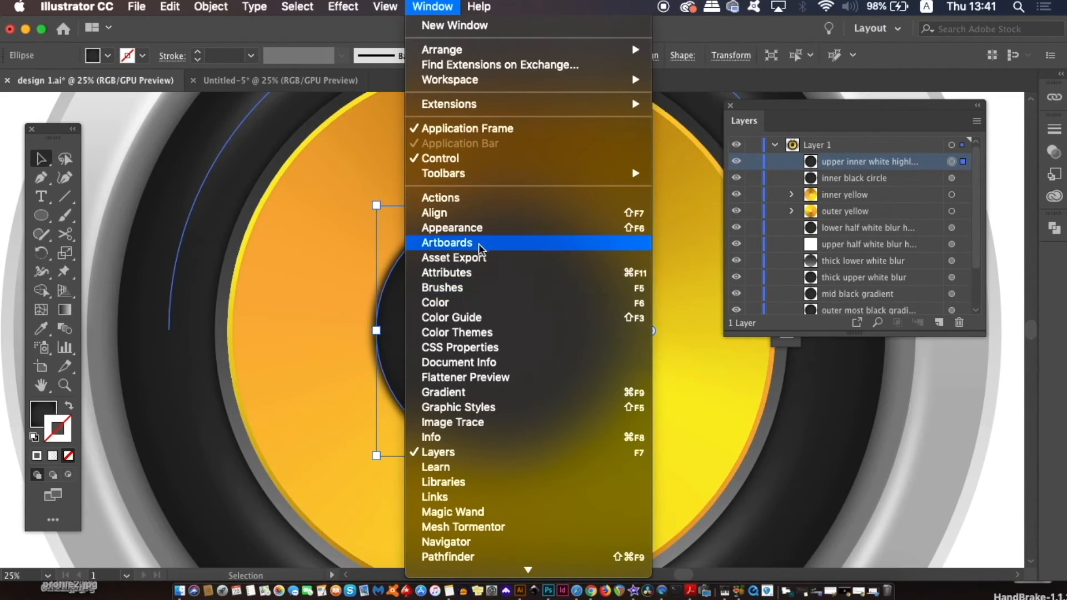
click(453, 227)
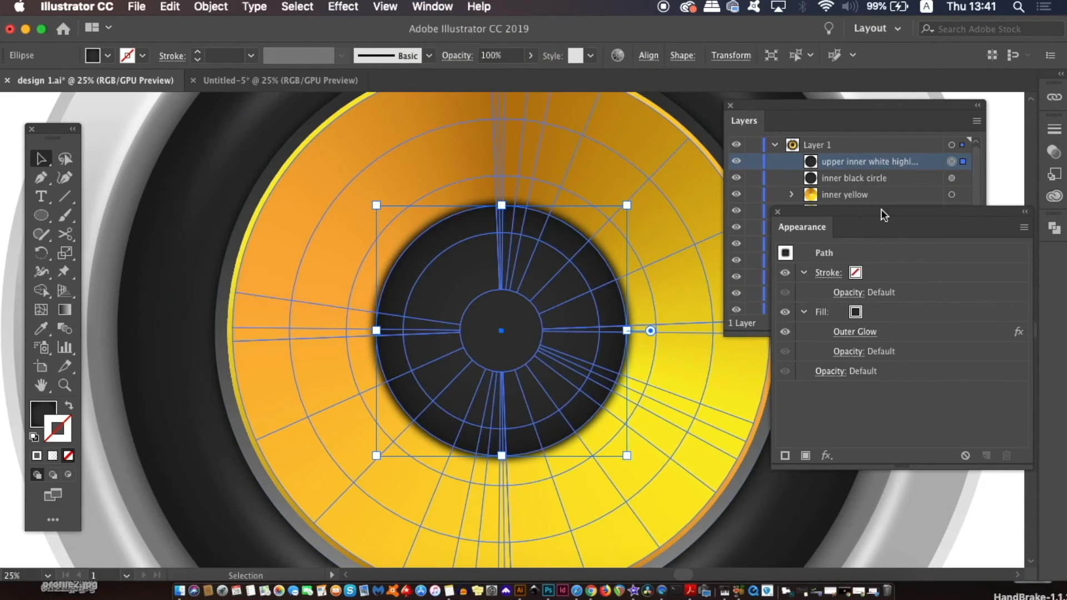
click(1025, 226)
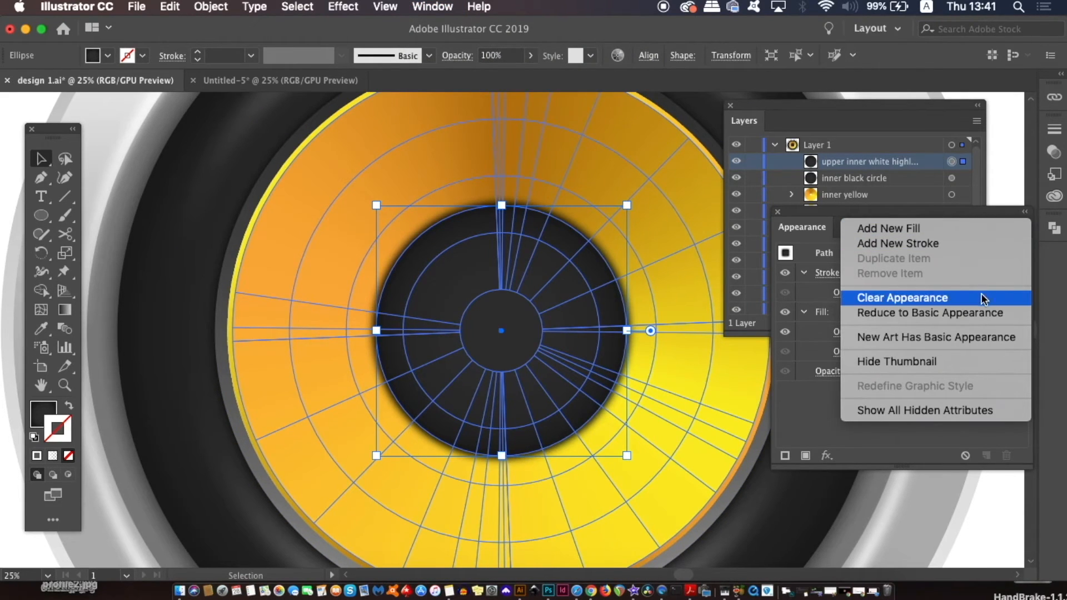
click(901, 298)
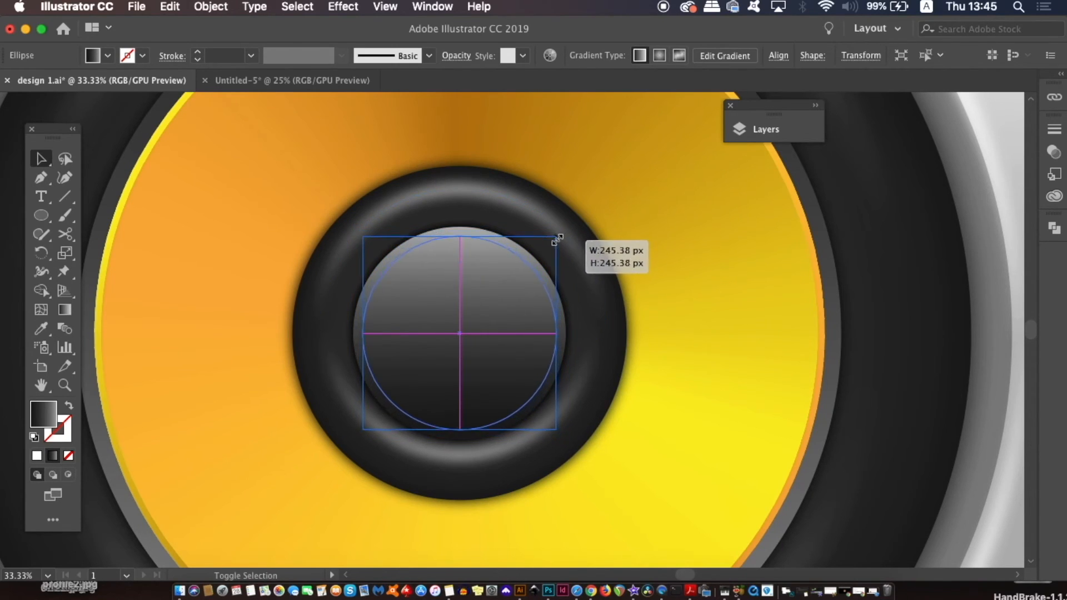
Scale the copied cap circle down and clear its outer glow via the Appearance panel.
click(432, 7)
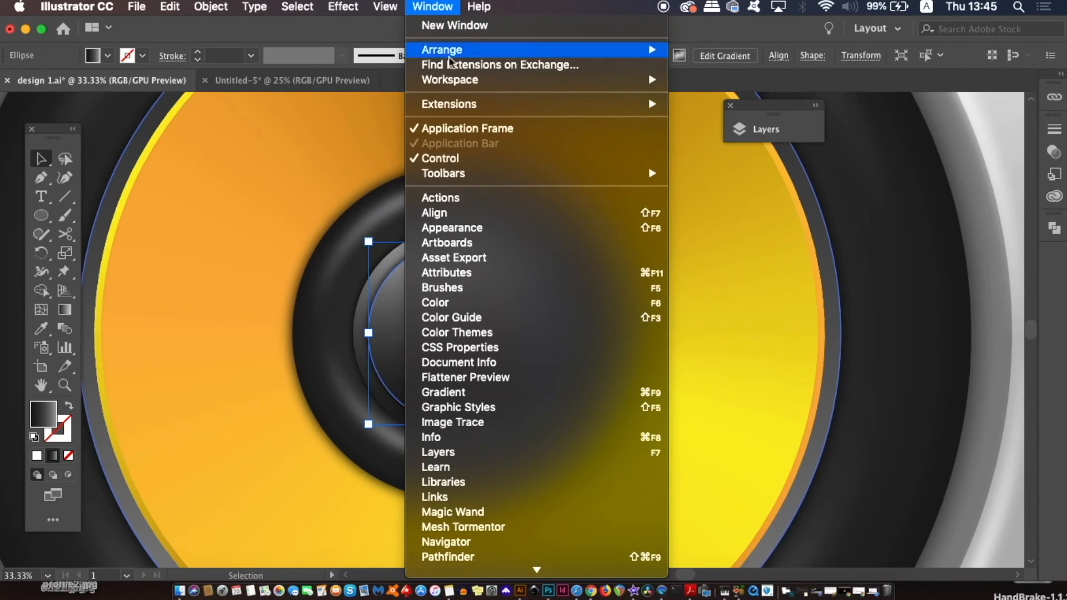
click(451, 226)
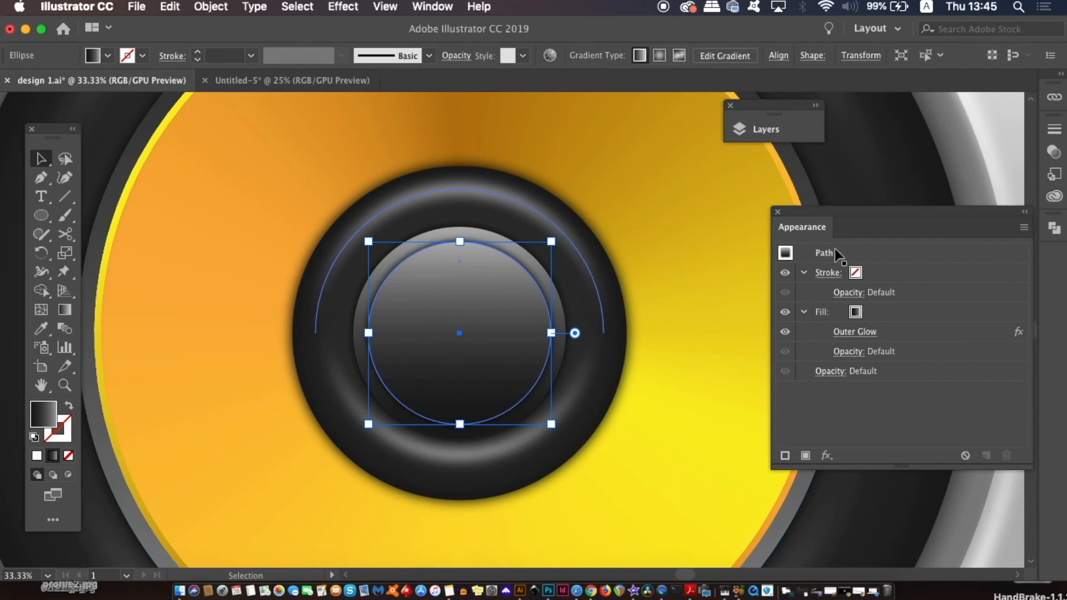
click(1024, 227)
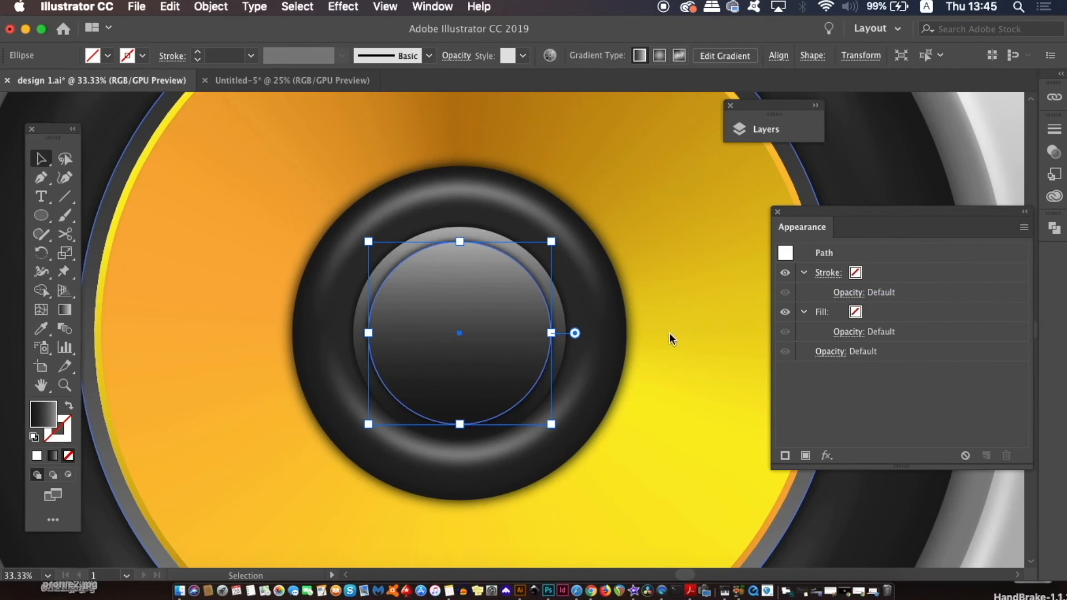
Fill the smaller circle with a darkened gradient so a pale rim shows around it.
click(52, 456)
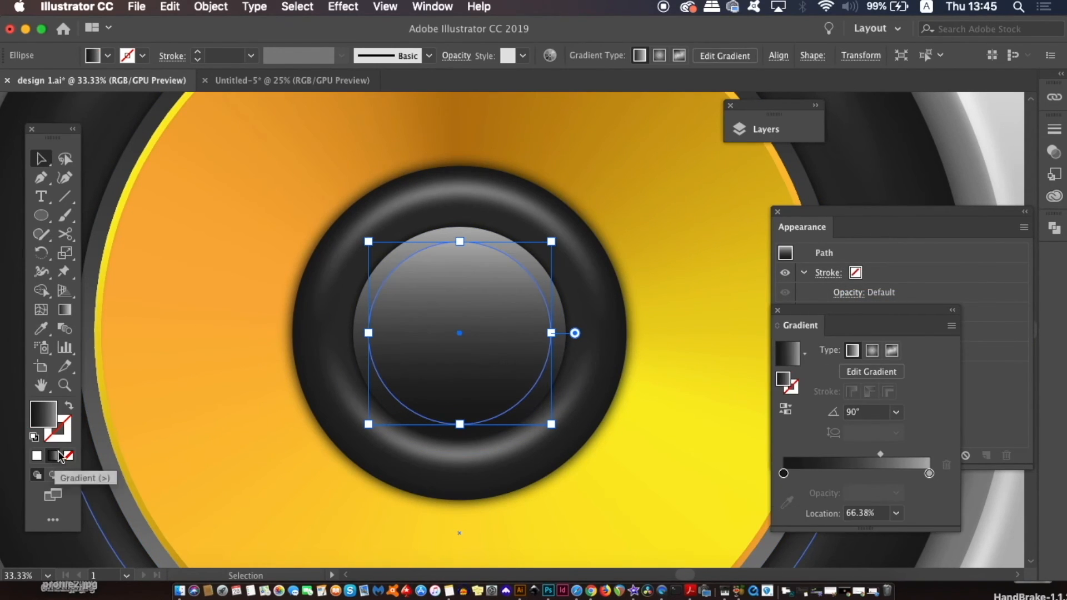
click(929, 474)
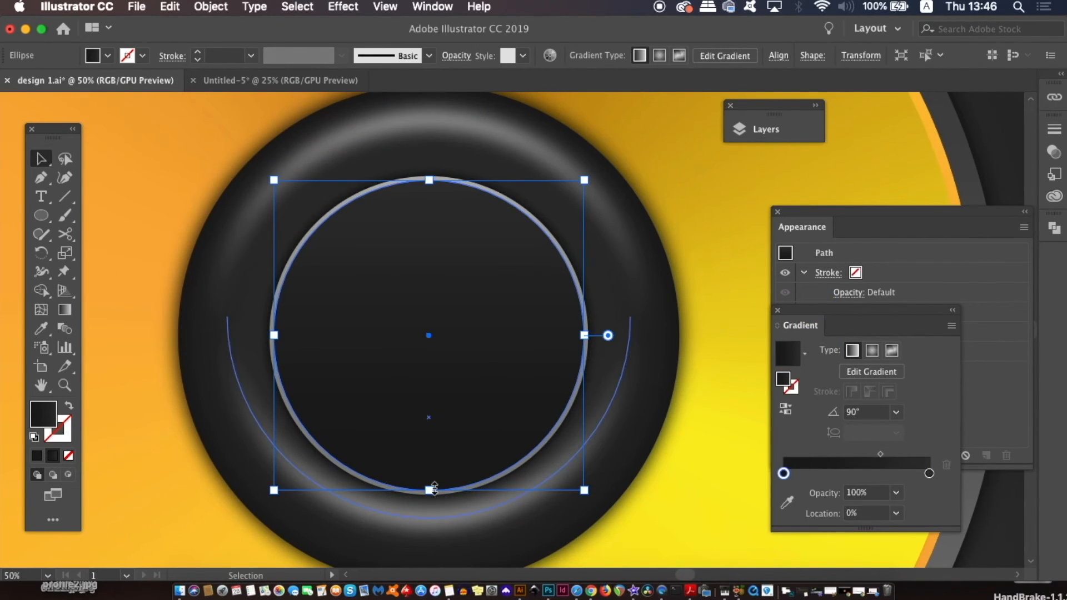
drag(428, 490, 428, 405)
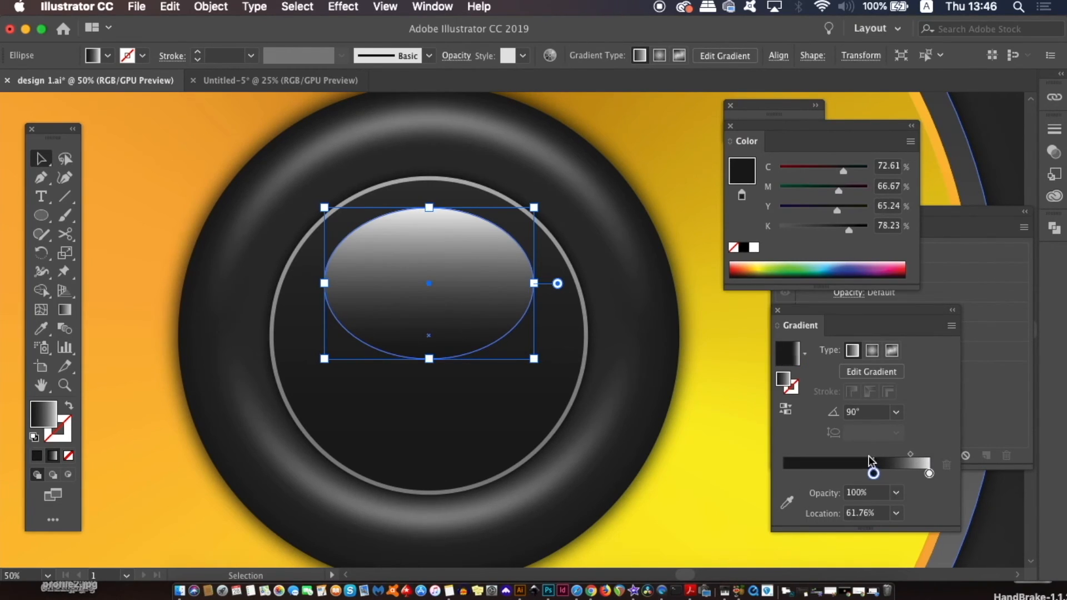
Adjust the highlight oval's white-to-gray gradient blend and choose Gaussian Blur for it.
drag(874, 474, 868, 474)
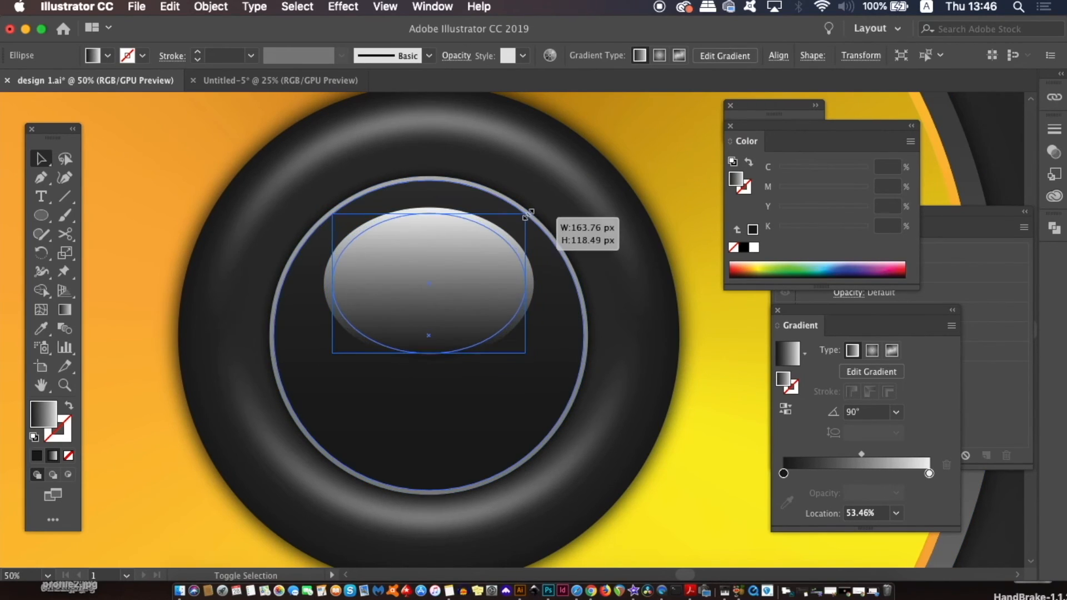
click(342, 7)
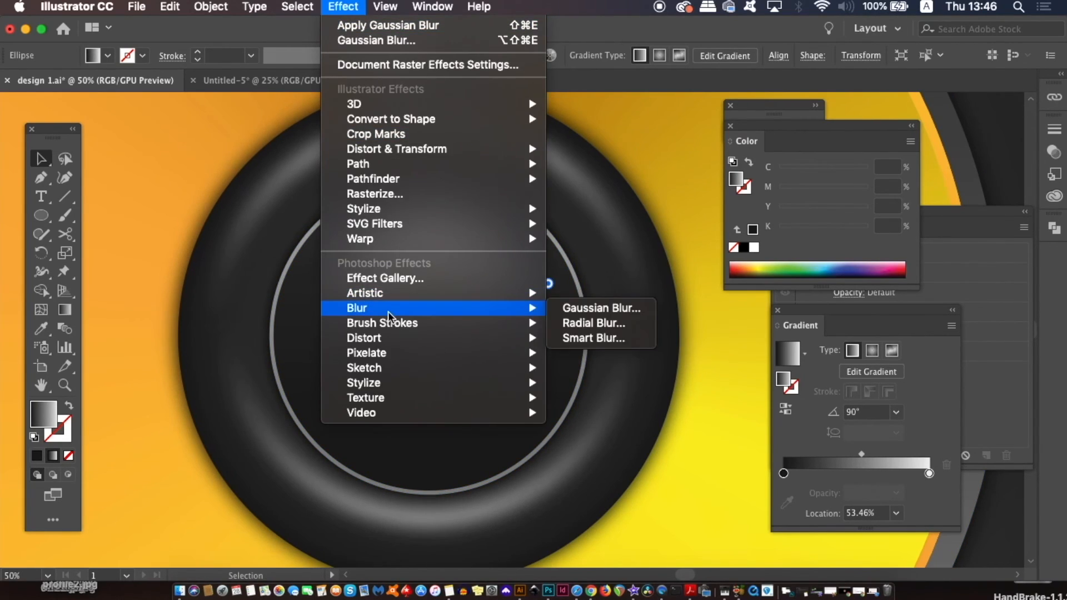
click(599, 308)
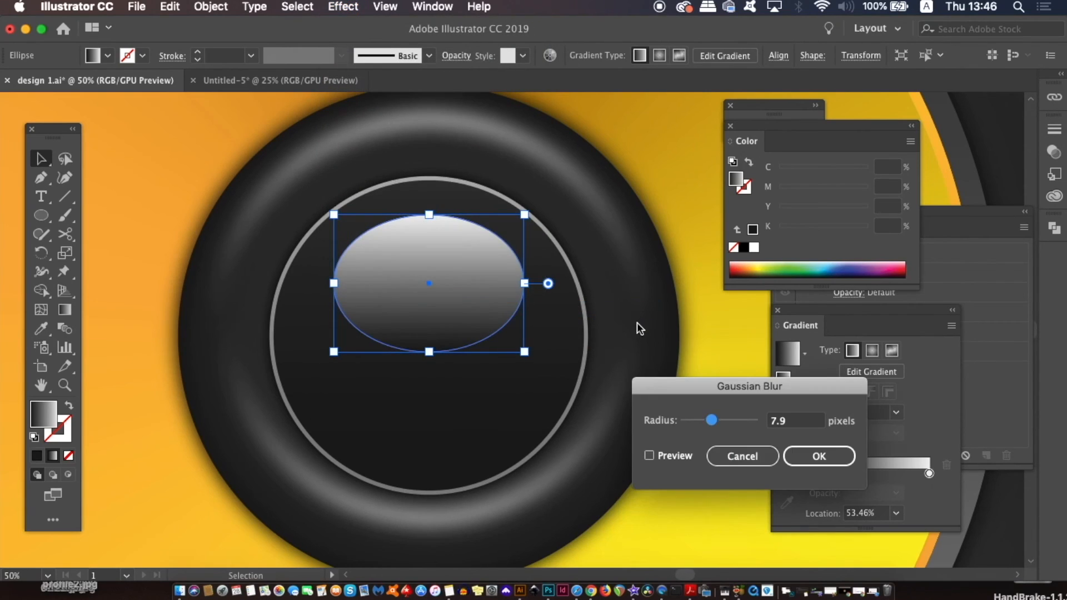
Apply a previewed Gaussian Blur of about 15 radius to soften the highlight oval.
click(648, 456)
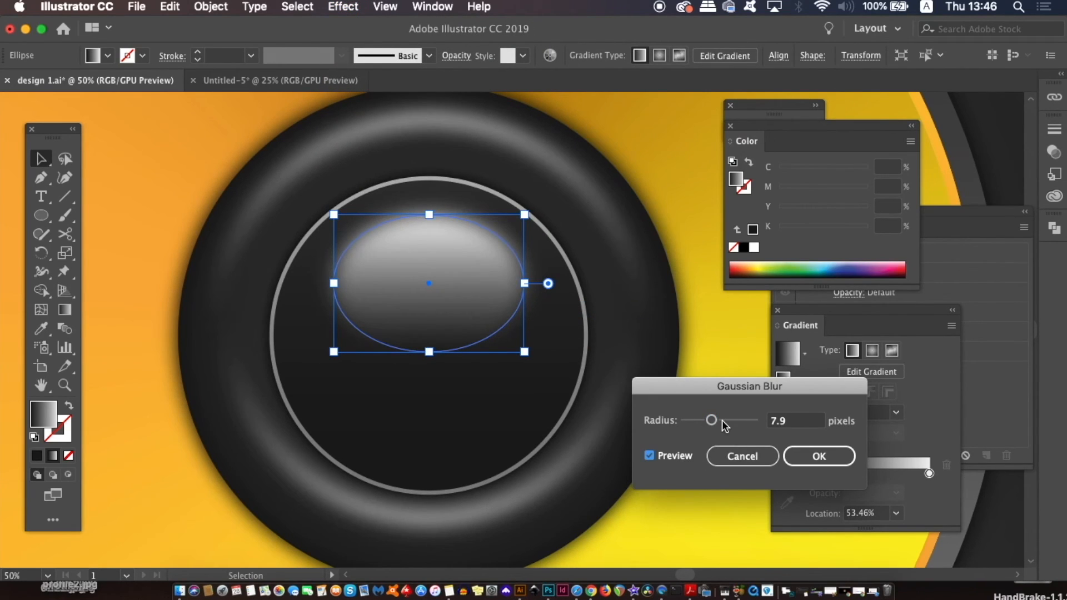
drag(712, 420, 716, 420)
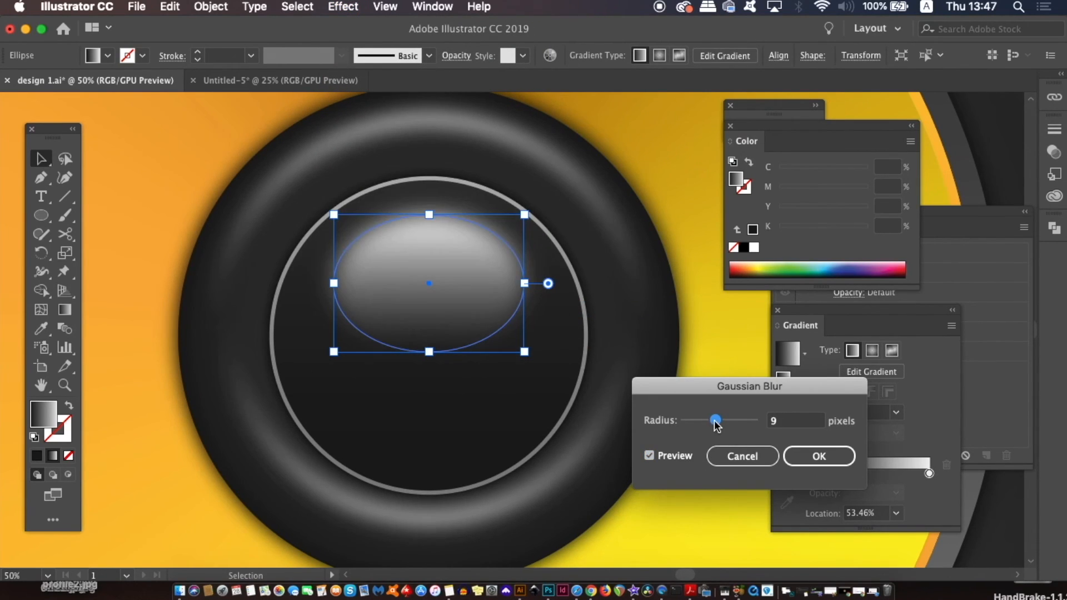
drag(714, 420, 721, 420)
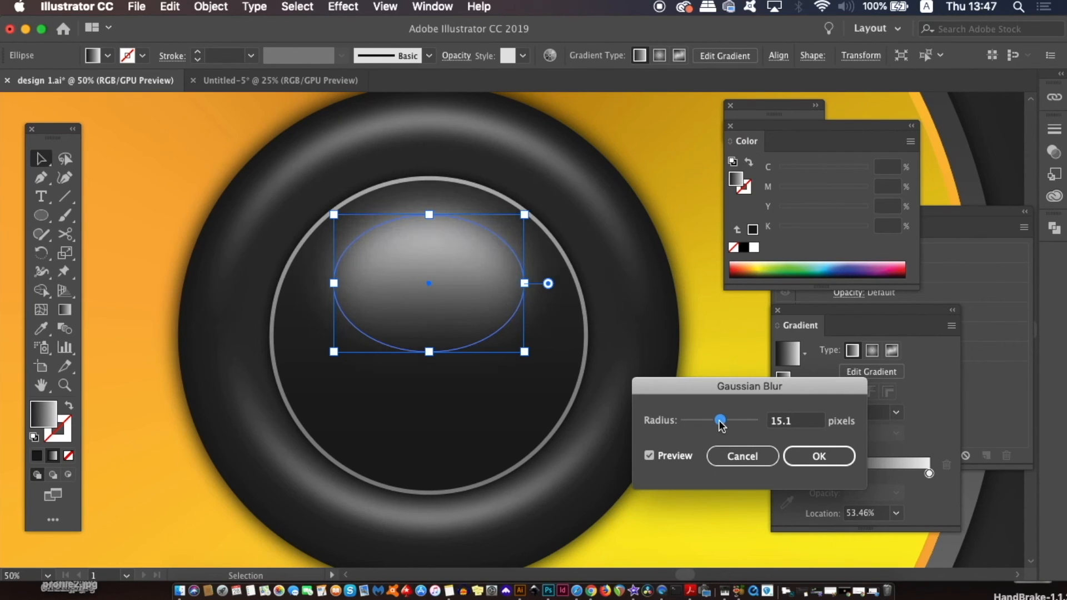
click(818, 455)
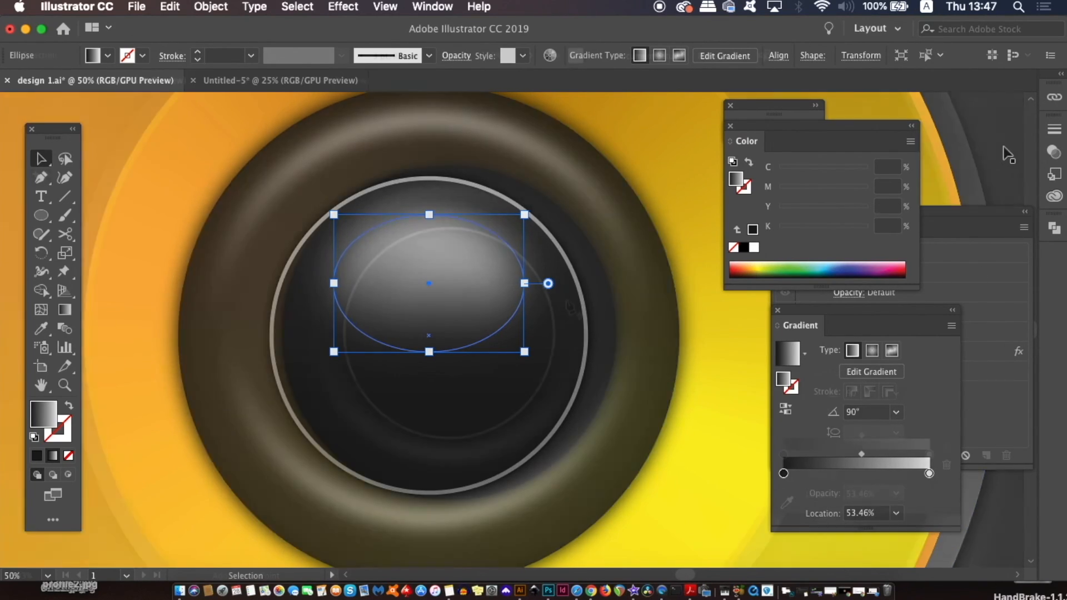